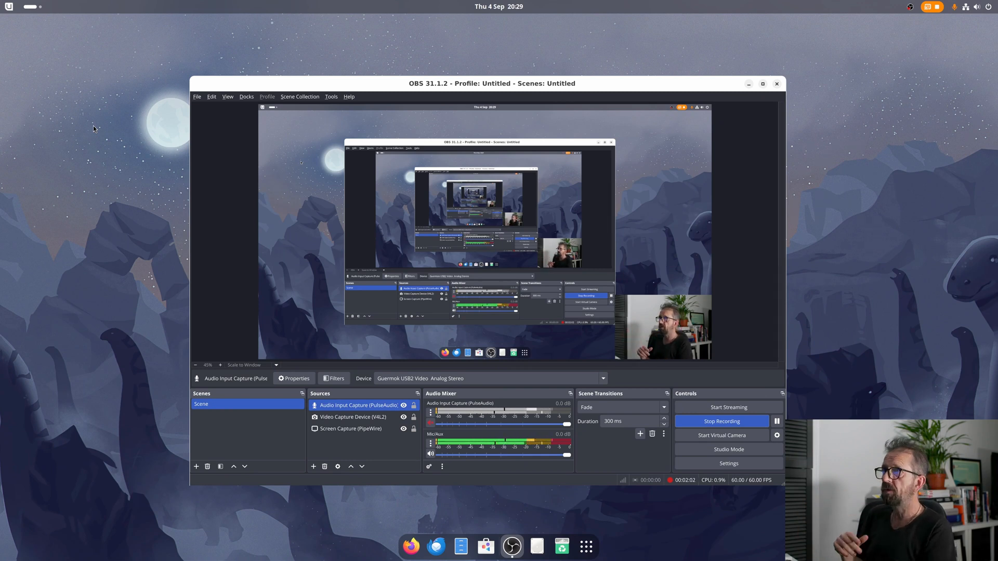
pyautogui.moveTo(799, 67)
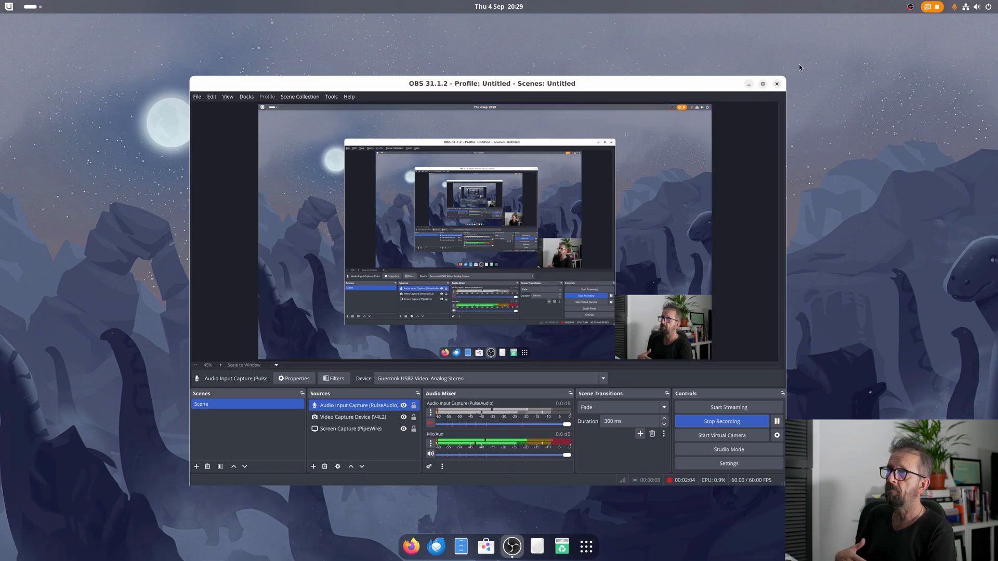
# Step: Minimize the OBS Studio window while the recording keeps running
pyautogui.click(748, 83)
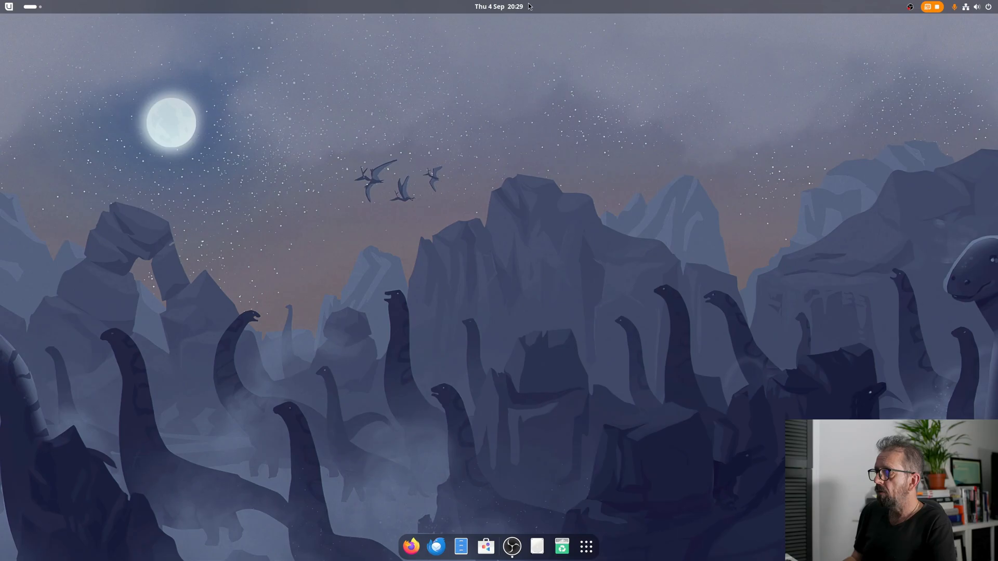
pyautogui.moveTo(644, 556)
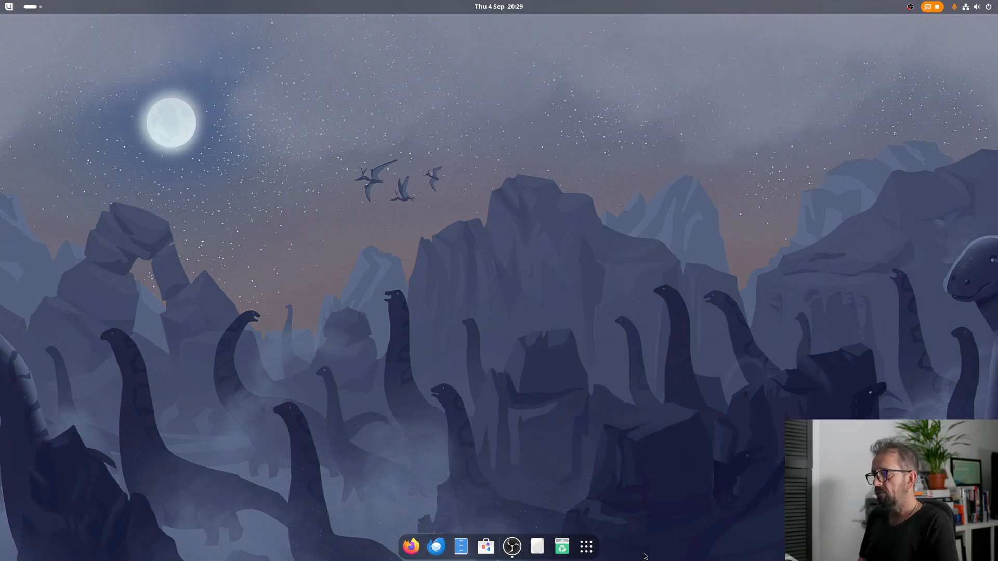
# Step: Launch GIMP 3.0.4 from the GNOME Shell app grid
pyautogui.click(584, 546)
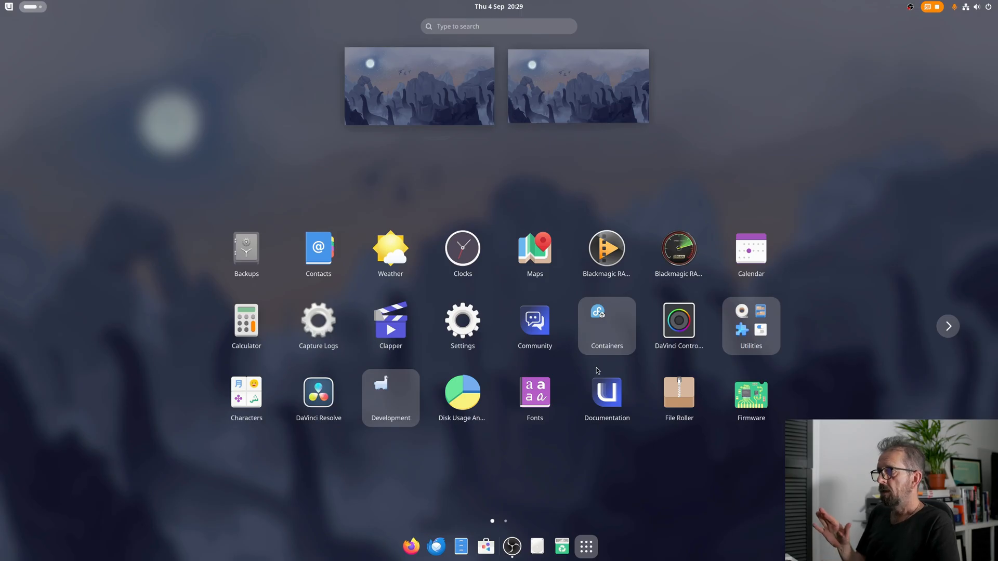
pyautogui.moveTo(585, 546)
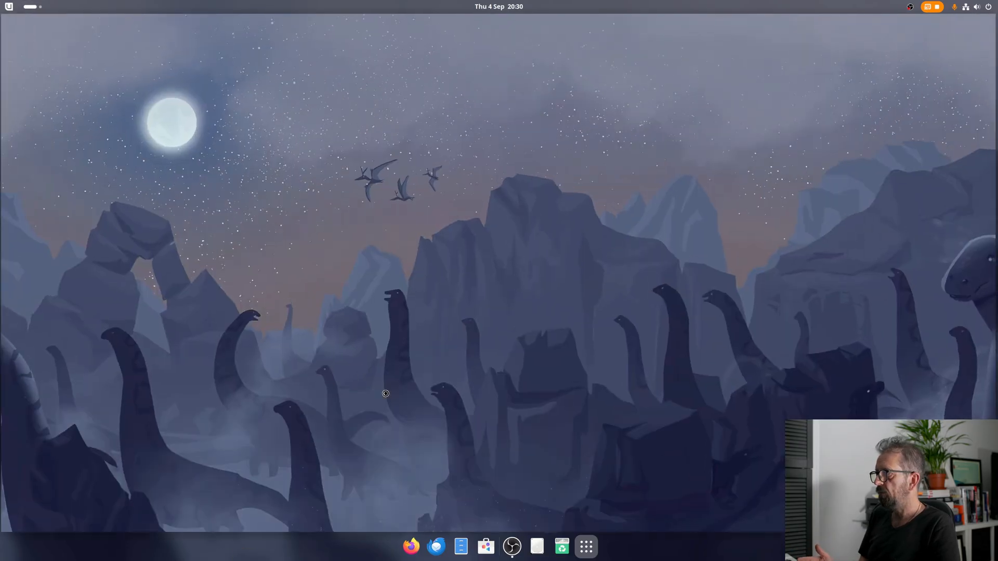
pyautogui.click(537, 547)
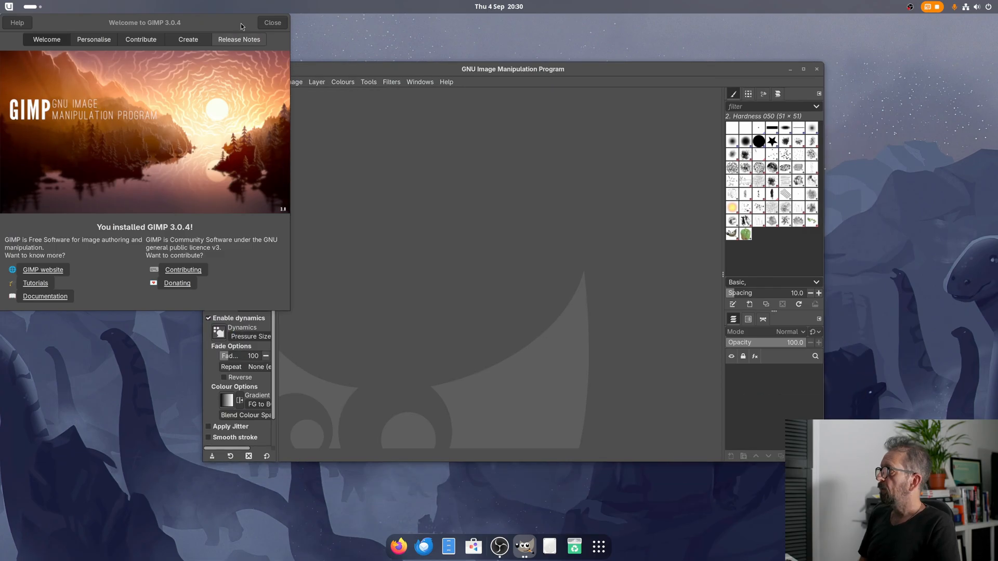
# Step: Dismiss GIMP's welcome dialog and search for 'photogimp' in Firefox
pyautogui.click(271, 22)
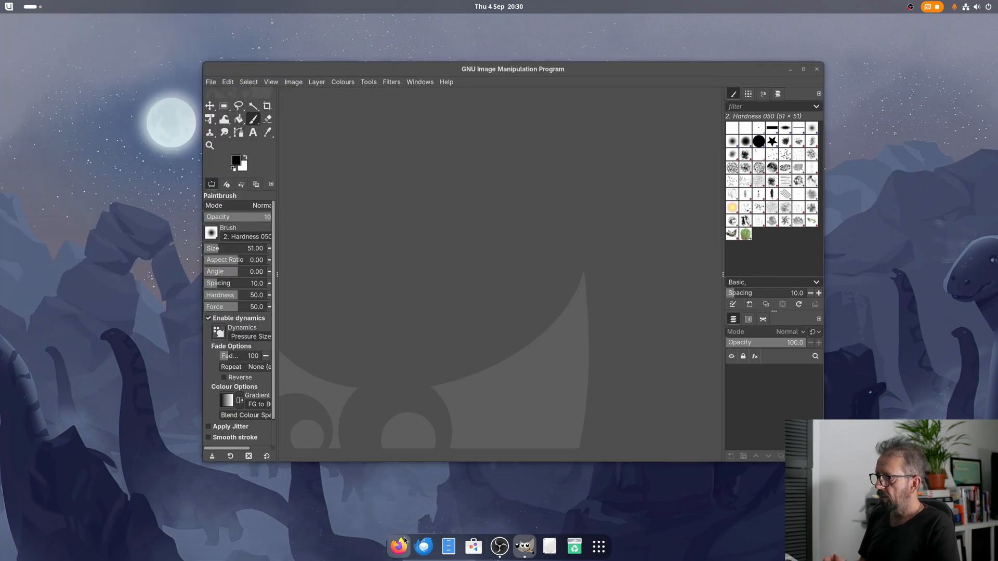
pyautogui.click(399, 546)
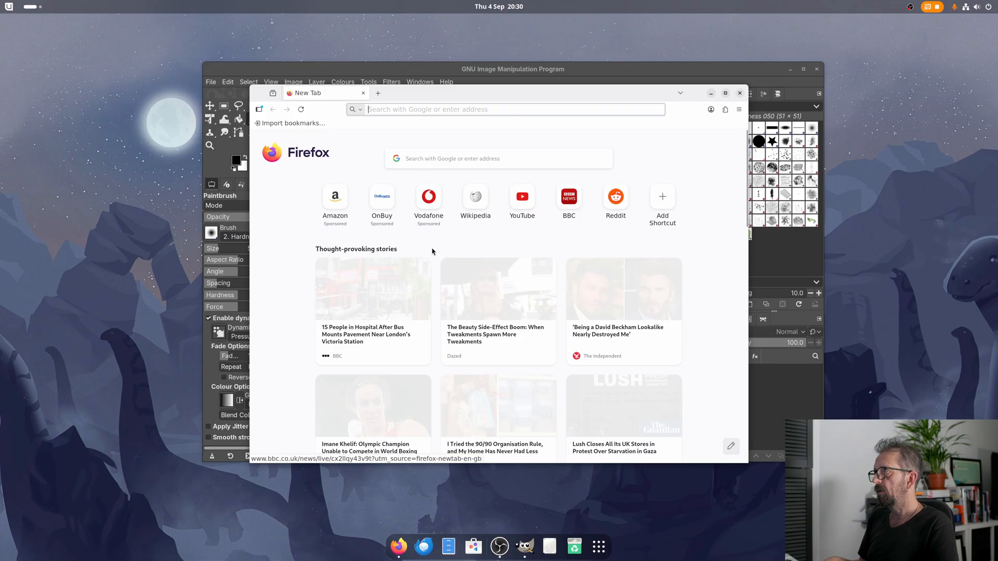
pyautogui.write('pjho')
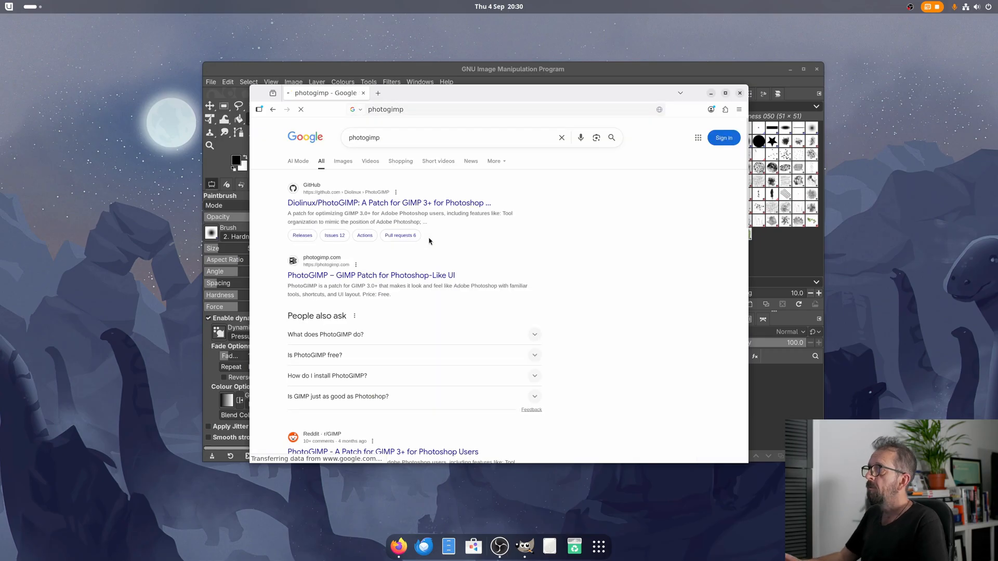
# Step: View the PhotoGIMP GitHub page's screenshots, then close Firefox
pyautogui.click(389, 202)
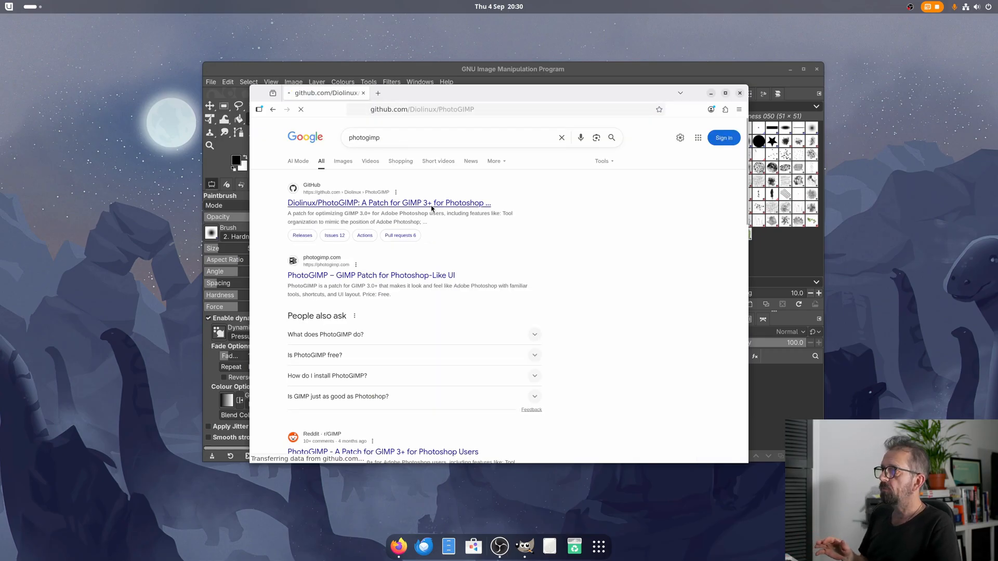
pyautogui.click(389, 203)
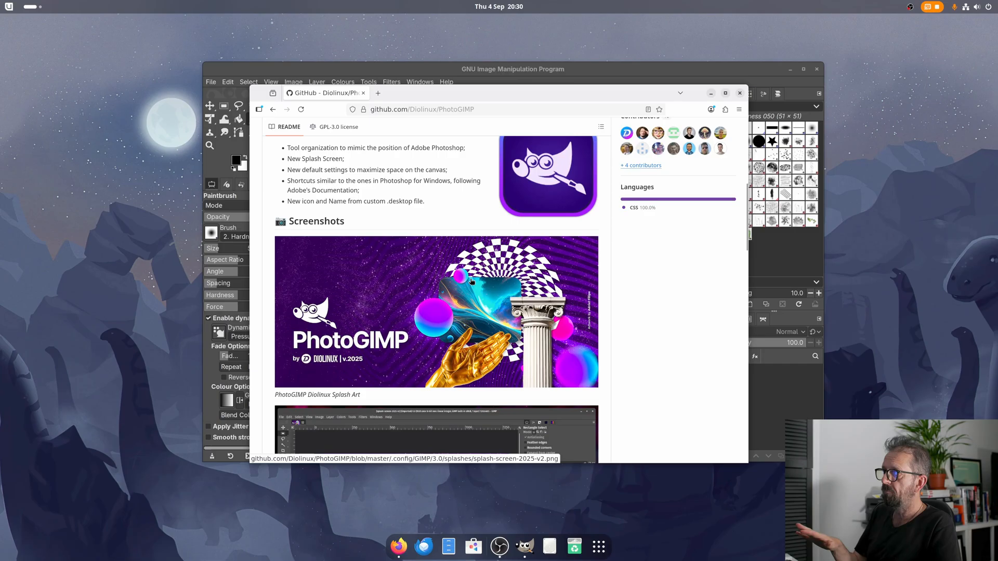
pyautogui.scroll(-3)
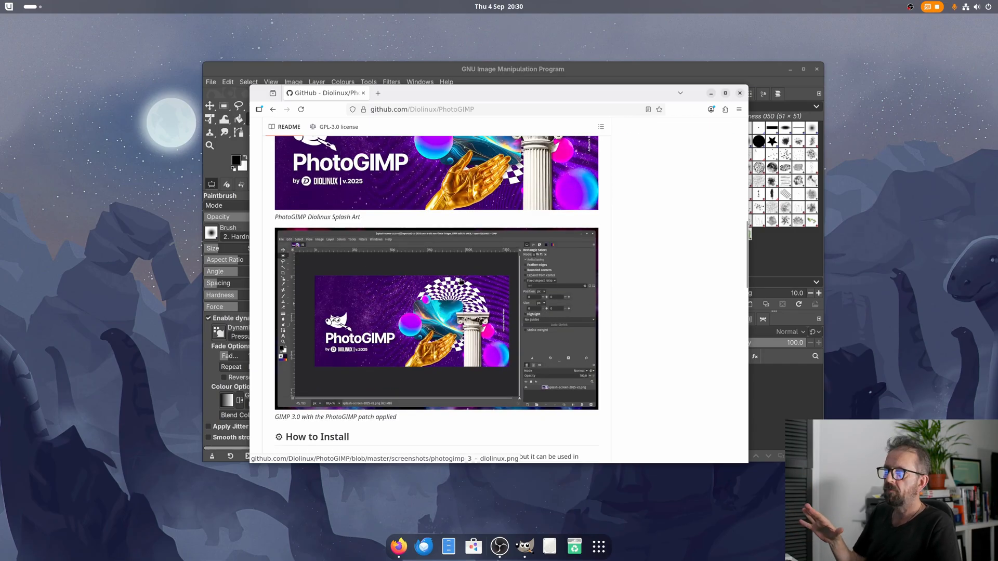
pyautogui.moveTo(721, 137)
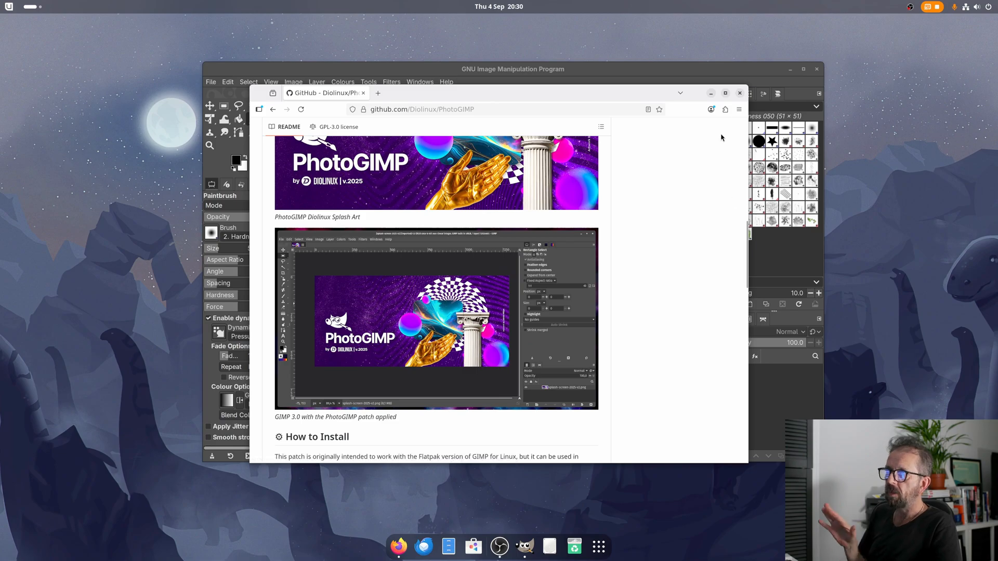
pyautogui.click(739, 93)
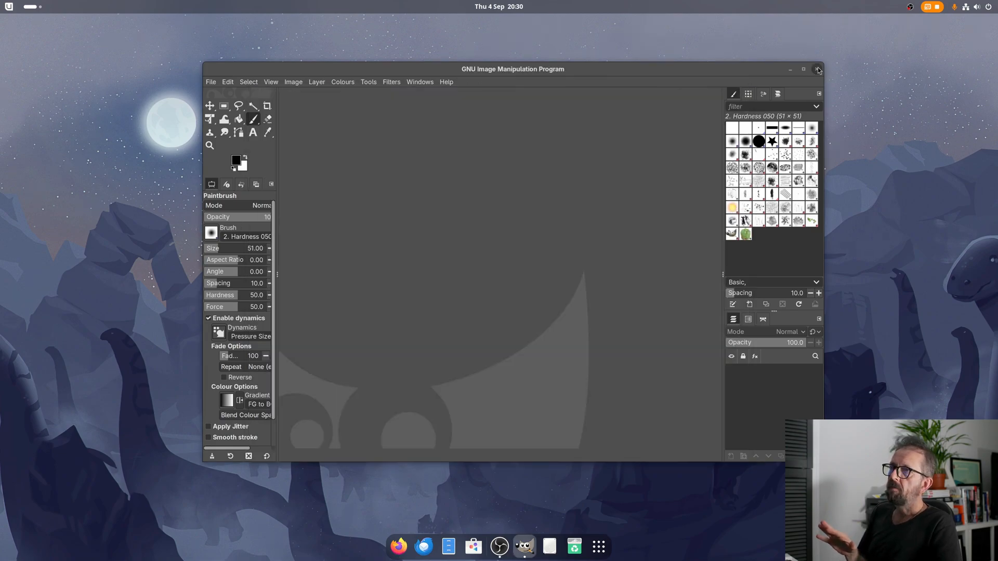
# Step: Close GIMP and start the Photopea editor at photopea.com in Firefox
pyautogui.click(818, 69)
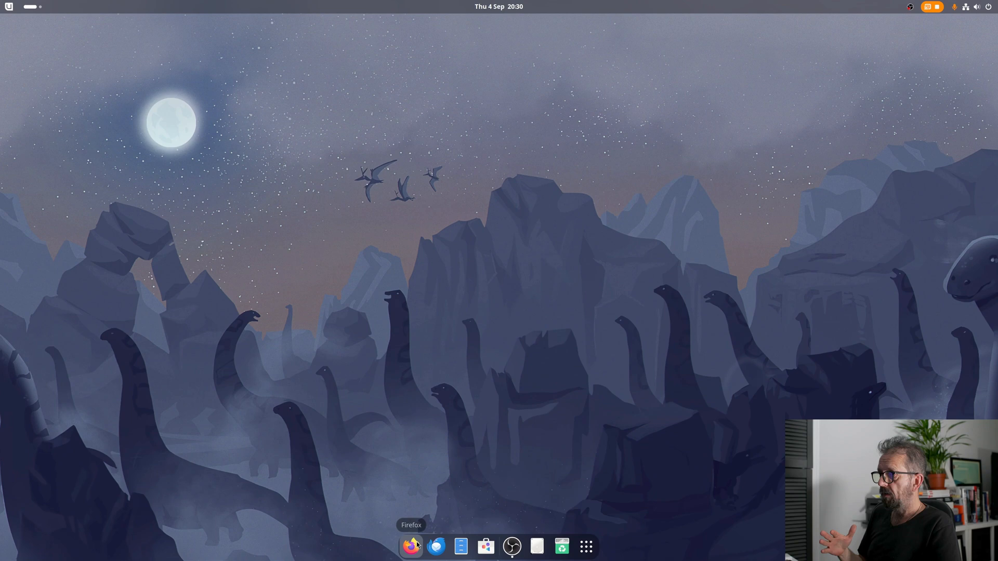
pyautogui.click(411, 546)
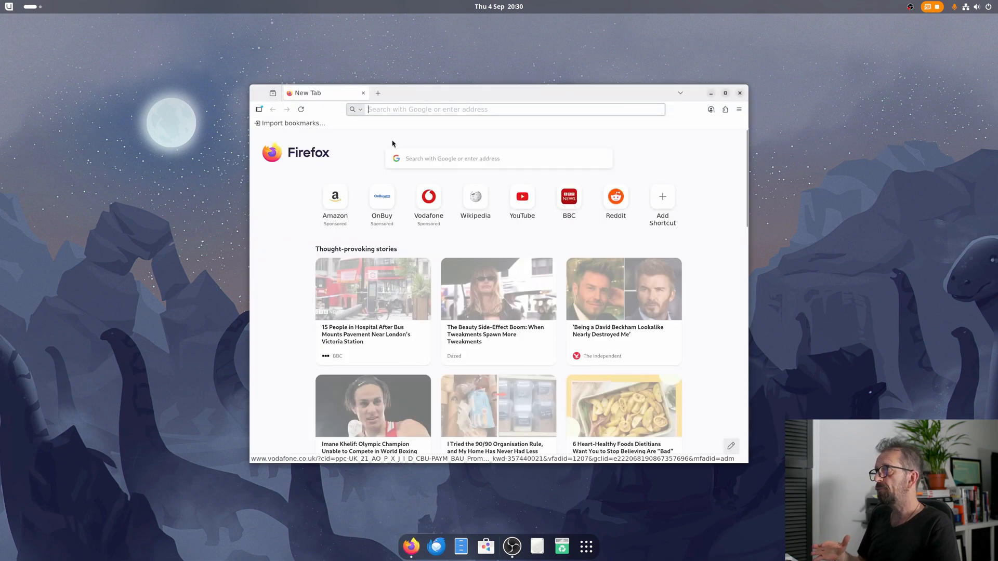
pyautogui.write('pho')
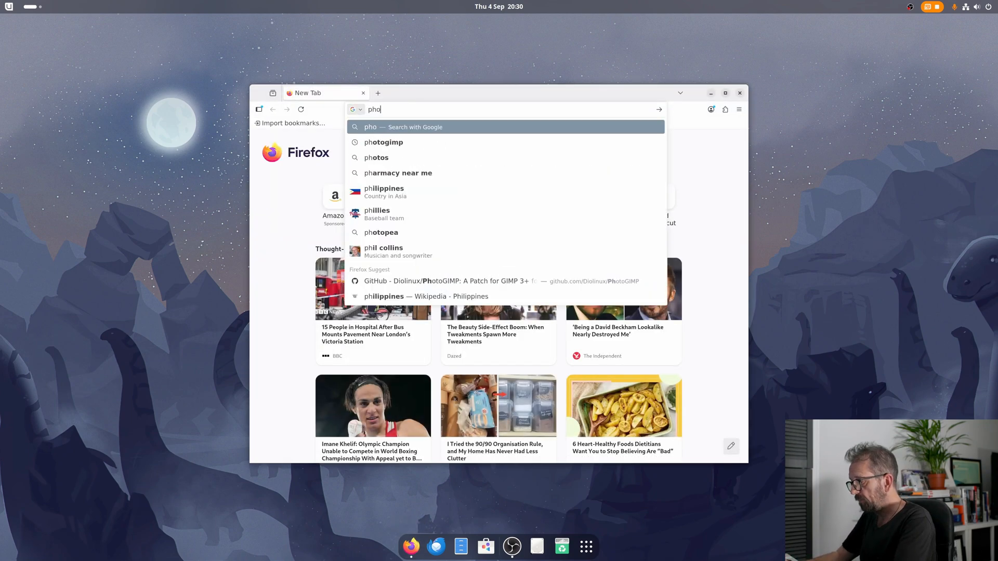
pyautogui.write('tpea')
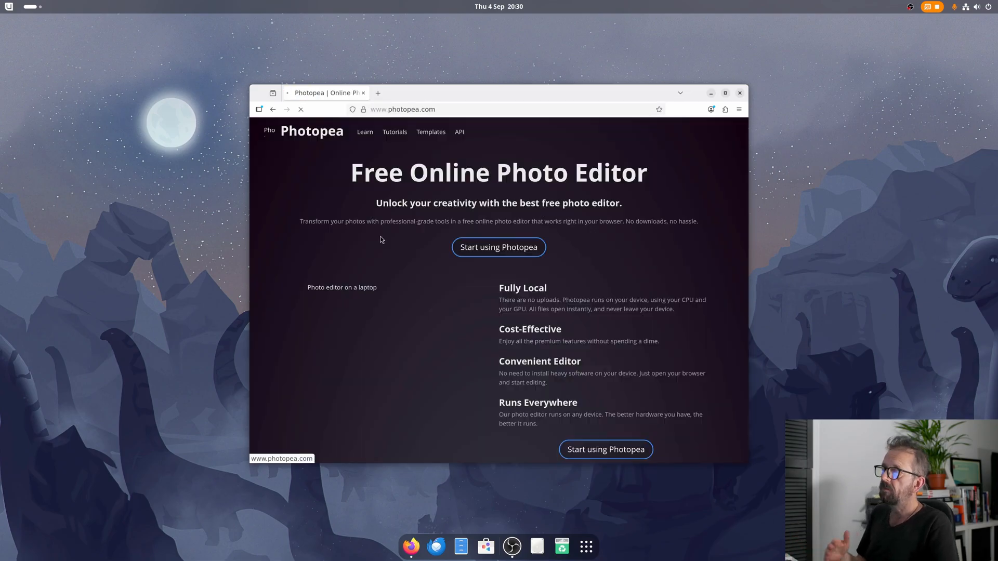
pyautogui.click(498, 247)
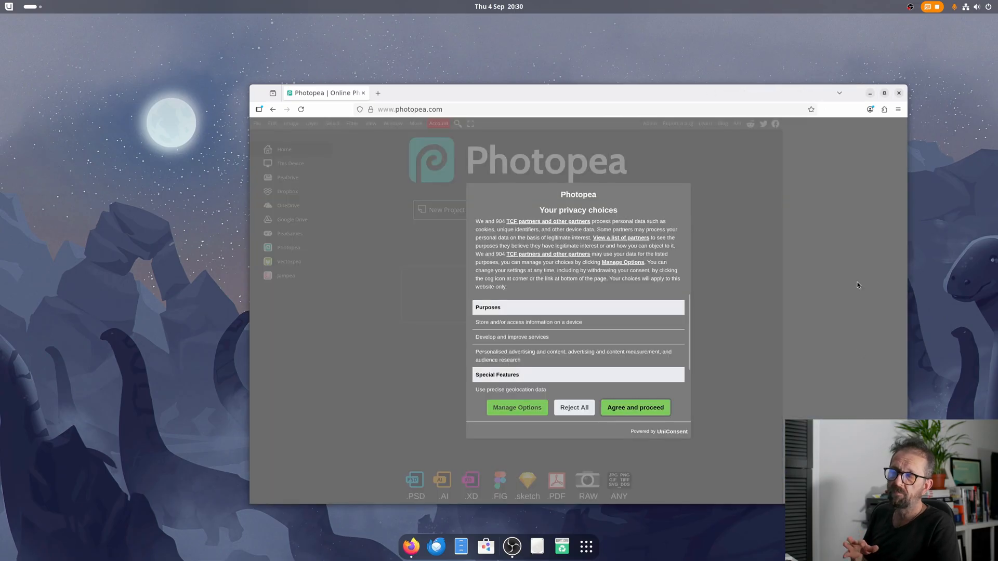
# Step: Accept the privacy prompt, load the butterfly 'I Saw The Sign' template, then close Firefox
pyautogui.click(635, 408)
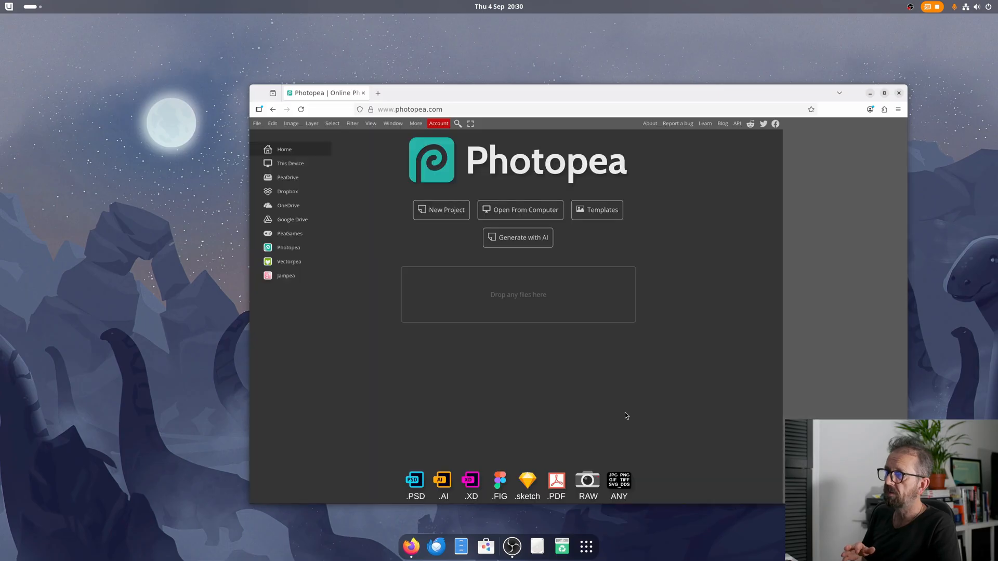
pyautogui.moveTo(428, 185)
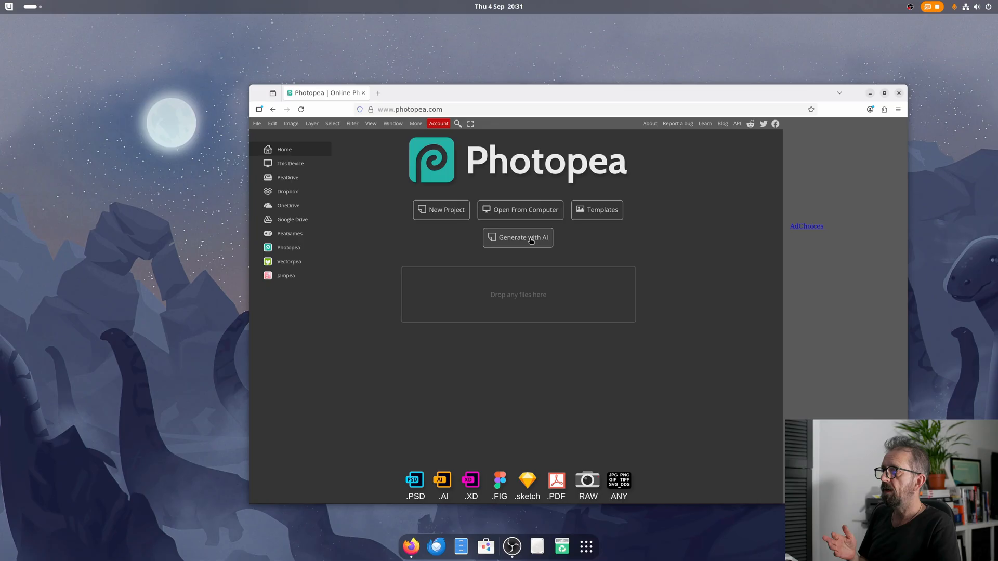
pyautogui.click(440, 209)
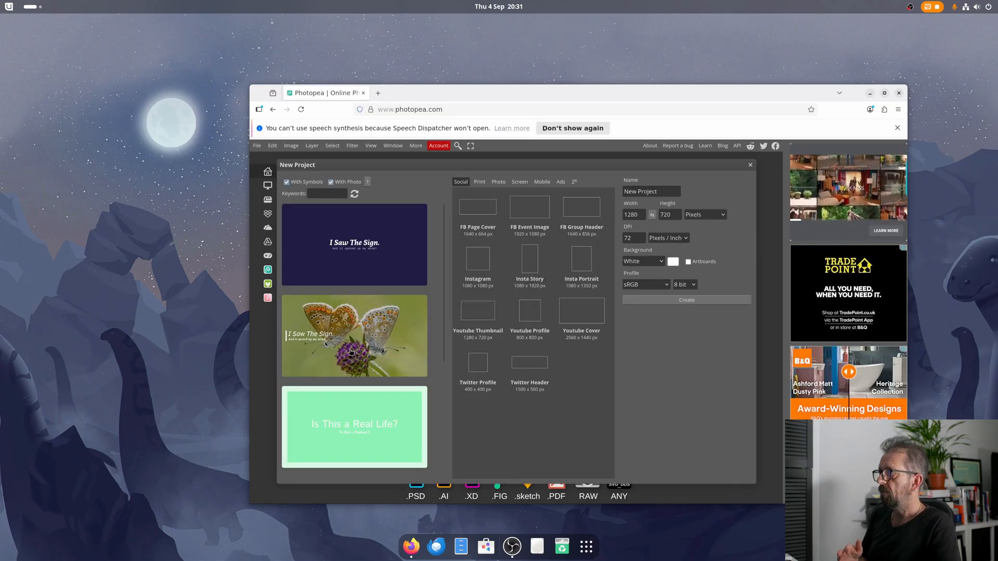
pyautogui.doubleClick(354, 335)
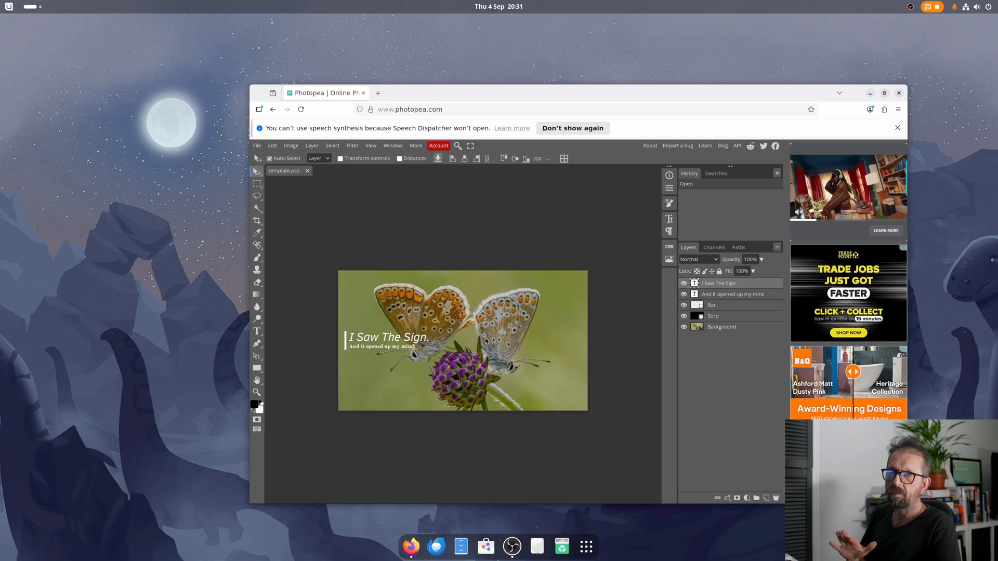
pyautogui.moveTo(487, 153)
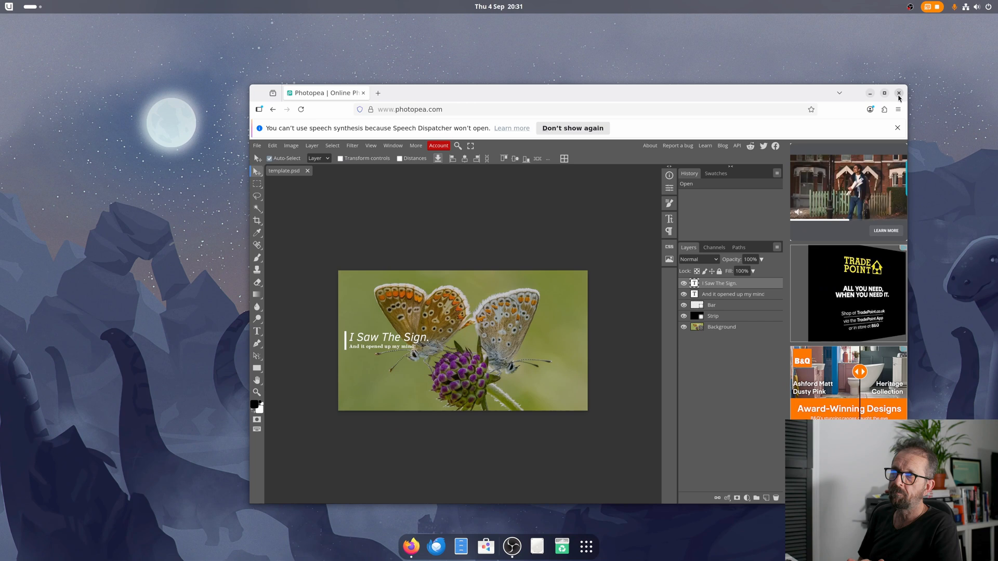
pyautogui.click(898, 93)
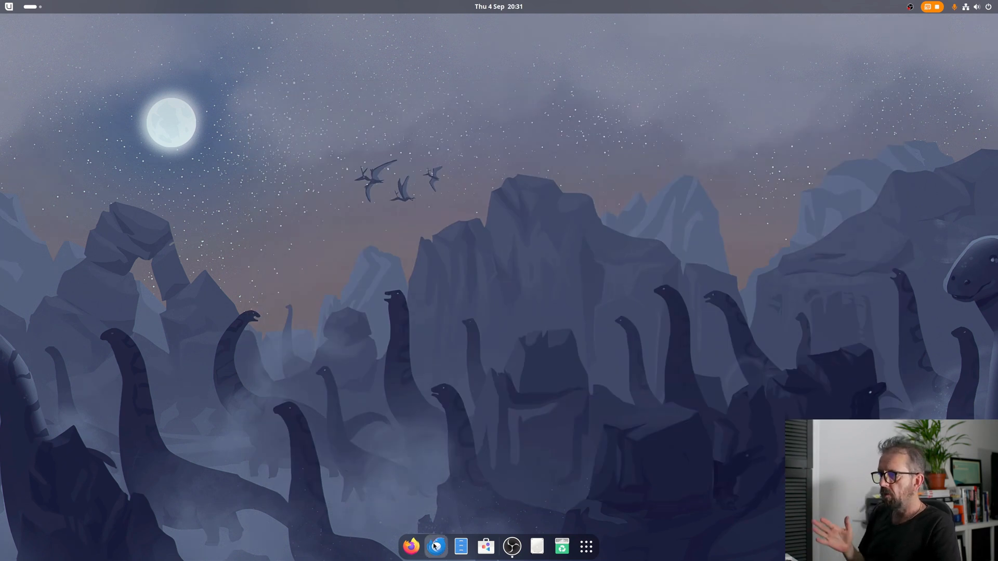
pyautogui.moveTo(485, 547)
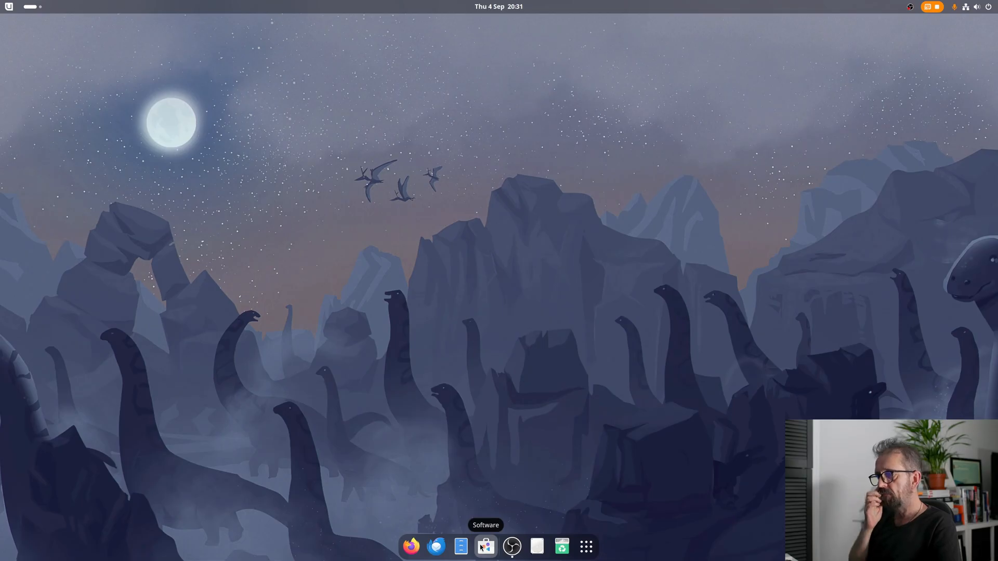
# Step: Browse the Create category's app listings in GNOME Software, then close the store
pyautogui.click(486, 546)
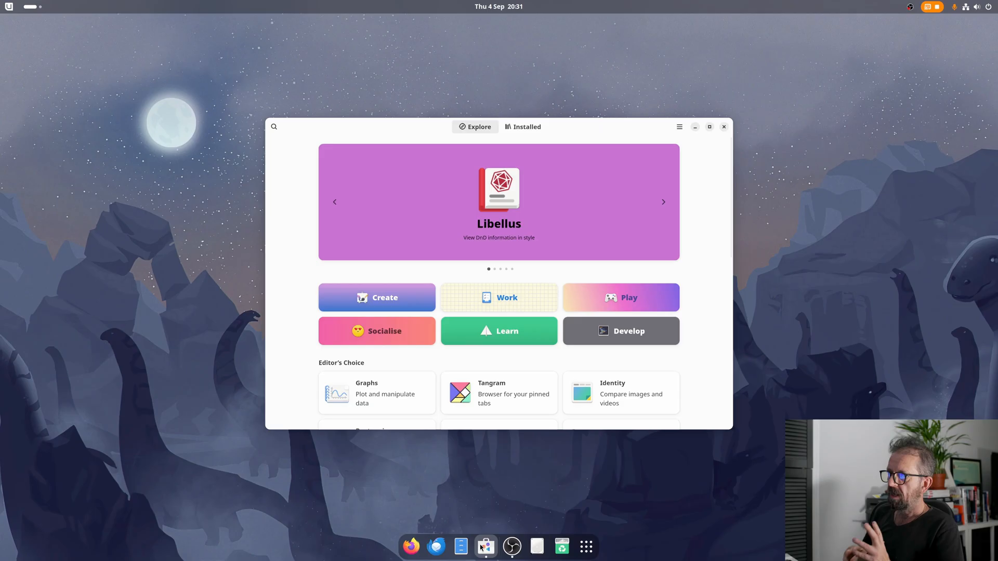
pyautogui.moveTo(465, 278)
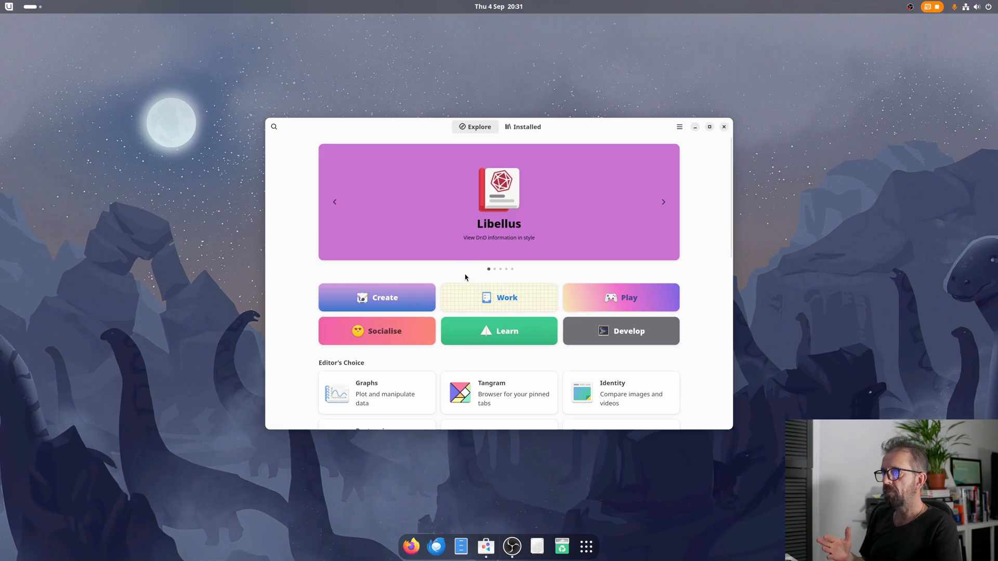
pyautogui.scroll(-3)
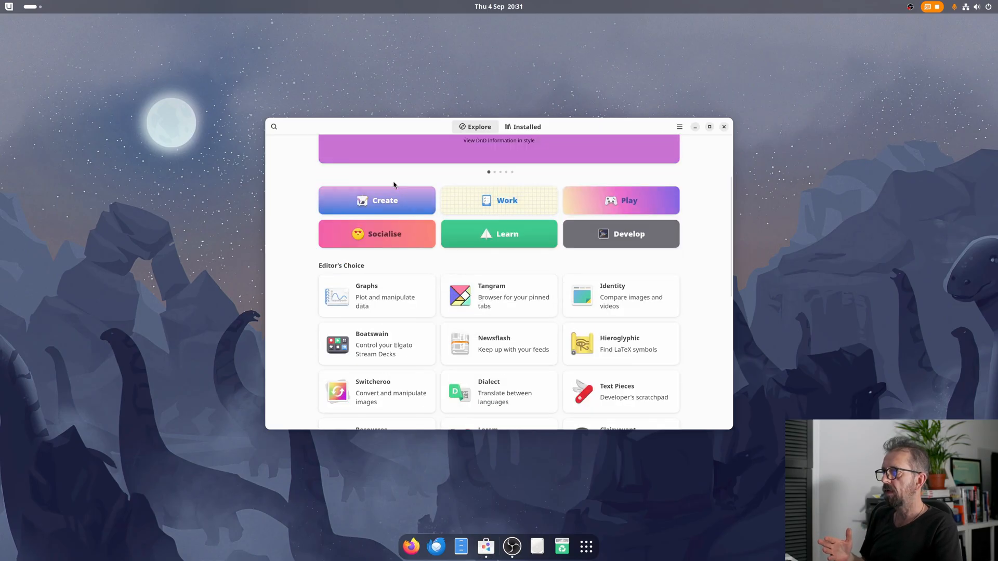
pyautogui.click(376, 199)
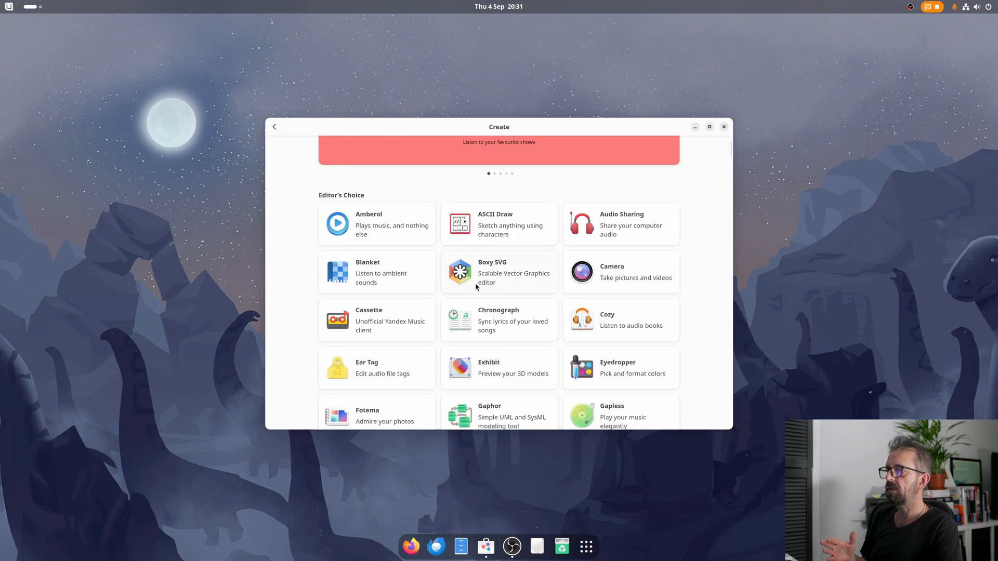
pyautogui.scroll(-3)
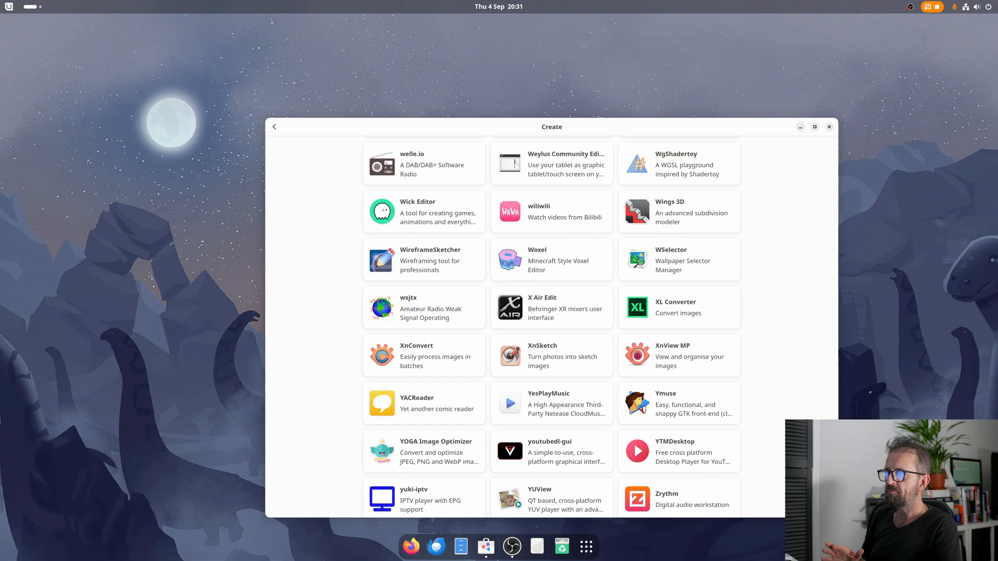
pyautogui.scroll(3)
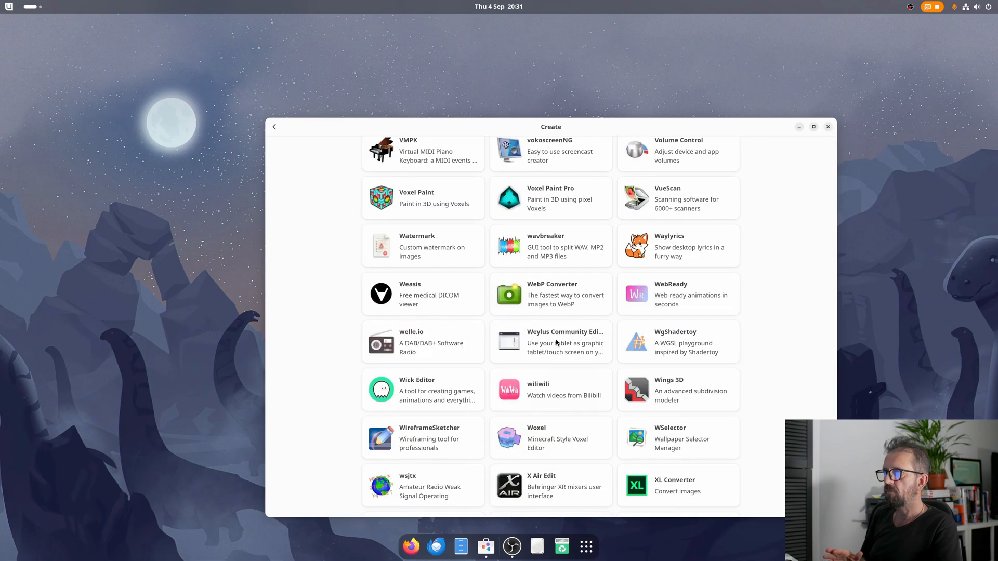
pyautogui.scroll(3)
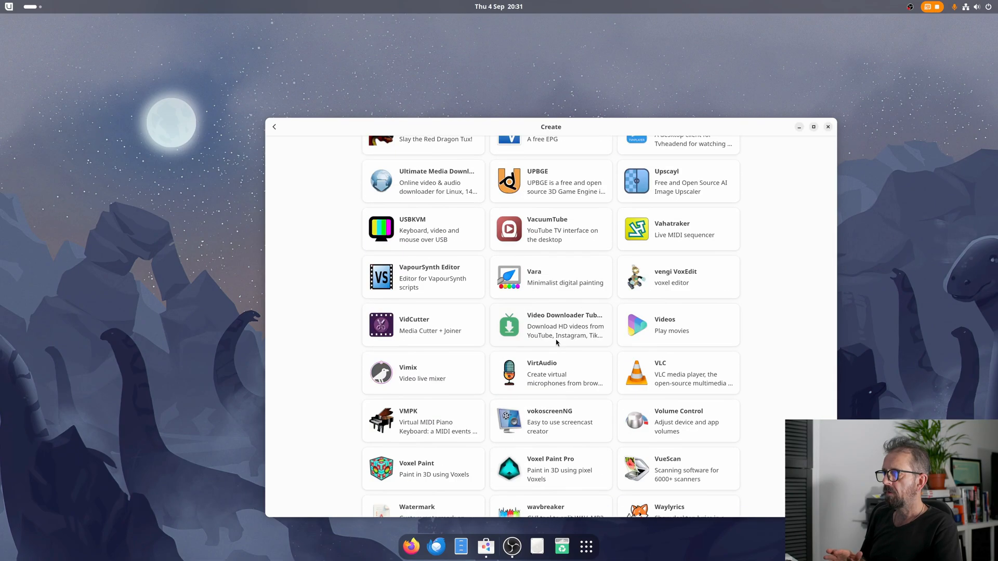
pyautogui.scroll(3)
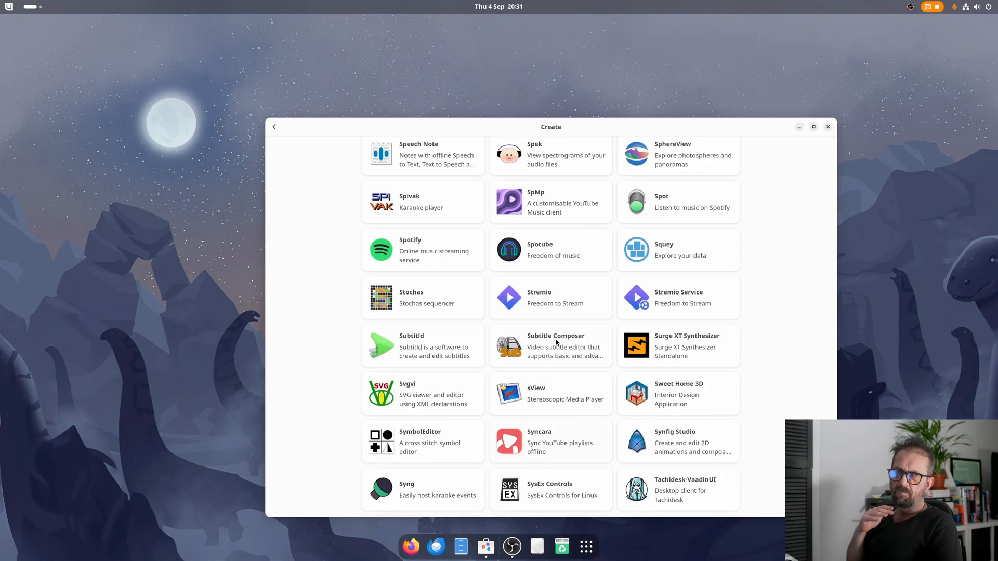
pyautogui.scroll(3)
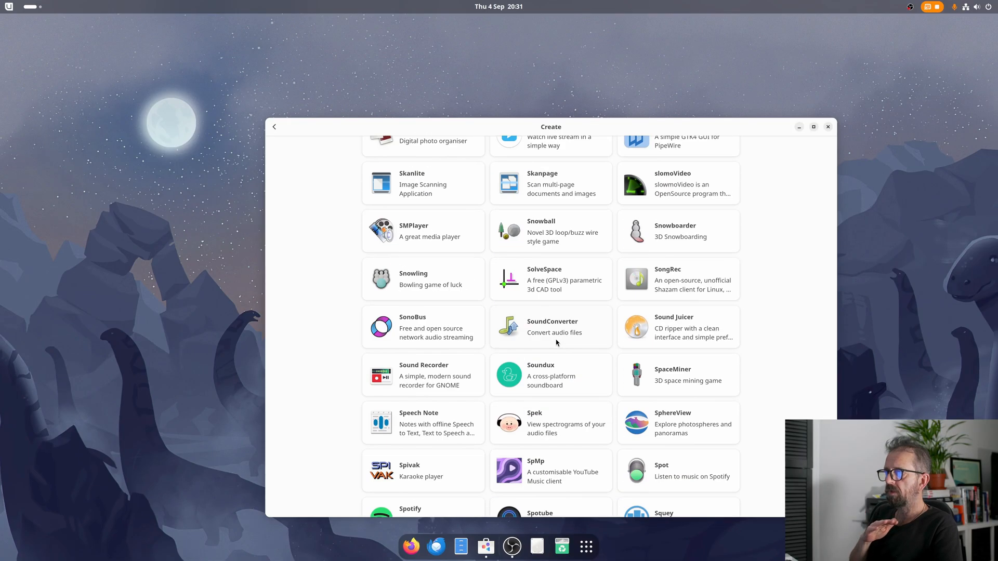
pyautogui.scroll(3)
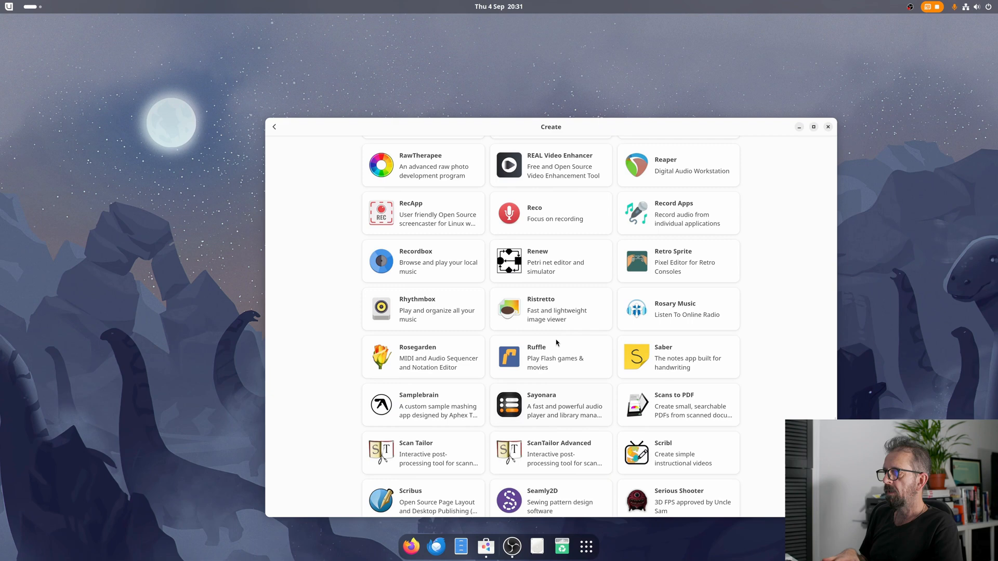
pyautogui.scroll(-3)
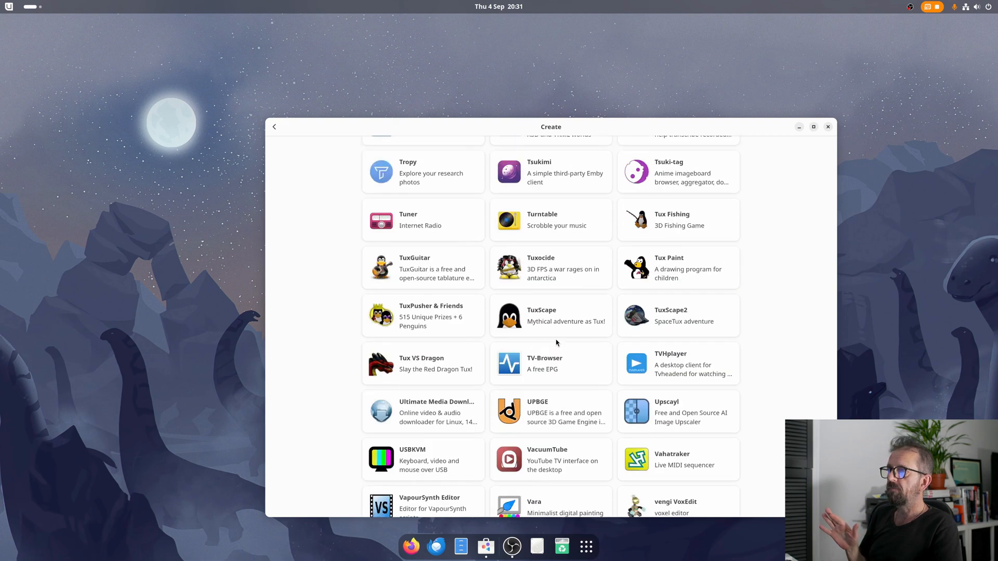
pyautogui.scroll(-3)
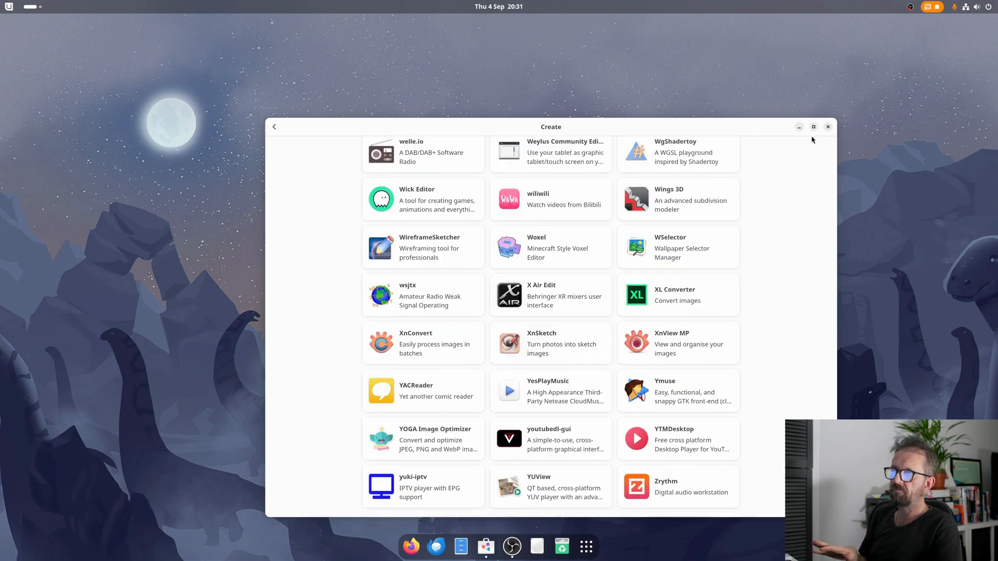
pyautogui.click(828, 127)
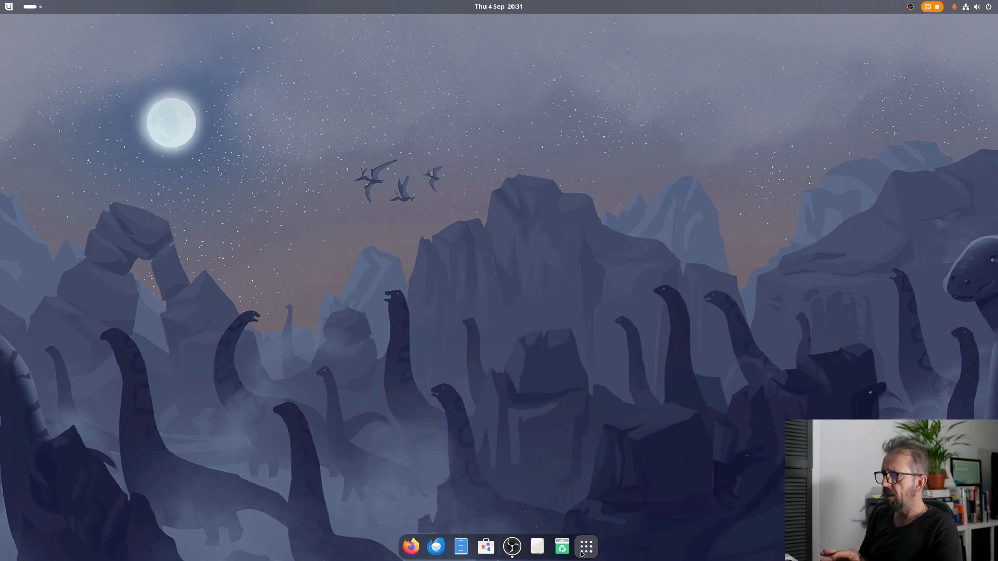
pyautogui.moveTo(584, 547)
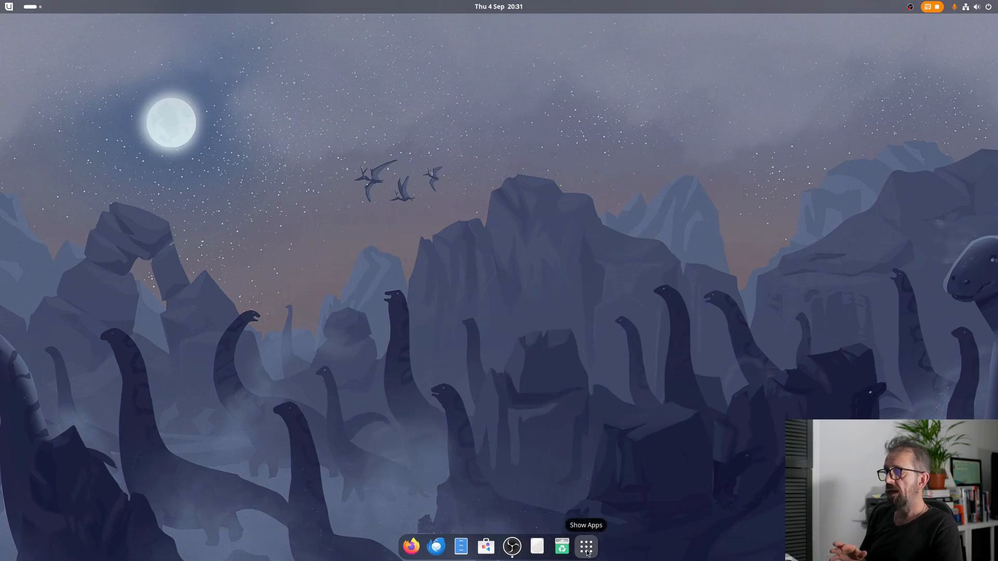
# Step: Show the installed apps grid on its second page
pyautogui.click(585, 546)
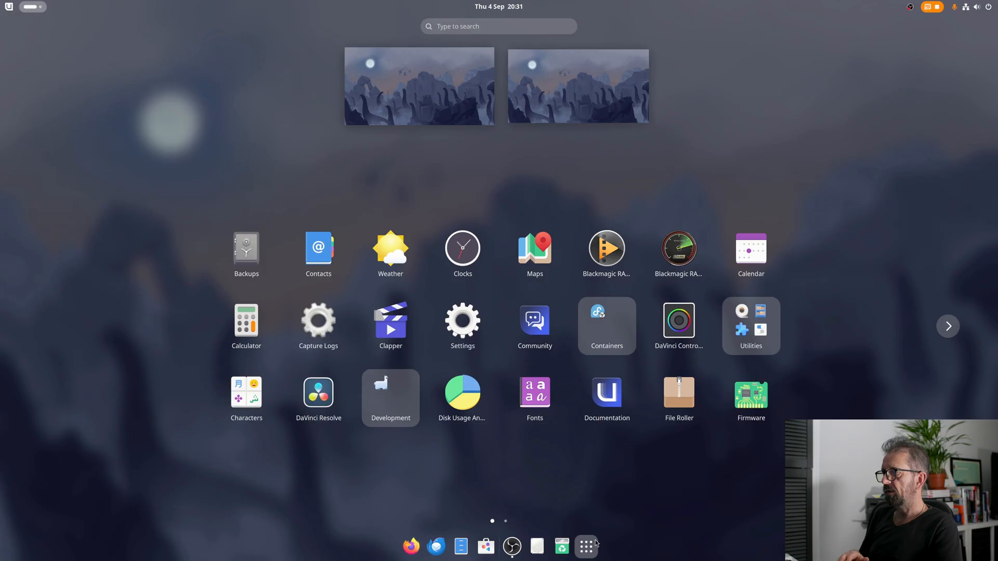
pyautogui.click(948, 326)
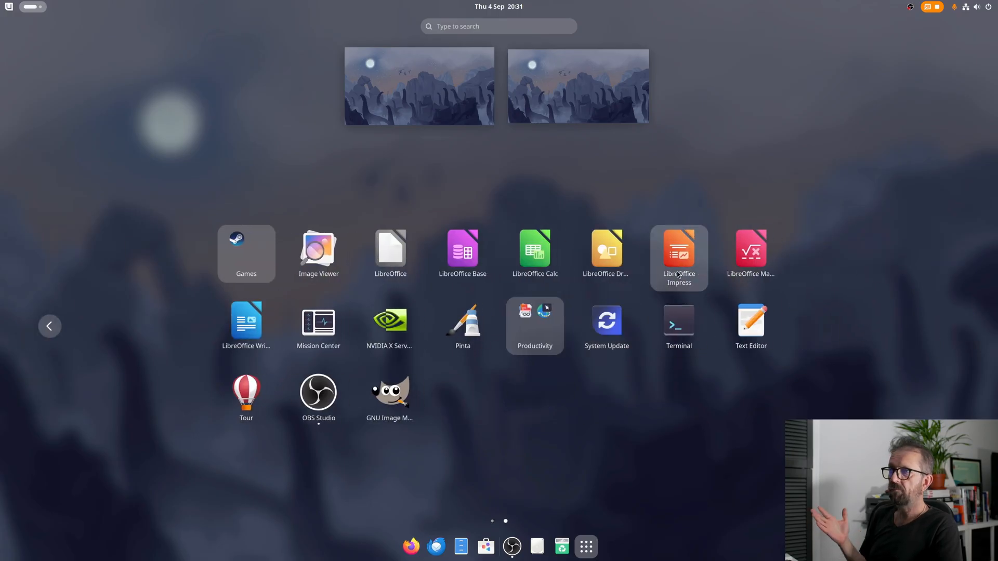
pyautogui.moveTo(462, 253)
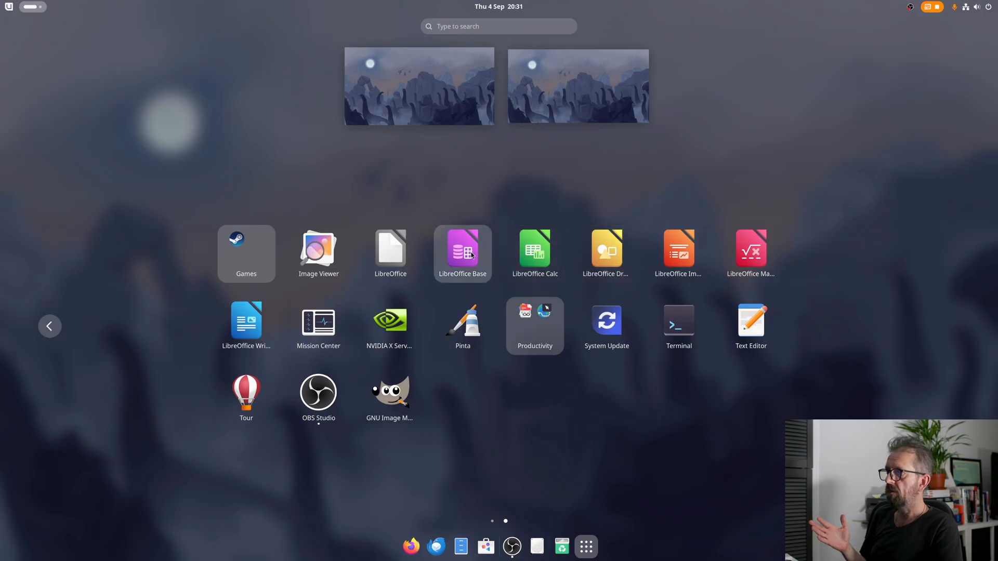
pyautogui.moveTo(351, 304)
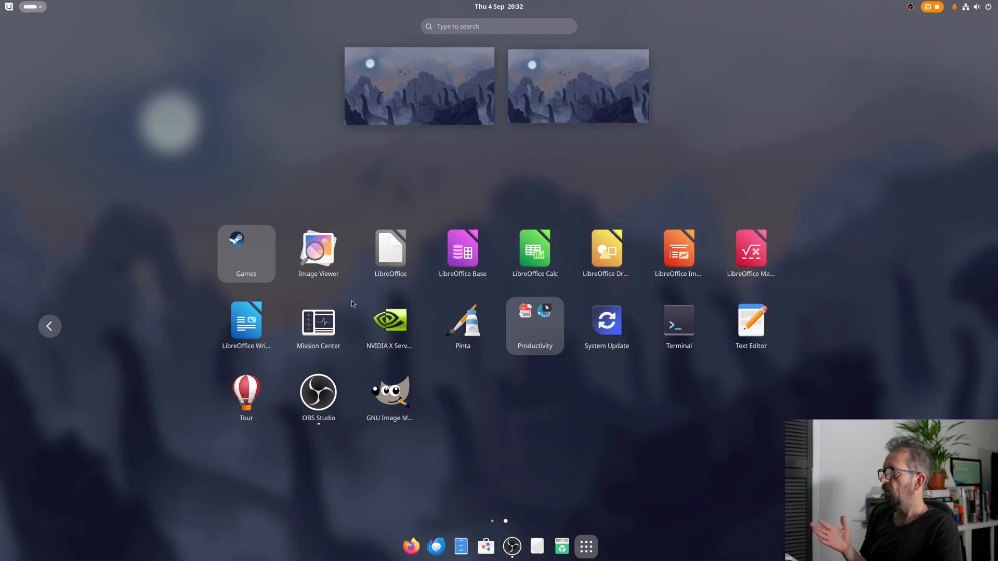
# Step: Launch LibreOffice Writer, dismiss Tip of the Day, and enter 'Hello world'
pyautogui.click(389, 248)
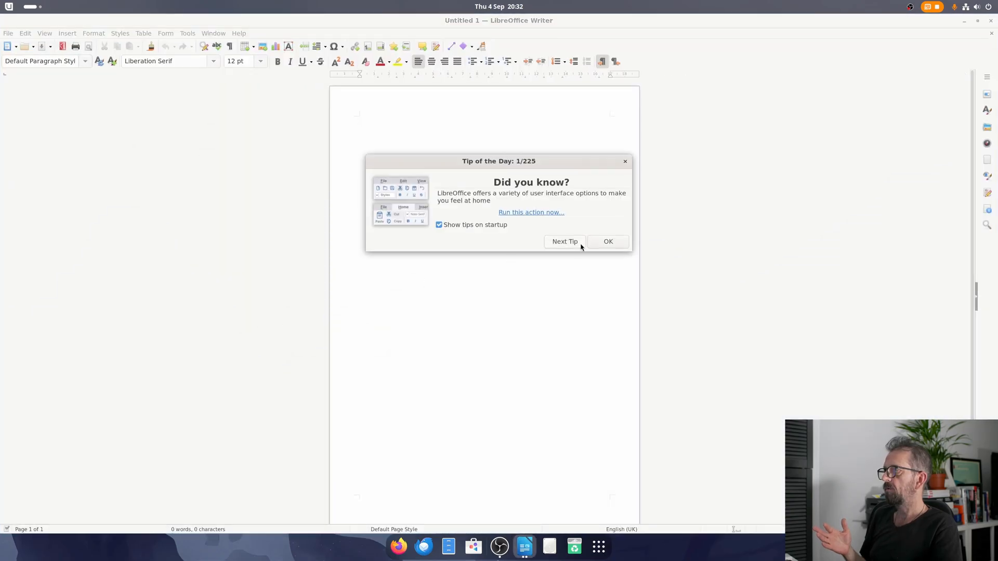
pyautogui.moveTo(607, 241)
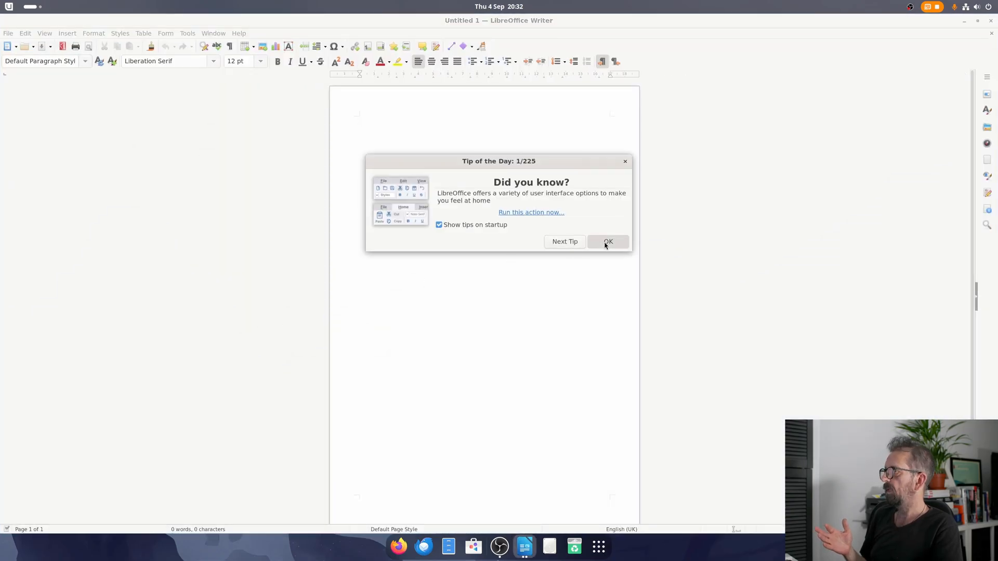
pyautogui.click(607, 241)
pyautogui.write('Hello world')
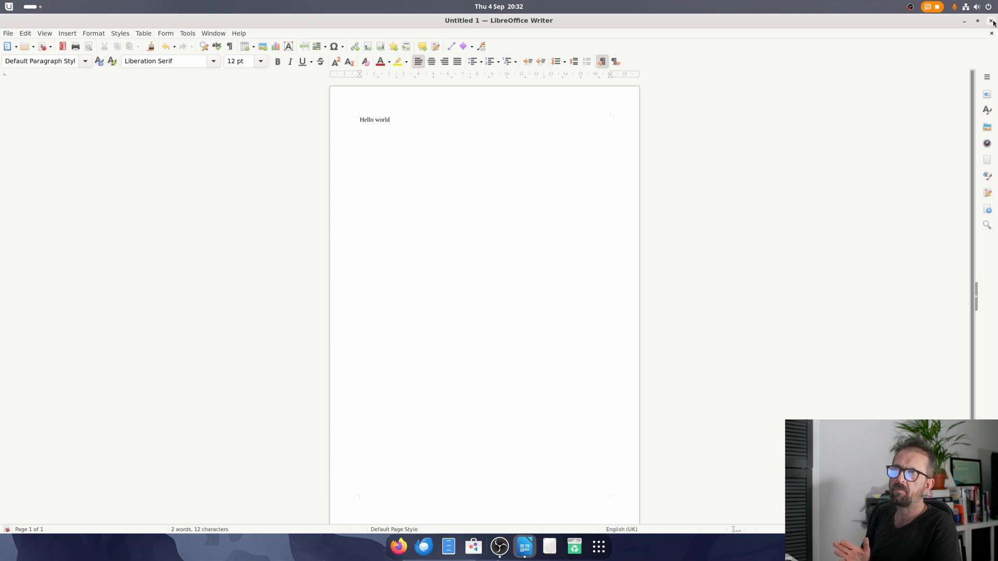
# Step: Close Writer without saving and open the app grid's Development folder
pyautogui.click(991, 20)
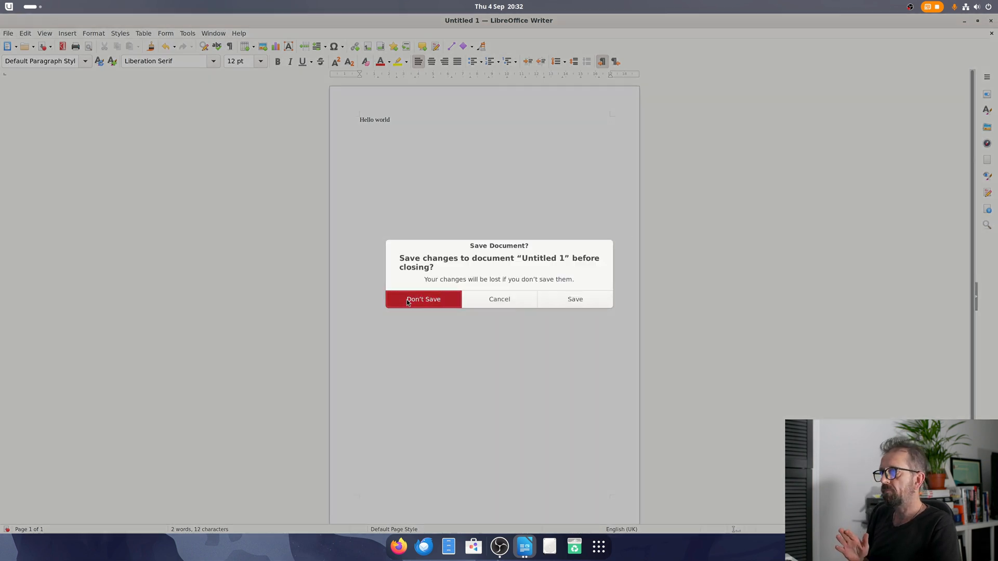
pyautogui.click(423, 300)
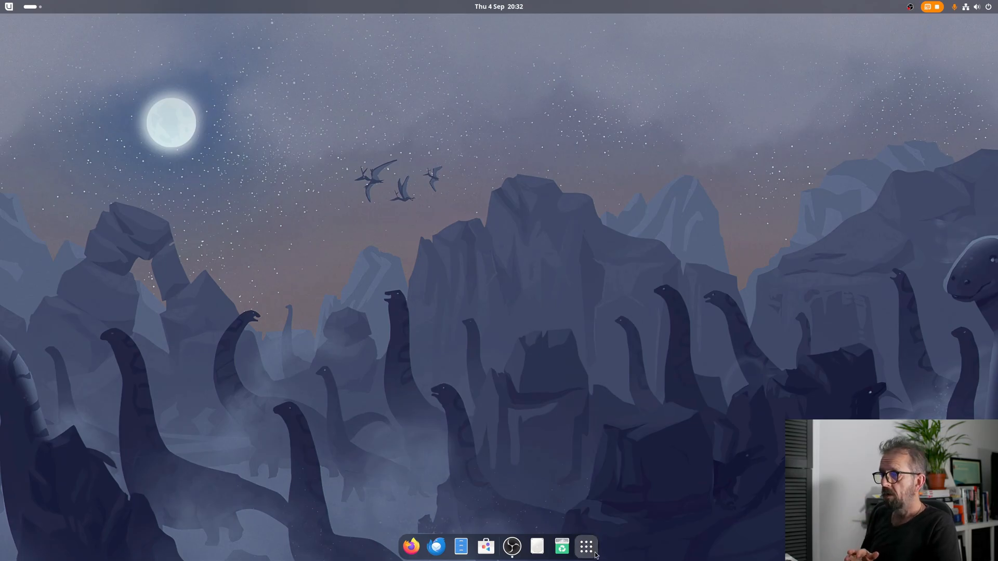
pyautogui.click(586, 546)
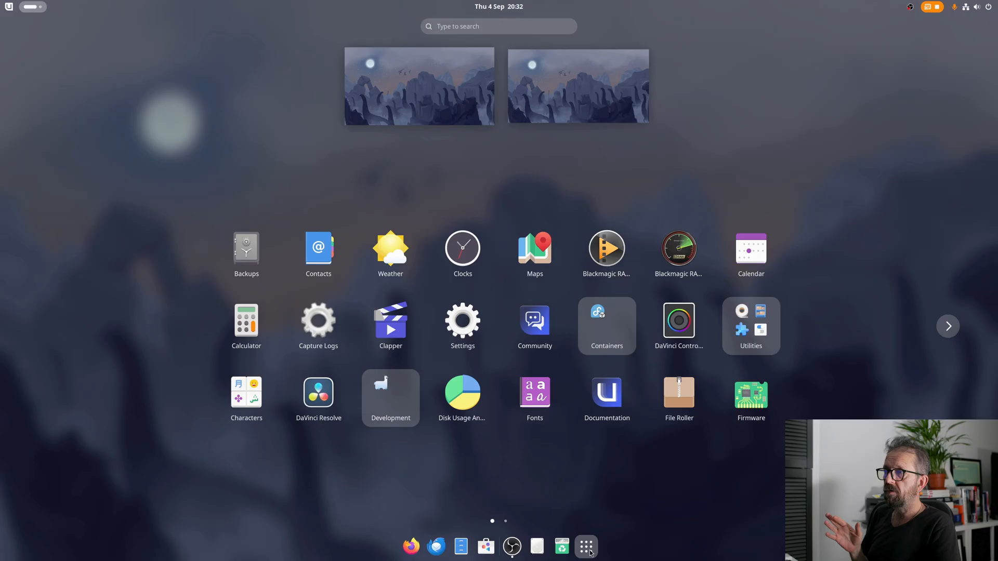
pyautogui.moveTo(605, 395)
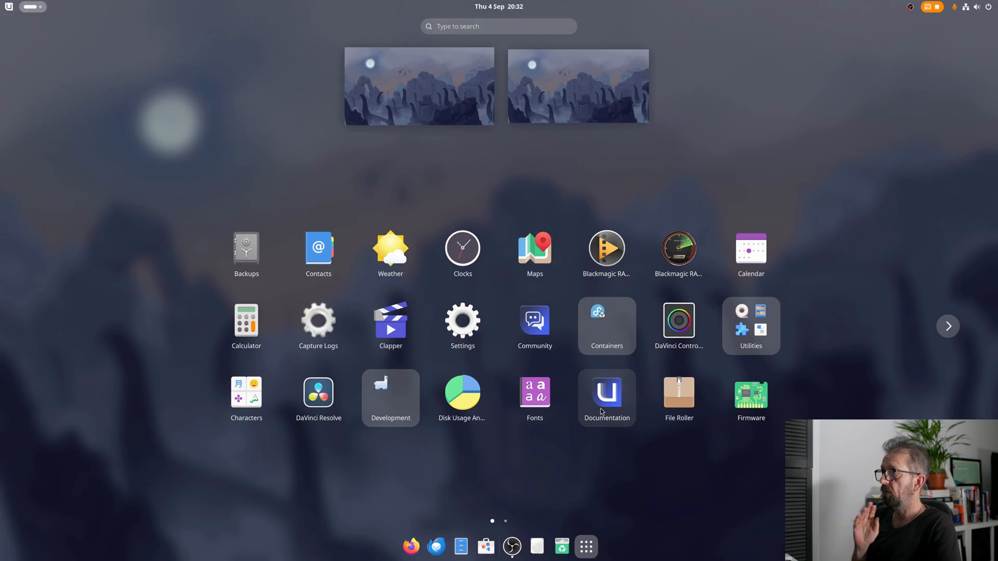
pyautogui.click(391, 398)
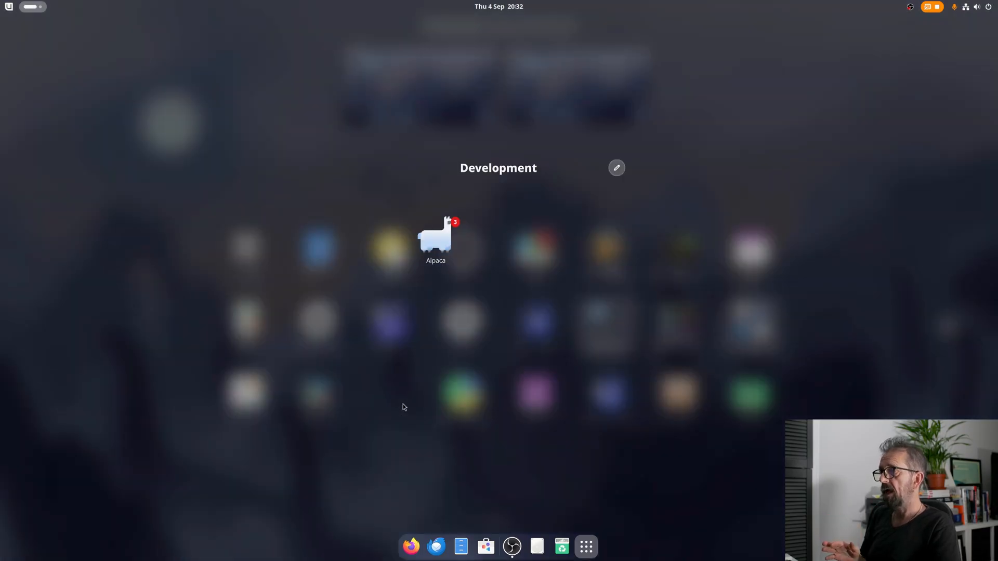
pyautogui.moveTo(669, 544)
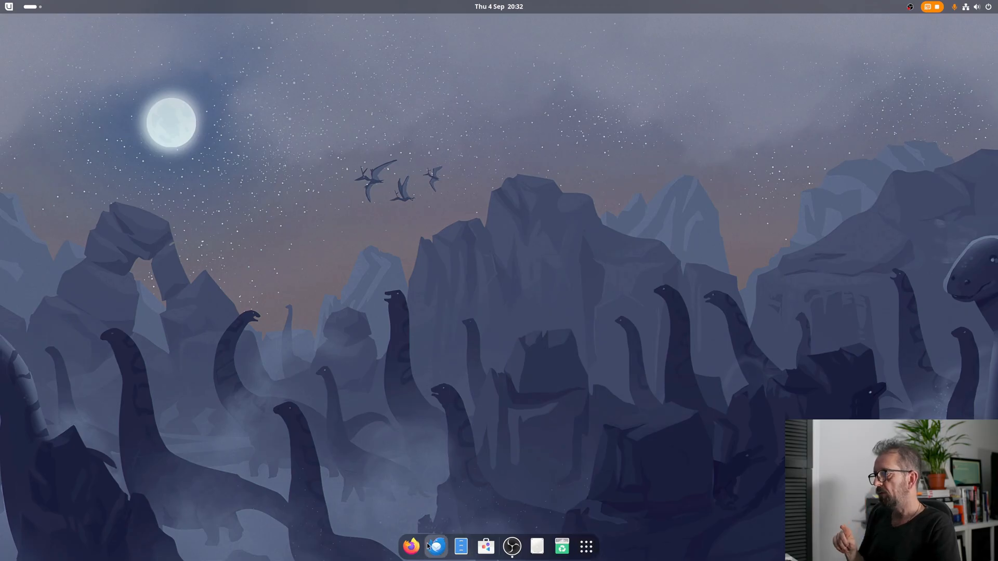
# Step: Load ollama.com in Firefox and copy the Linux install command from its download page
pyautogui.click(411, 546)
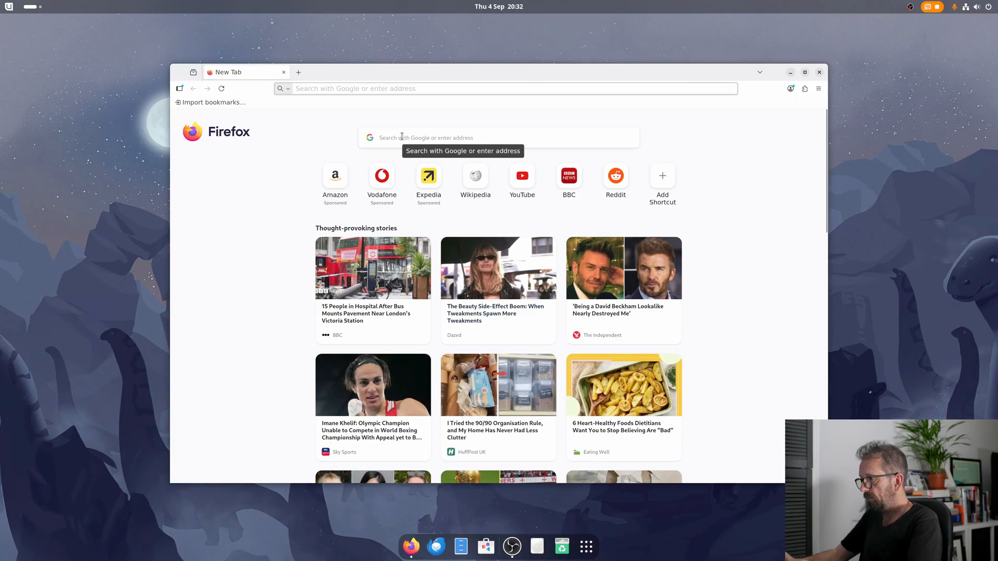
pyautogui.write('ollama.com')
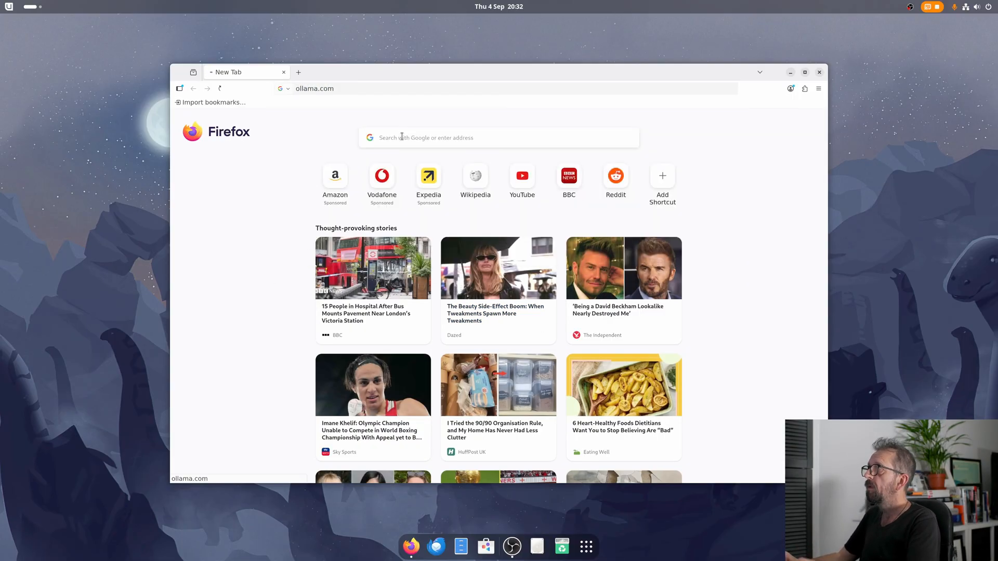
pyautogui.press('Return')
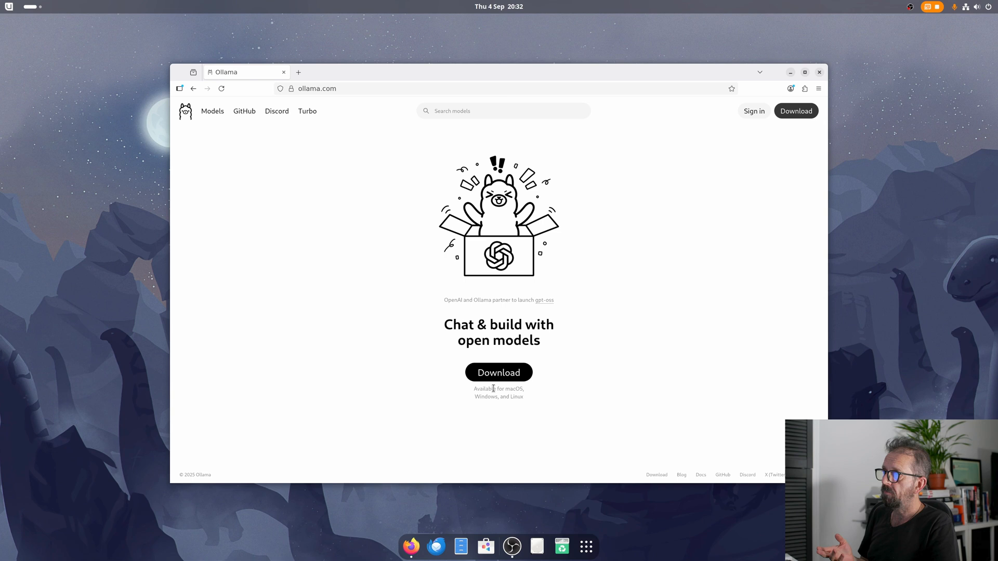
pyautogui.click(499, 372)
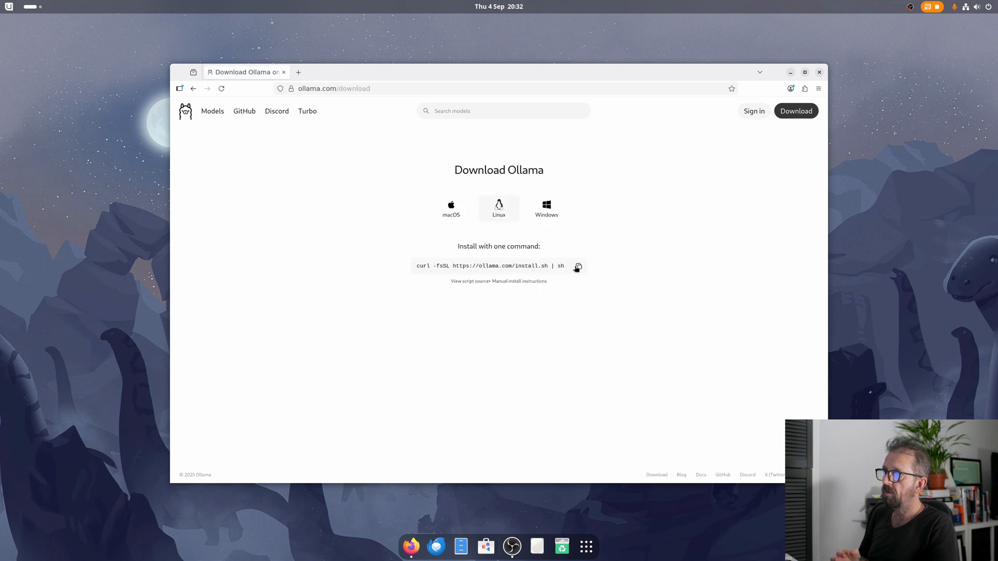
pyautogui.click(577, 266)
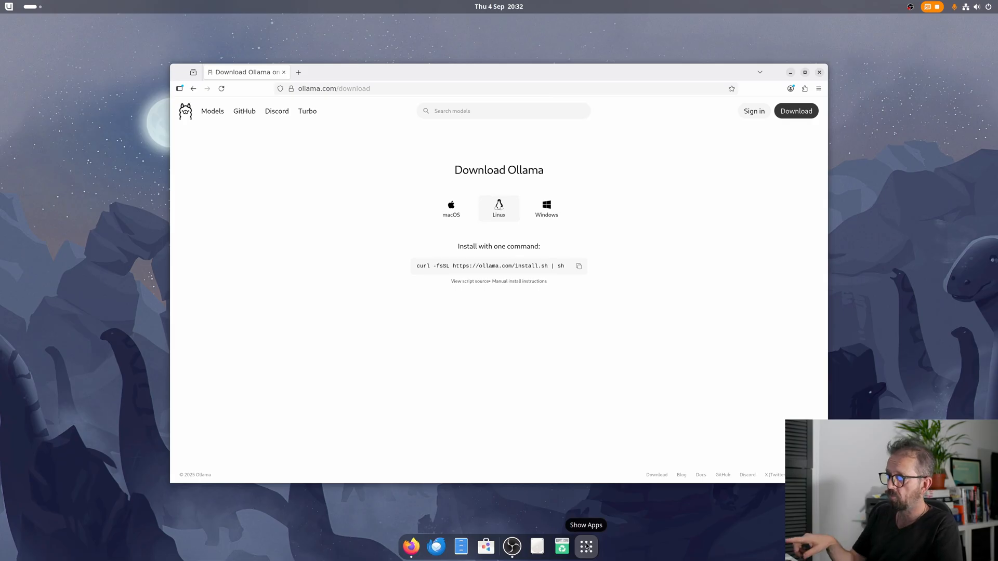
pyautogui.click(584, 546)
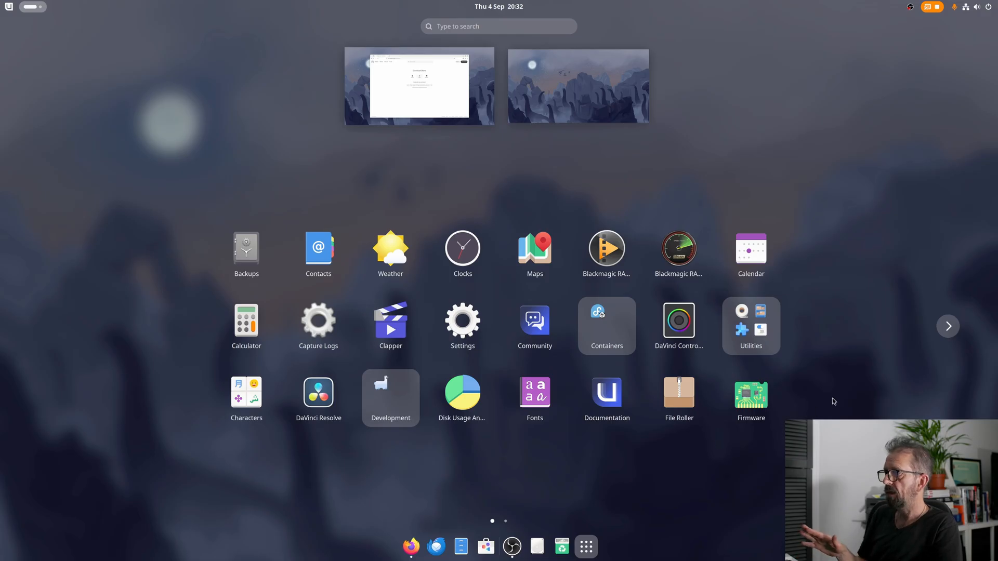
# Step: Check Downloads for the Resolve zip, then type 'ujust install-resolve' in Terminal without running it
pyautogui.click(948, 326)
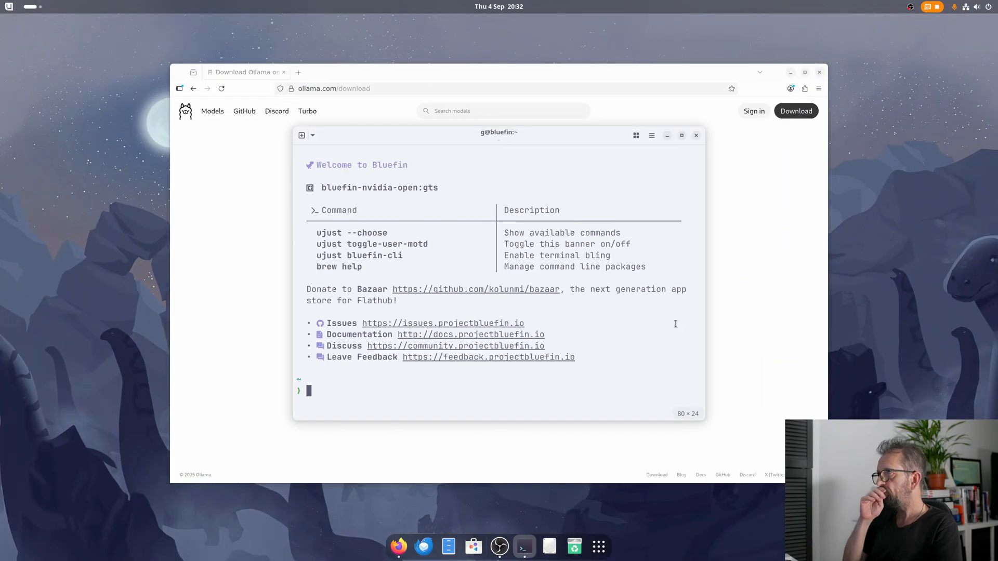
pyautogui.moveTo(566, 410)
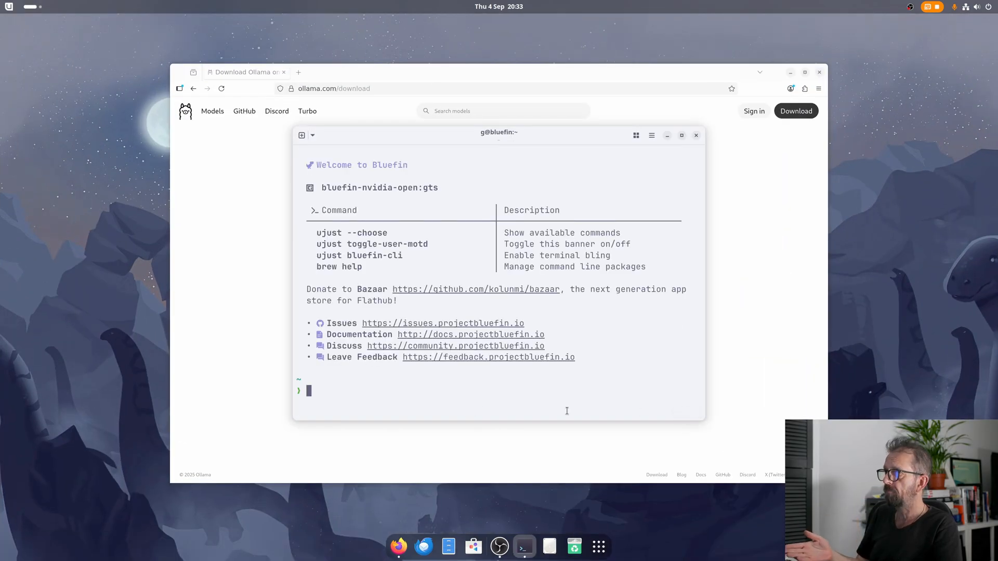
pyautogui.moveTo(721, 150)
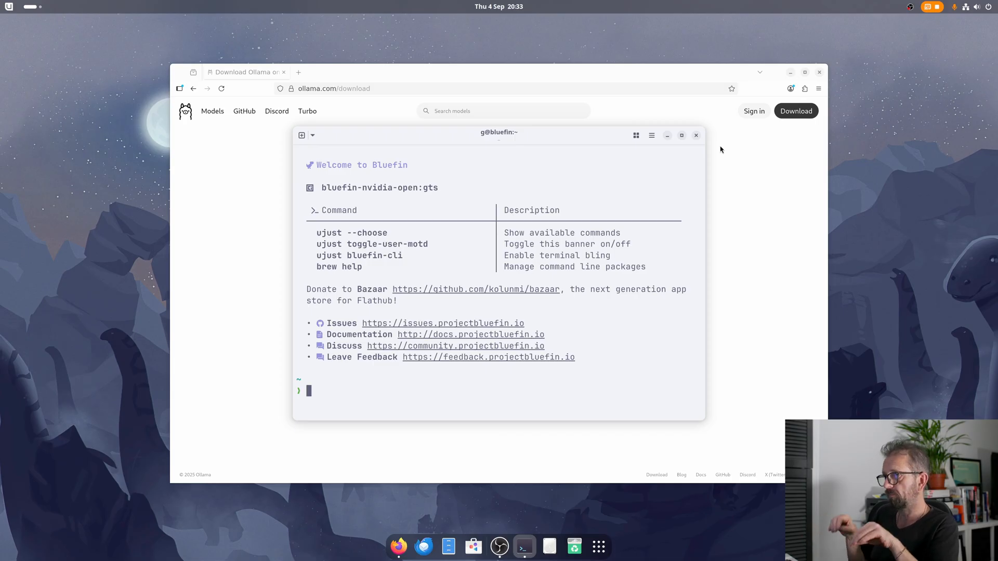
pyautogui.moveTo(549, 491)
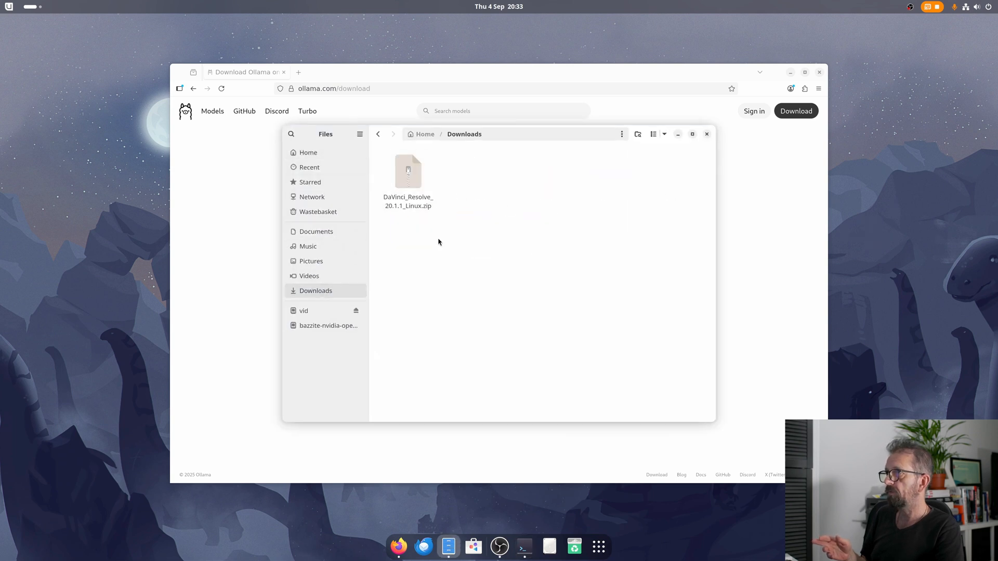
pyautogui.click(524, 546)
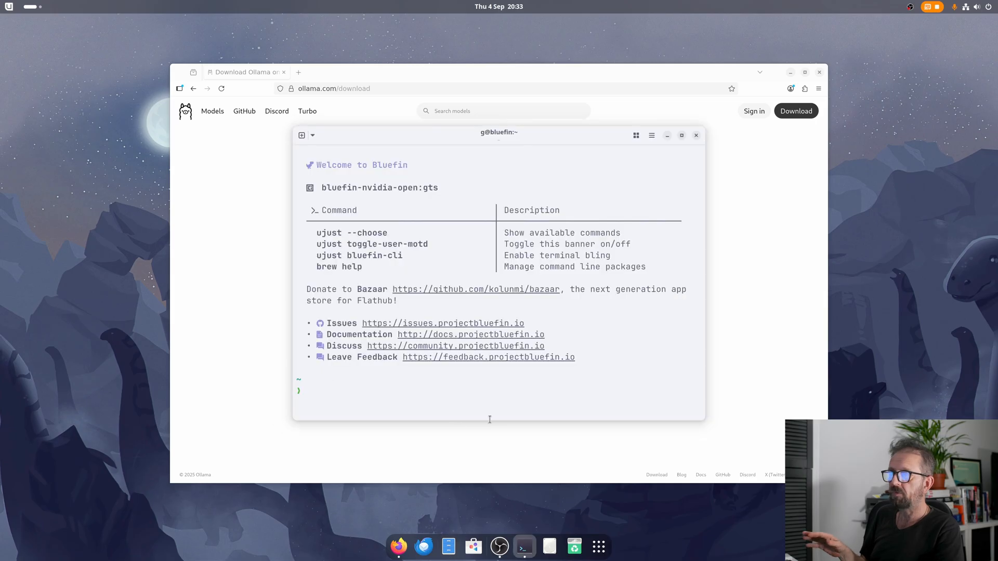
pyautogui.write('u')
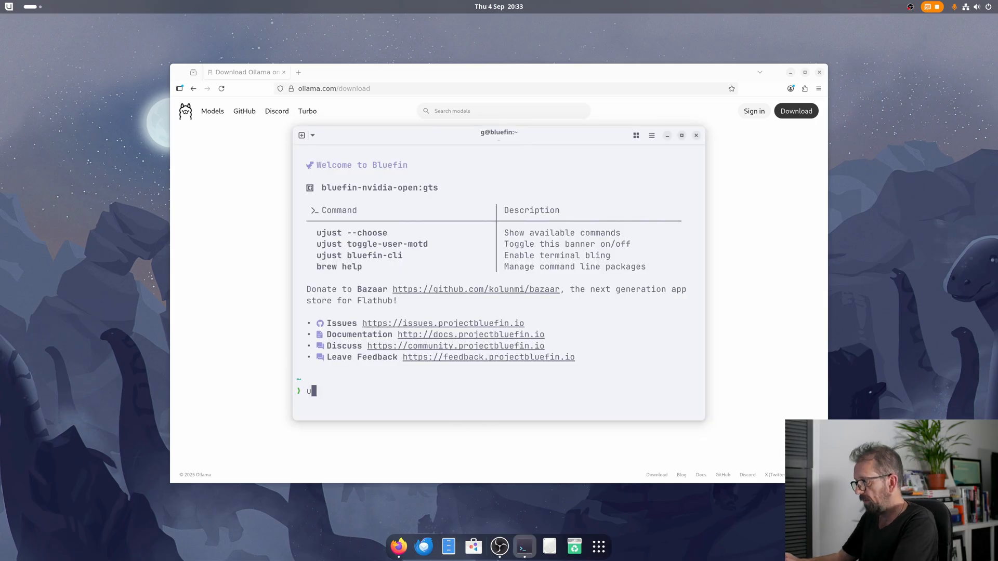
pyautogui.write('just ibn')
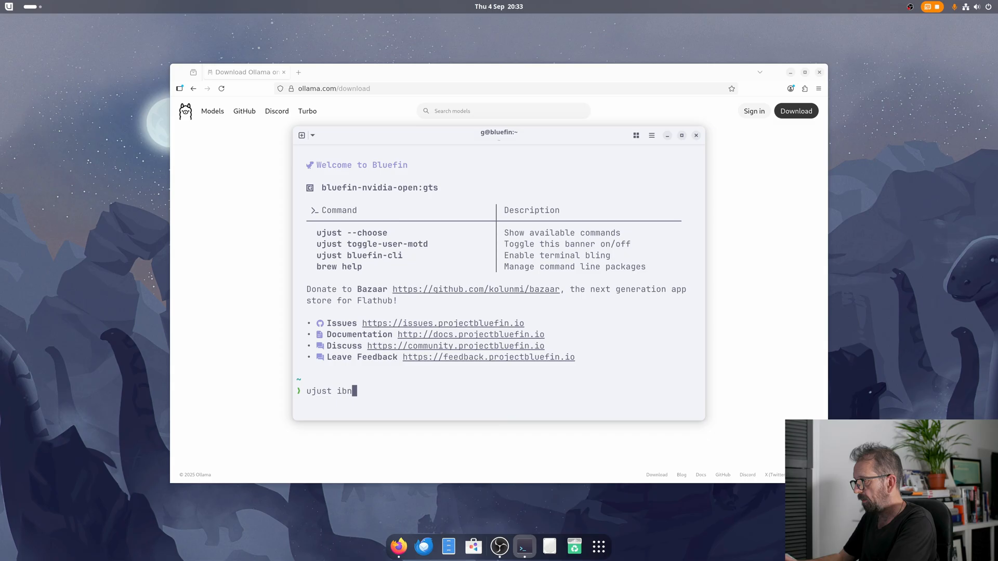
pyautogui.write('insta')
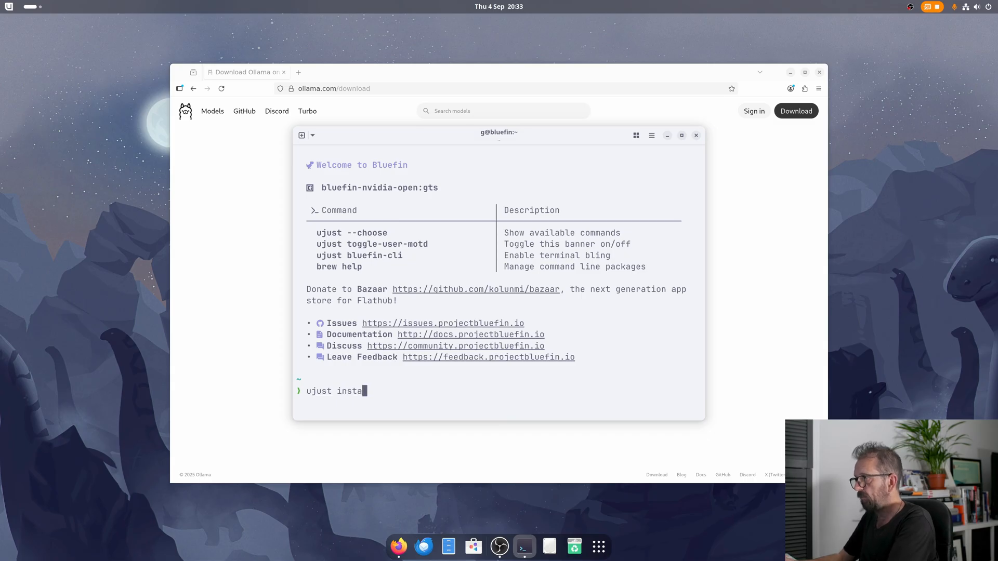
pyautogui.write('ll-')
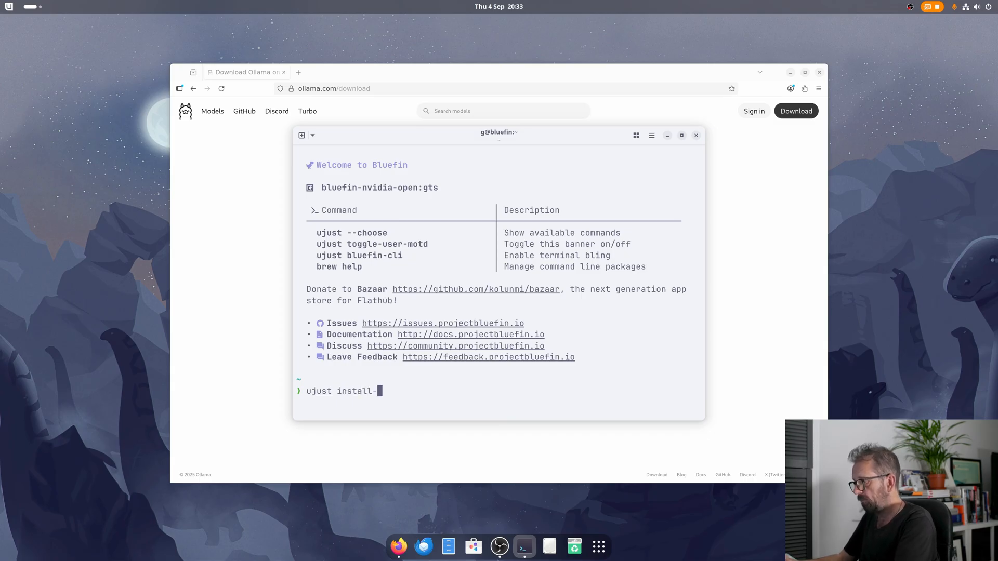
pyautogui.write('resolve')
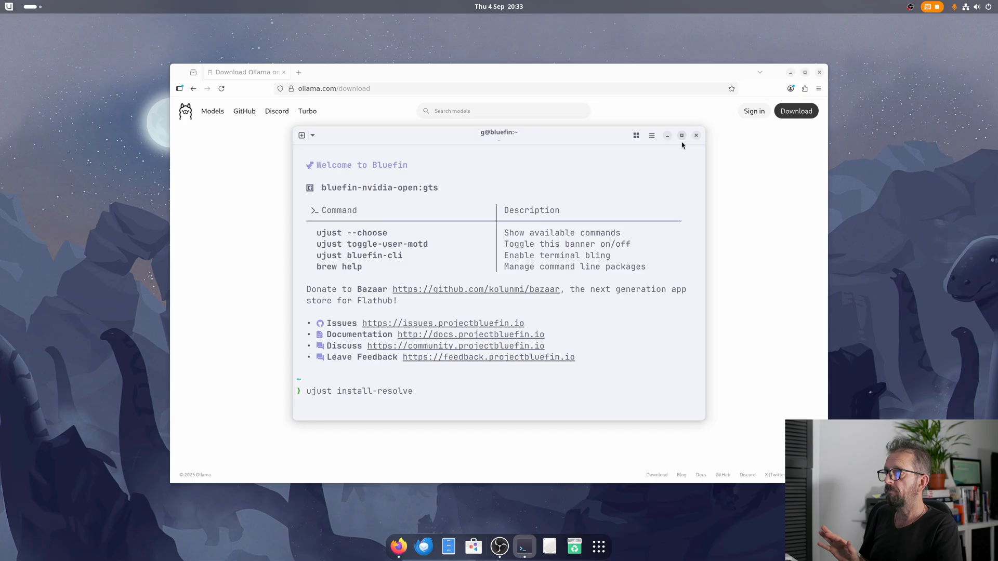
pyautogui.moveTo(696, 137)
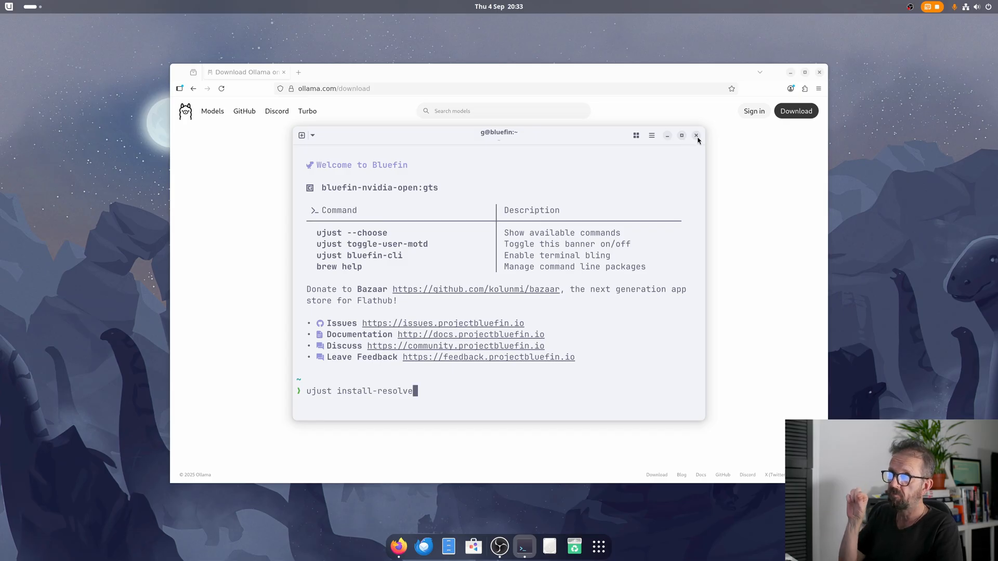
# Step: Close Terminal and the Ollama download page, then show the second app grid page
pyautogui.click(695, 135)
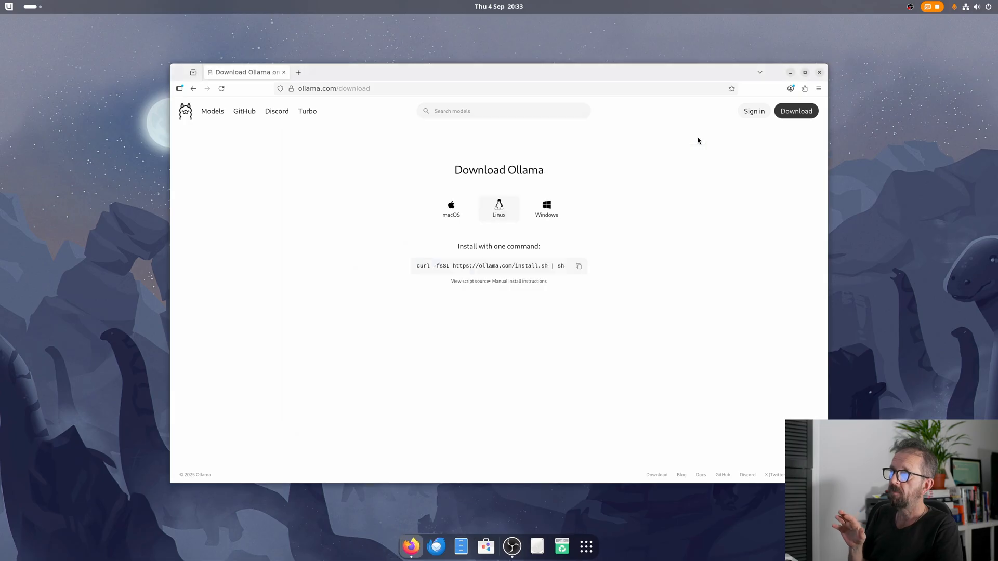
pyautogui.moveTo(751, 152)
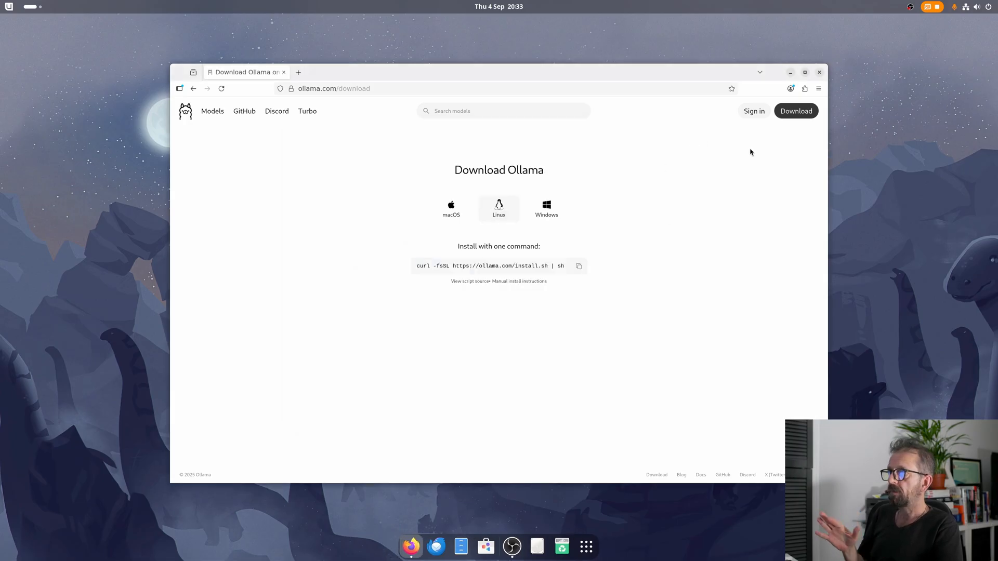
pyautogui.moveTo(820, 72)
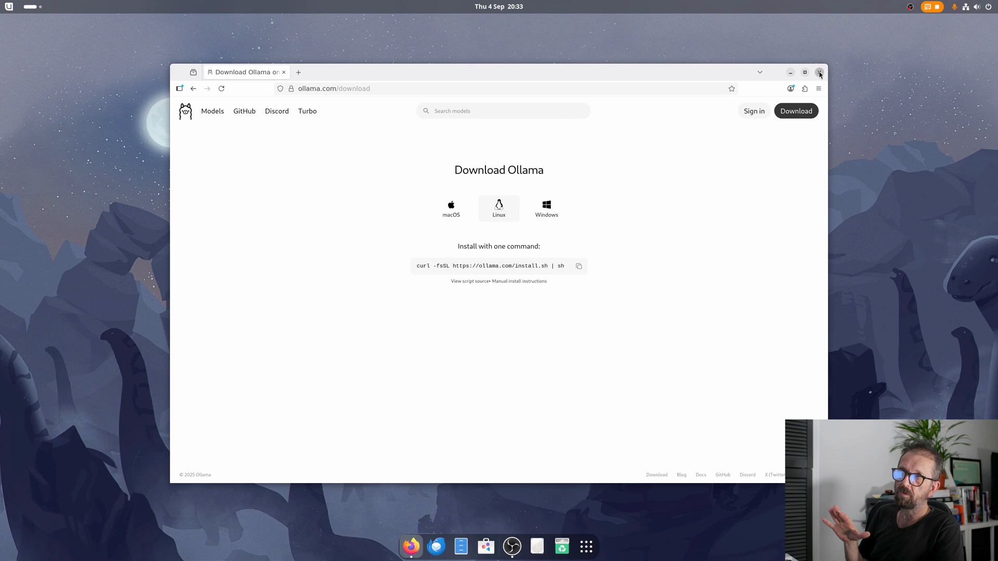
pyautogui.click(820, 72)
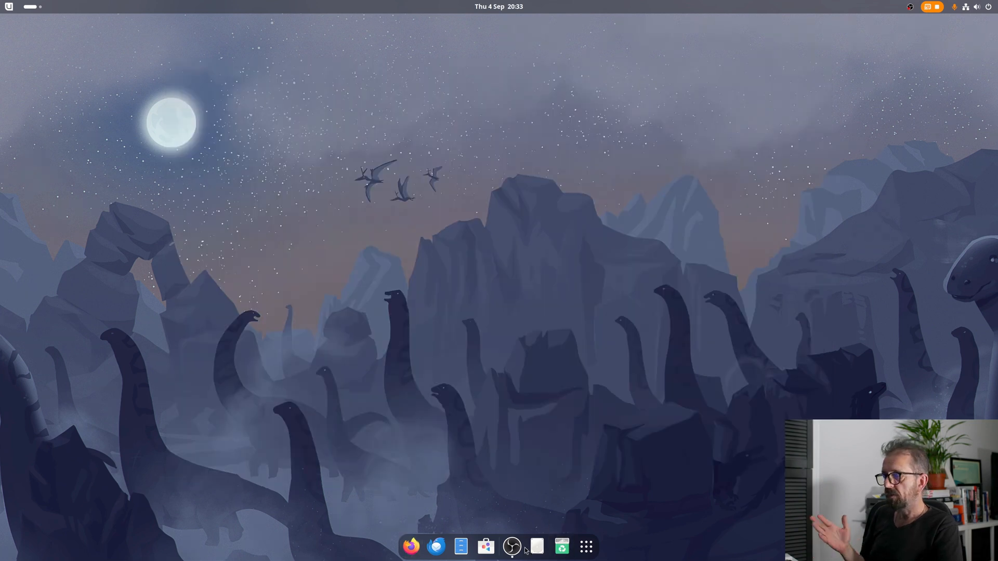
pyautogui.click(584, 546)
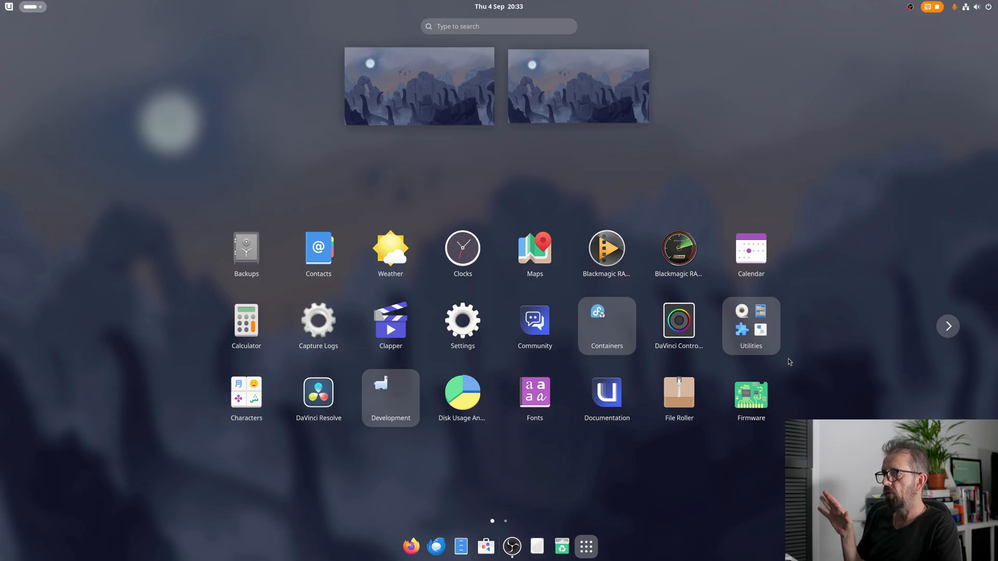
pyautogui.click(947, 326)
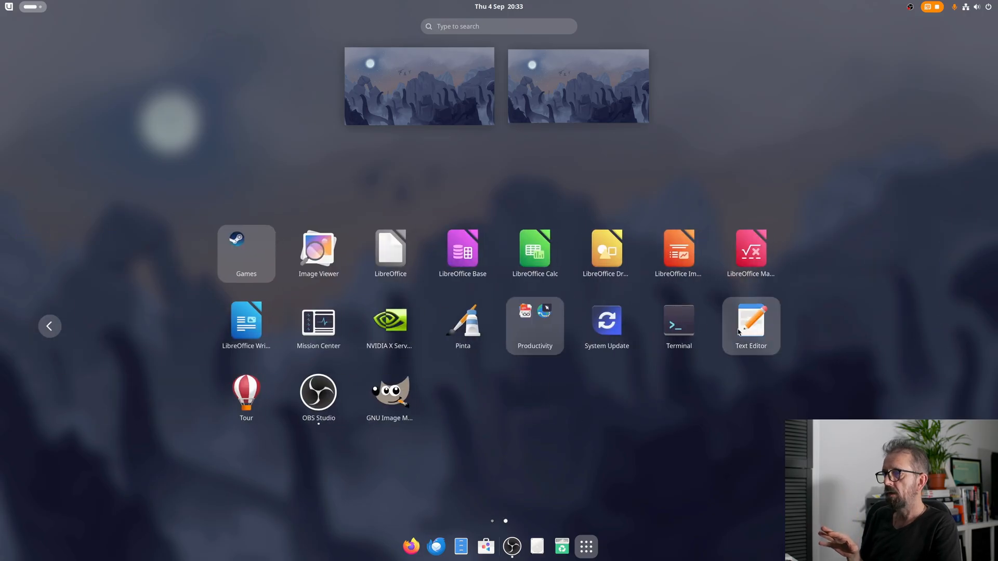
# Step: Start 'ollama serve' in a new Terminal and hide the window while it runs
pyautogui.click(678, 321)
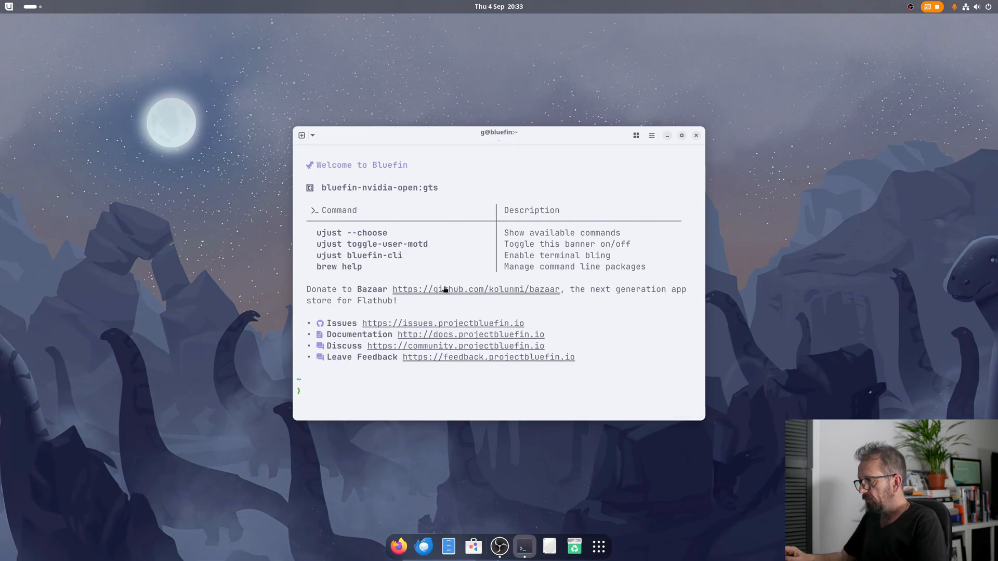
pyautogui.write('ollama')
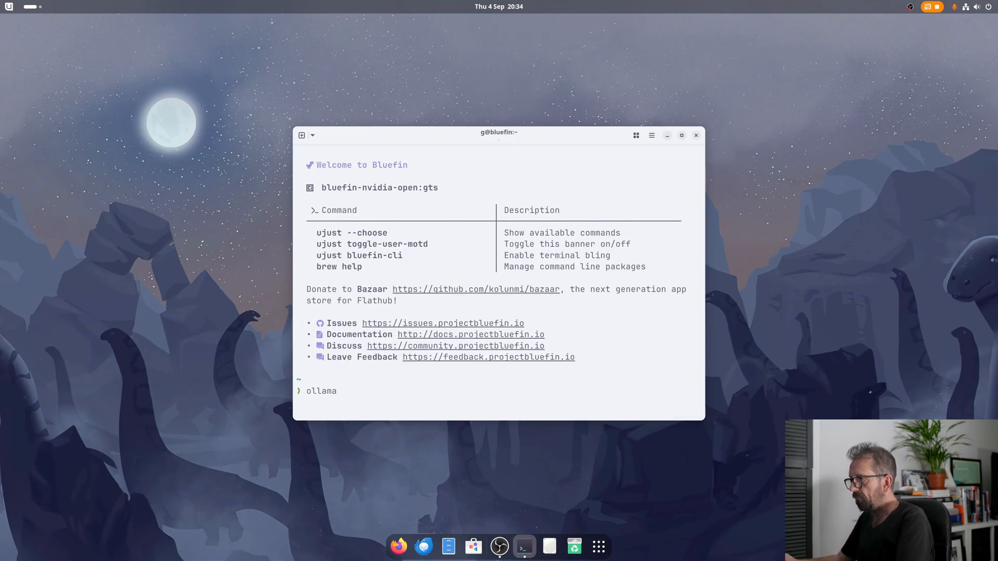
pyautogui.press('Return')
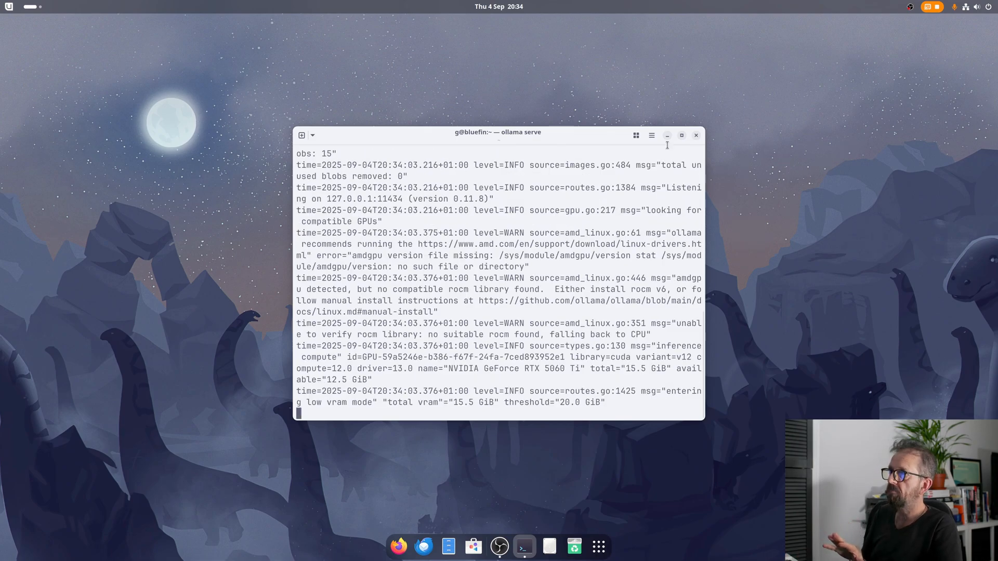
pyautogui.click(667, 135)
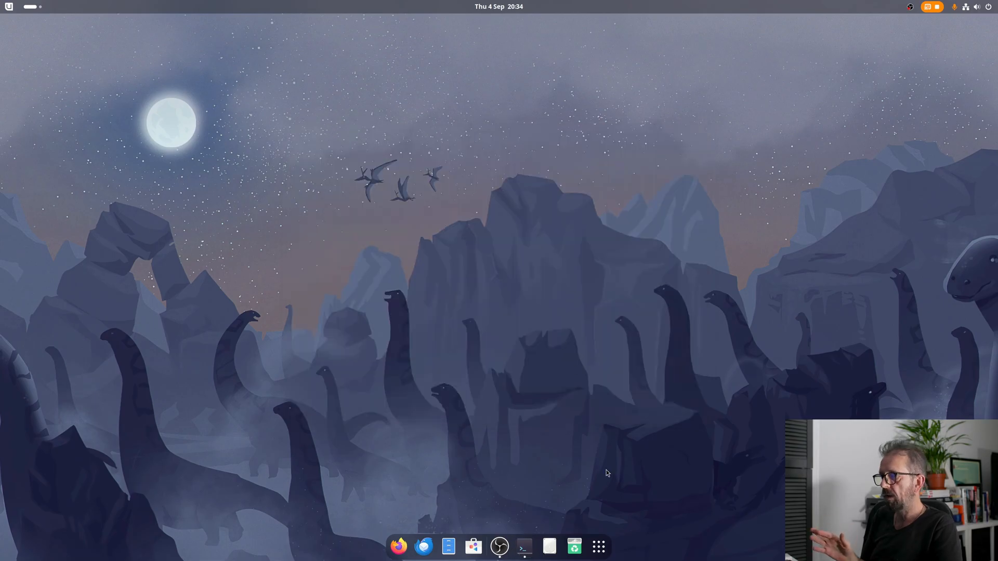
pyautogui.moveTo(598, 546)
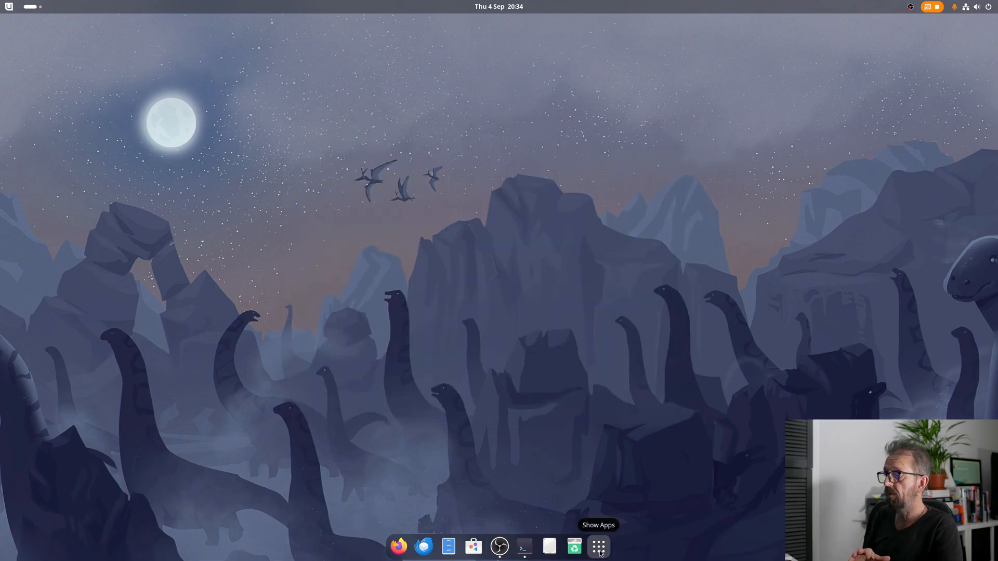
# Step: Check Alpaca's model list (Deepseek V2, Gpt Oss, Llama3.2 1B), keeping Deepseek V2
pyautogui.click(597, 546)
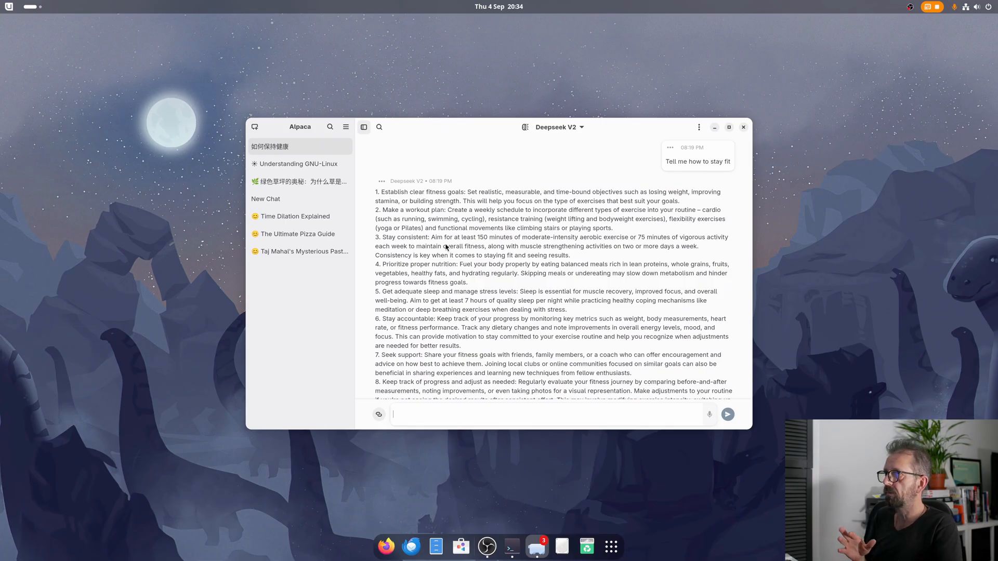
pyautogui.click(559, 126)
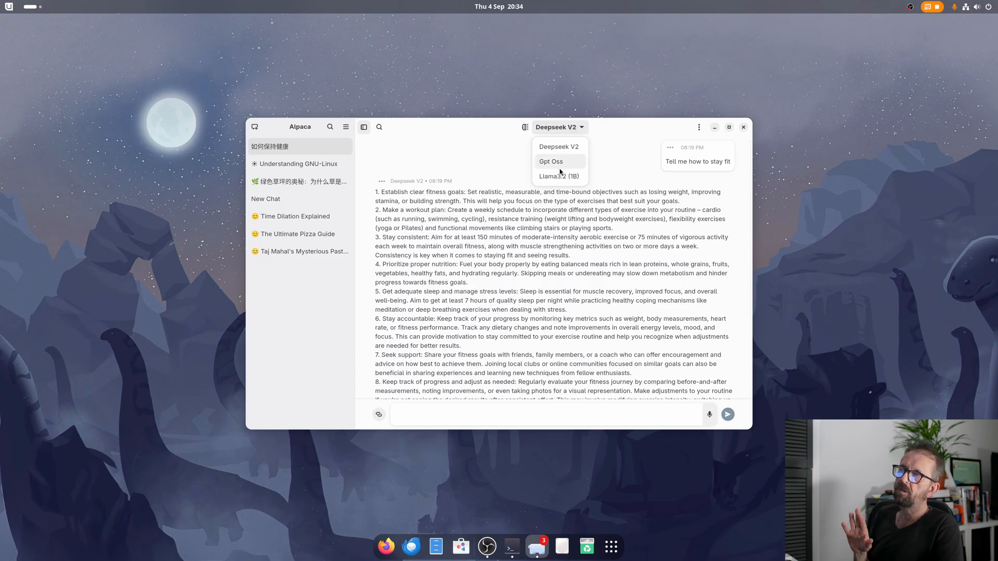
pyautogui.click(445, 132)
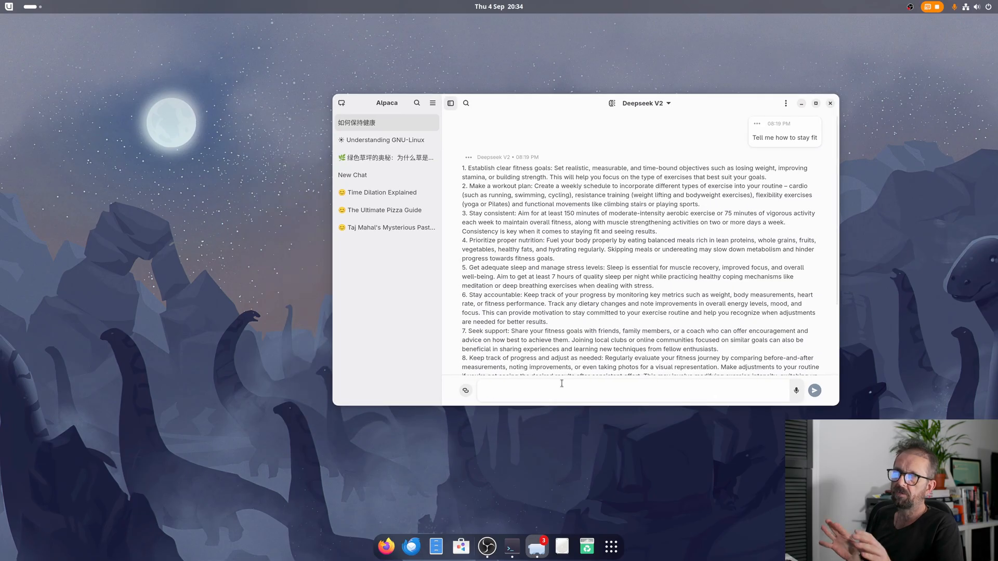
pyautogui.moveTo(623, 557)
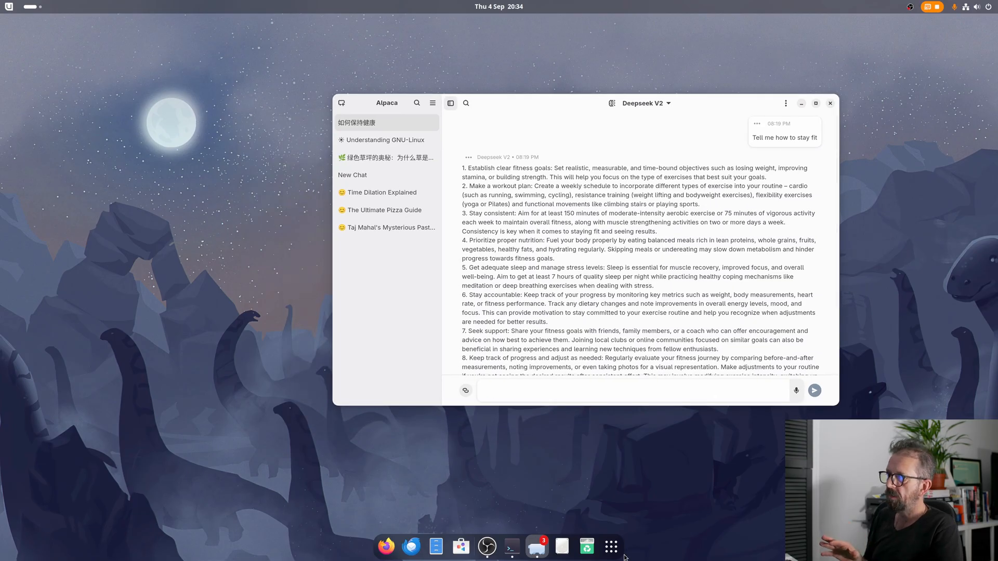
pyautogui.click(609, 546)
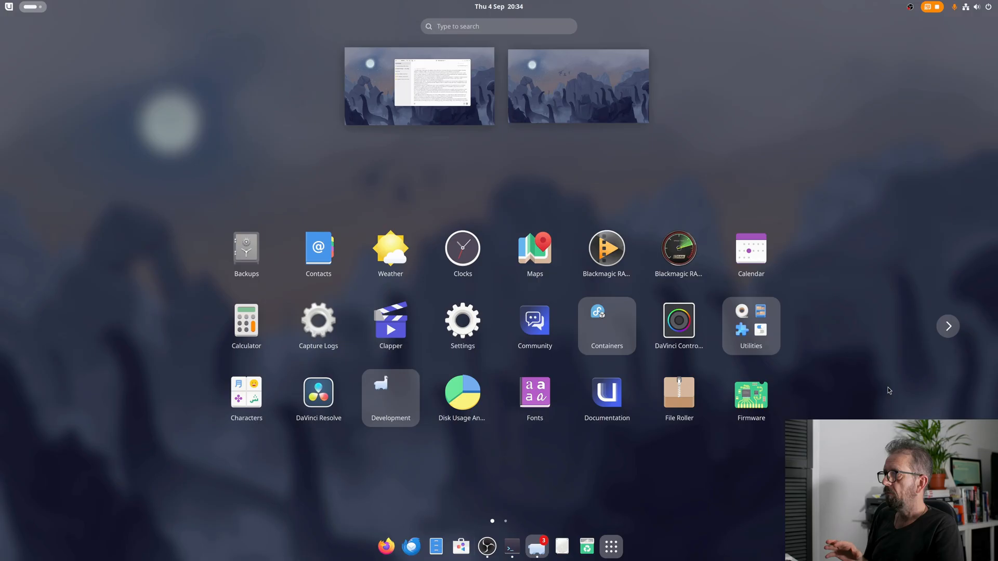
# Step: View RTX 5060 Ti stats in Mission Center and start a Llama3.2 (1B) Alpaca chat
pyautogui.click(948, 325)
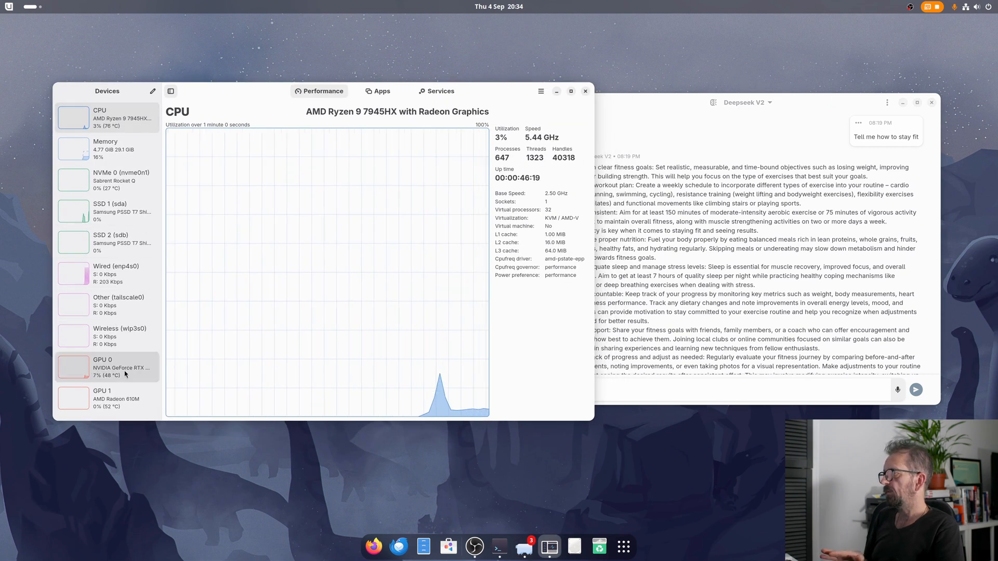
pyautogui.click(106, 368)
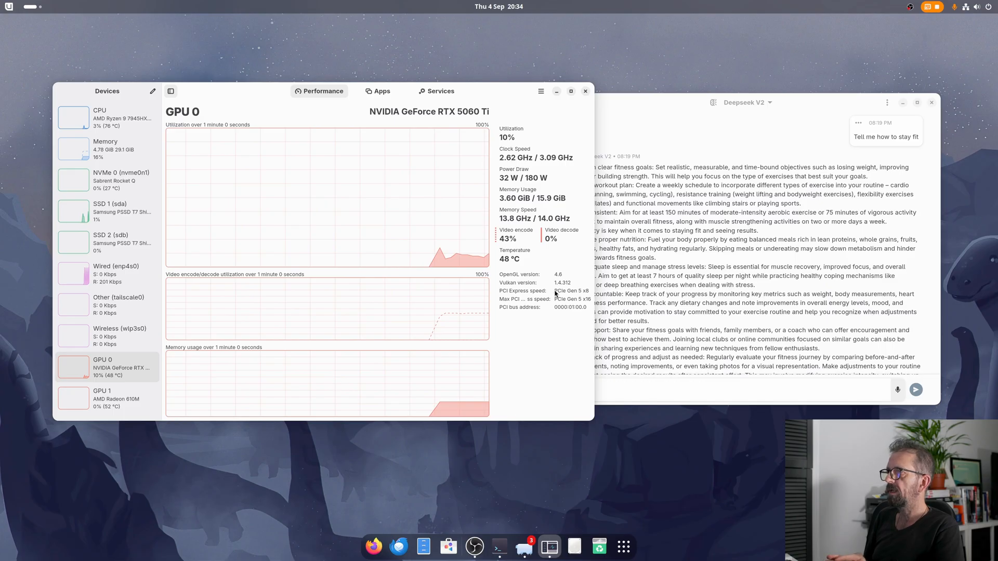
pyautogui.moveTo(711, 117)
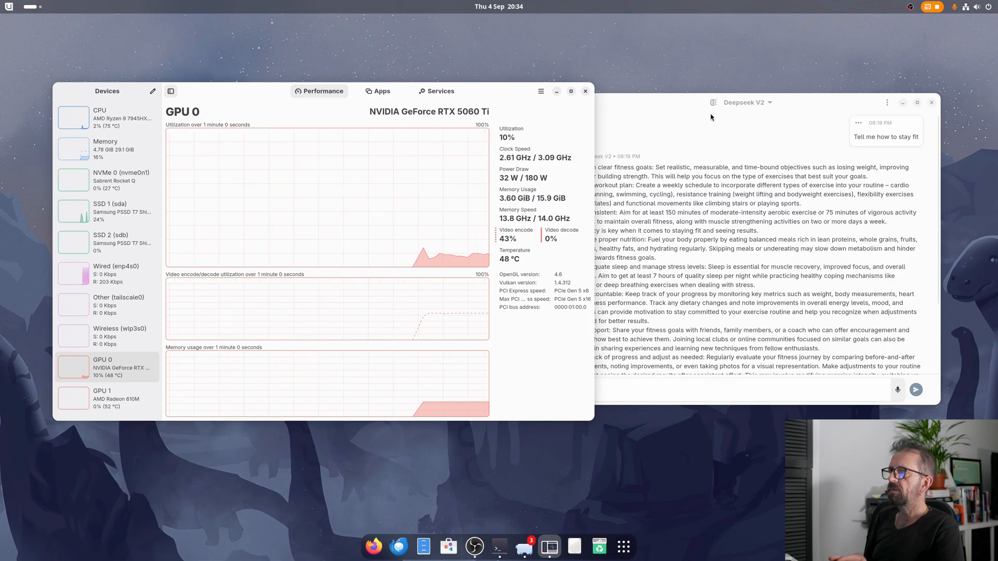
pyautogui.click(745, 102)
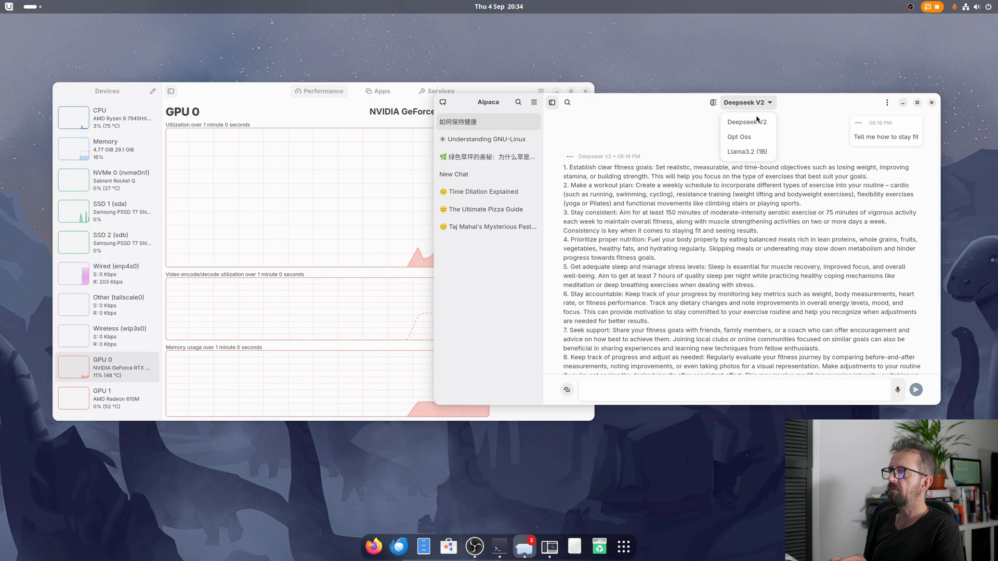
pyautogui.click(746, 151)
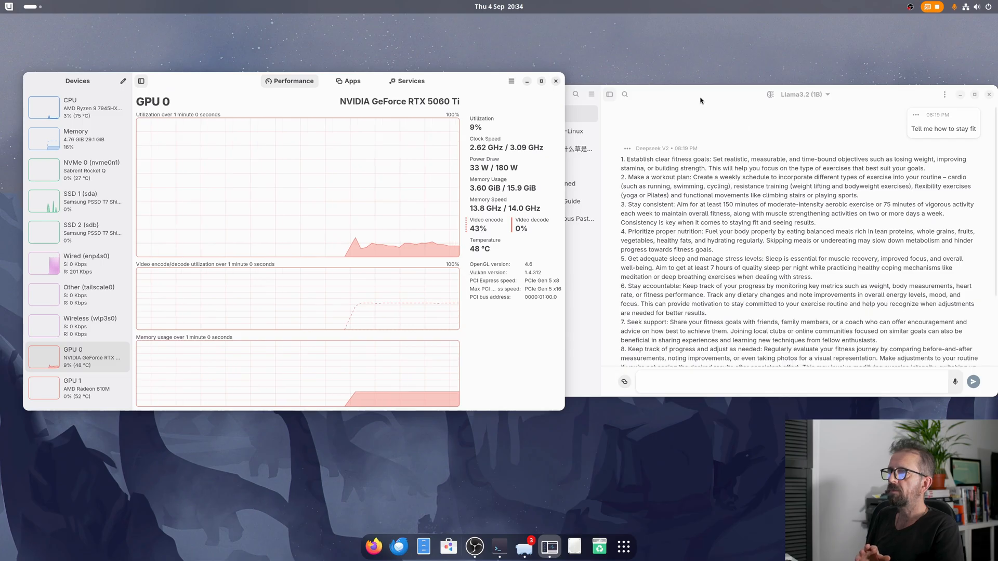
pyautogui.click(500, 94)
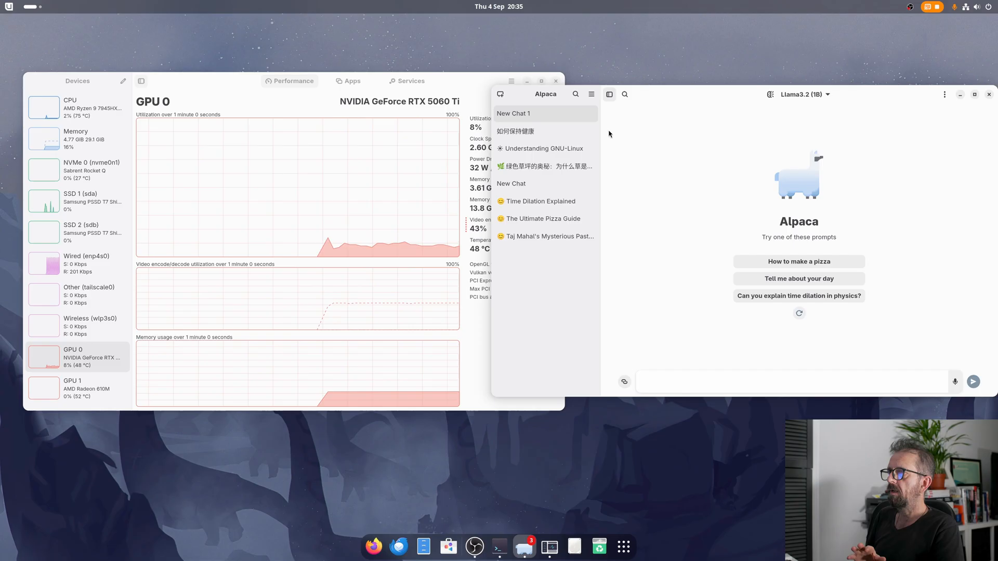
pyautogui.moveTo(799, 278)
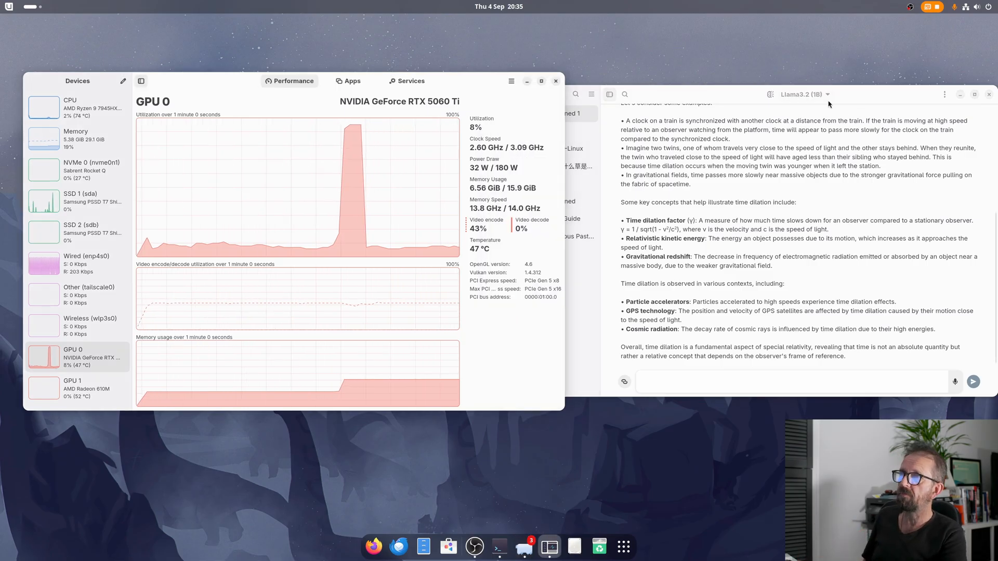
# Step: Raise Alpaca's time-dilation chat in front of Mission Center
pyautogui.click(804, 94)
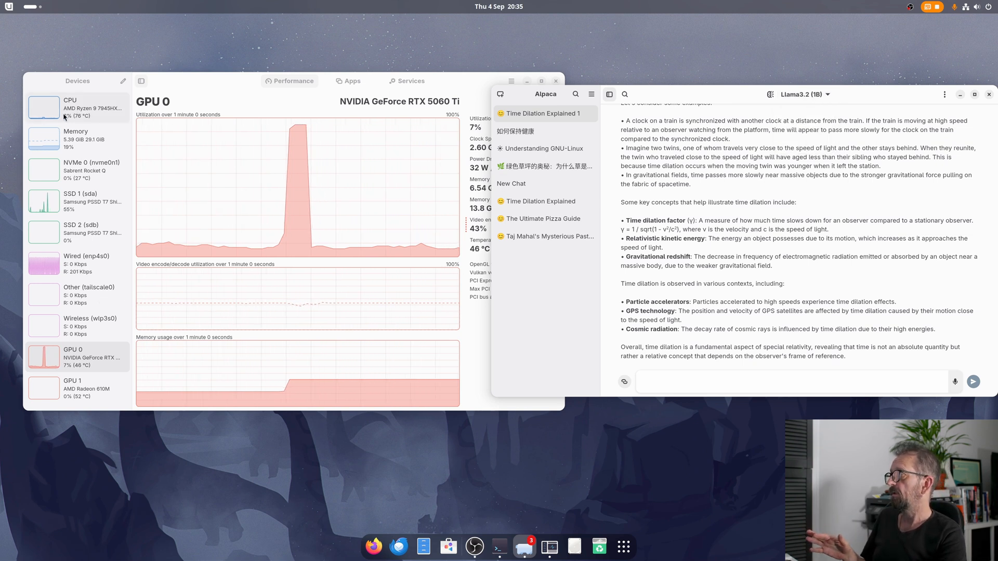
# Step: Review Mission Center's Memory, SSD 1, GPU 0 and GPU 1 pages, then close it
pyautogui.click(74, 138)
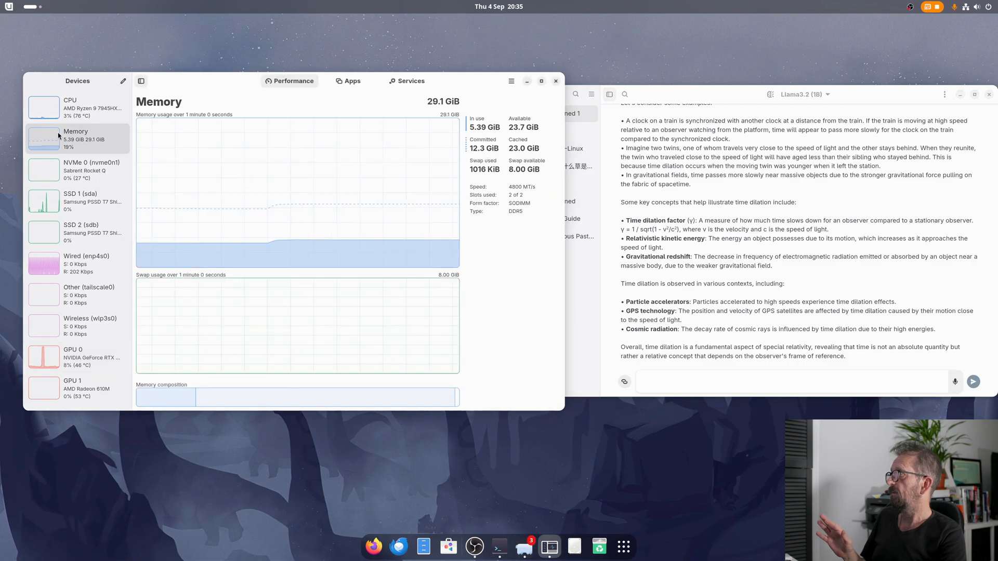
pyautogui.click(79, 201)
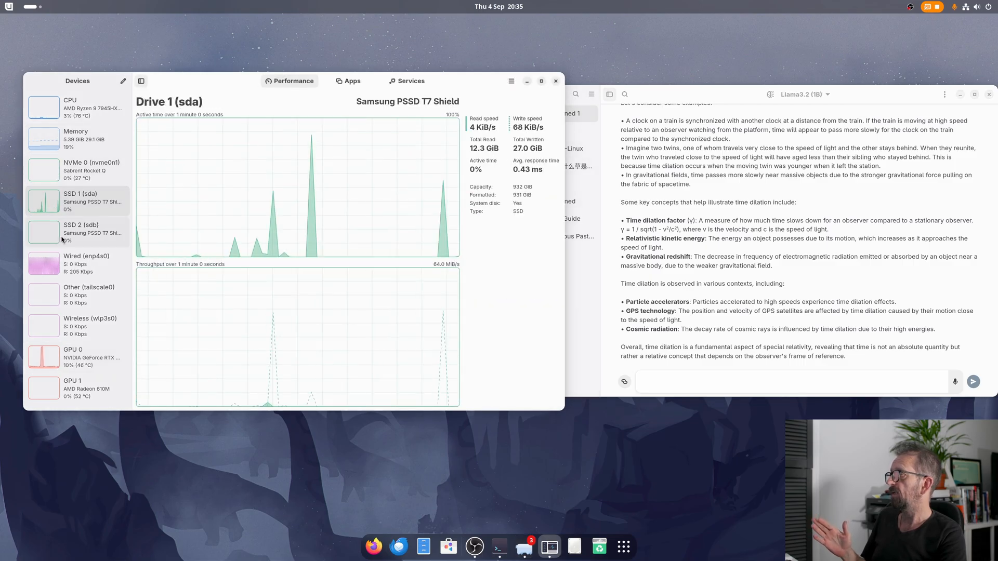
pyautogui.click(86, 263)
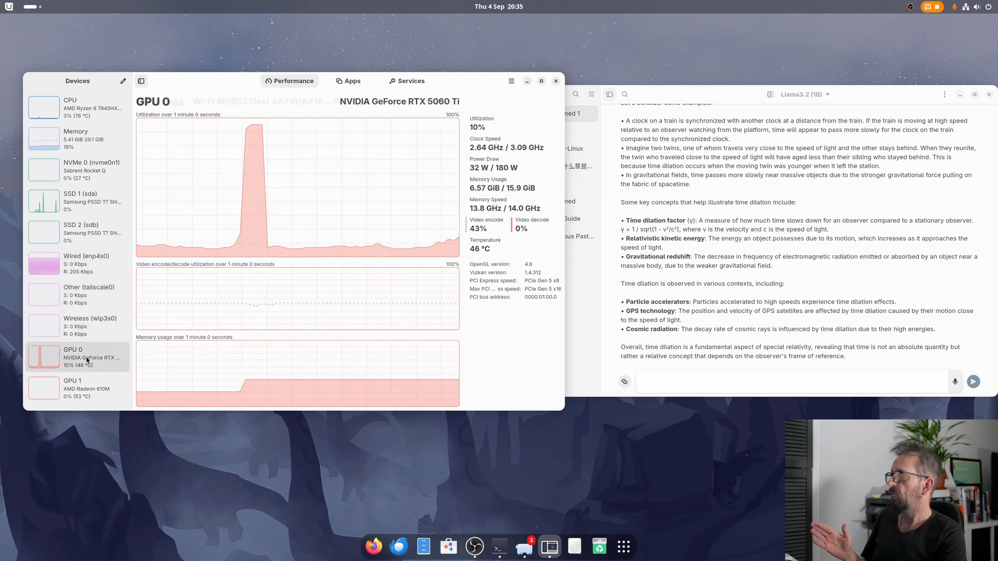
pyautogui.click(77, 389)
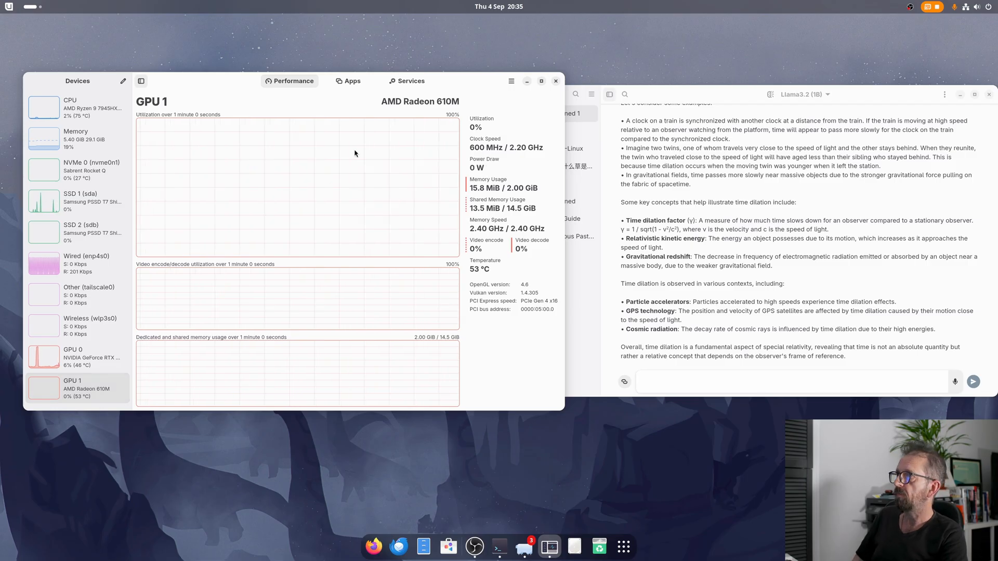
pyautogui.click(555, 81)
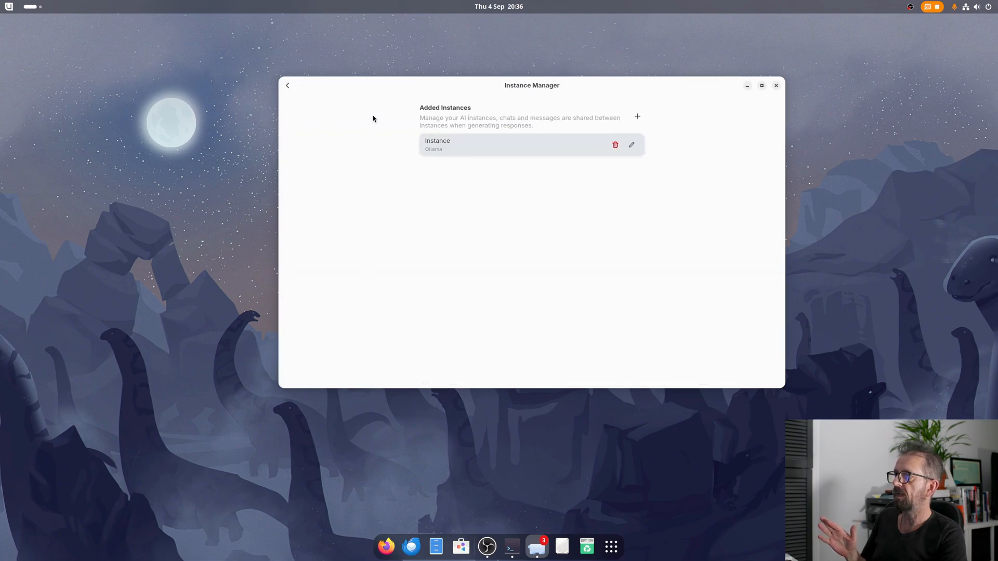
pyautogui.moveTo(592, 153)
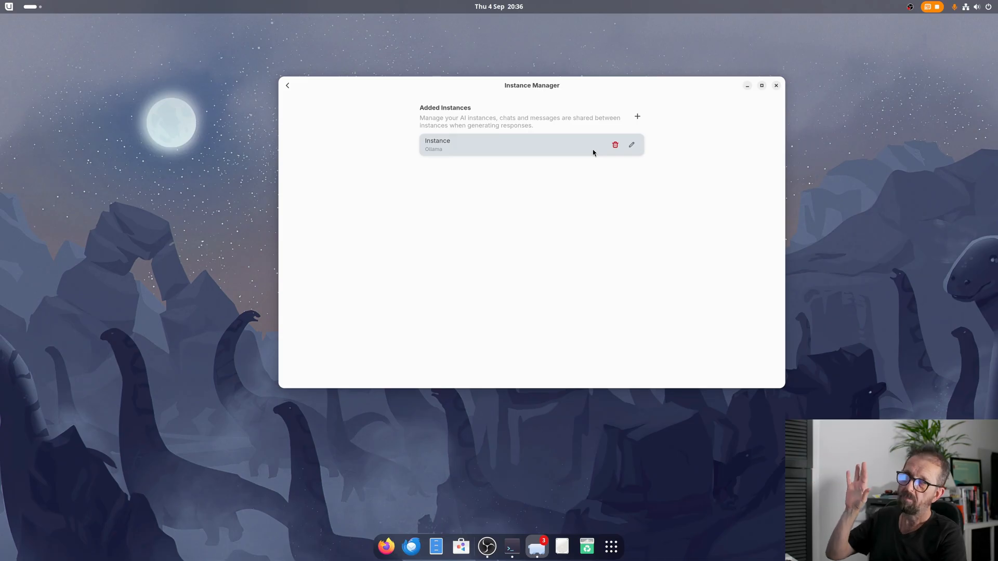
pyautogui.moveTo(636, 117)
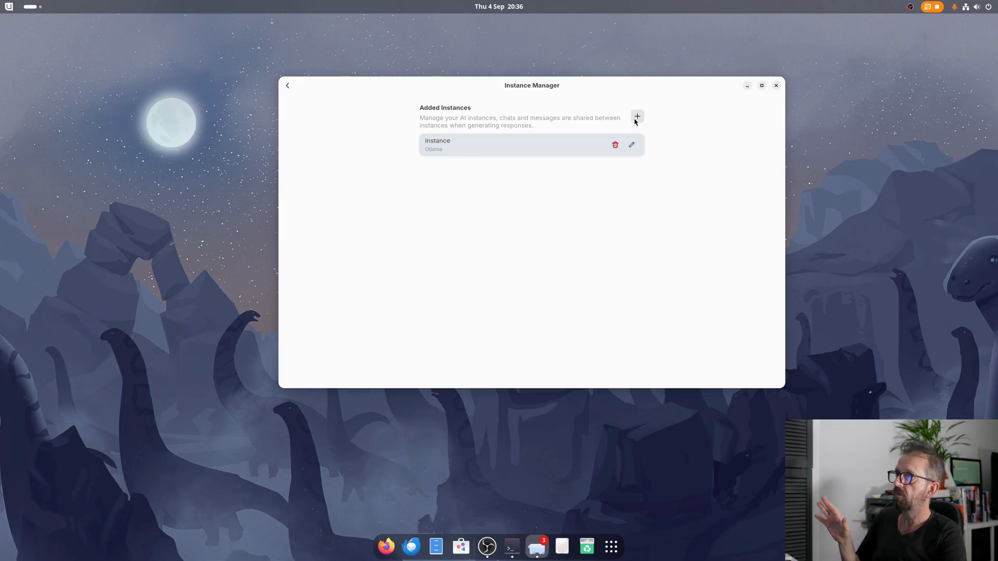
# Step: Browse Alpaca's add-instance providers and Tool Manager without changes, returning to the chat
pyautogui.click(636, 117)
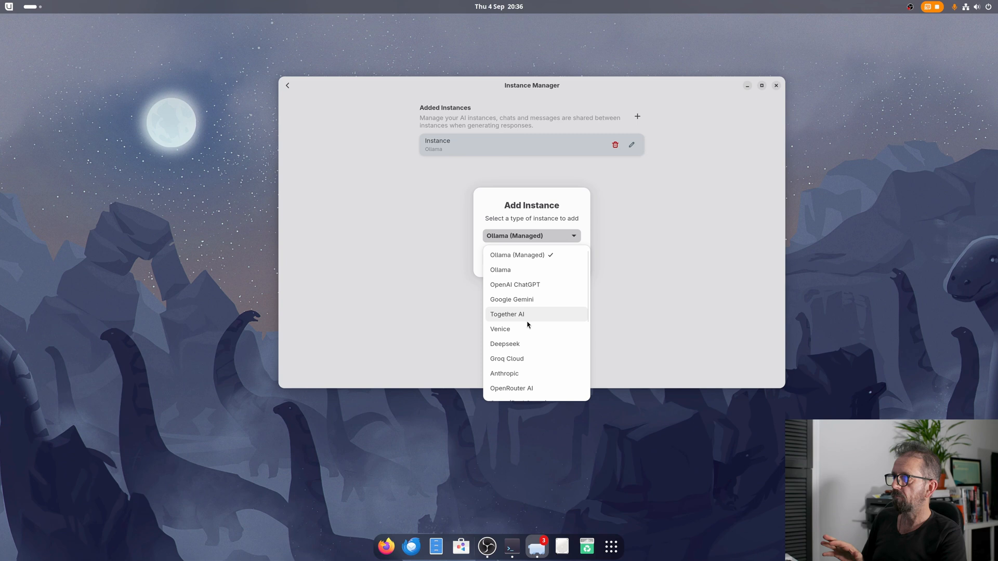
pyautogui.moveTo(524, 374)
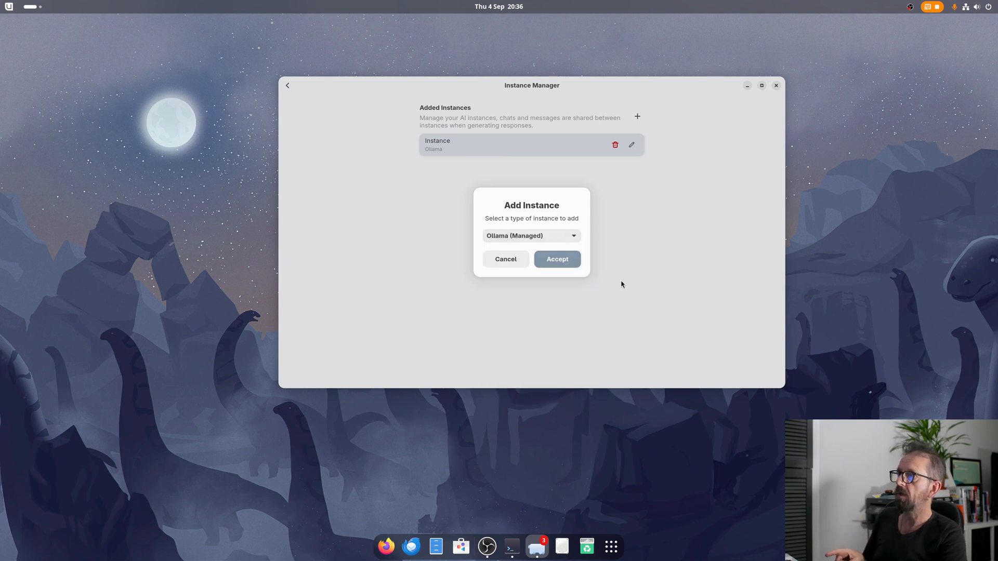
pyautogui.click(504, 259)
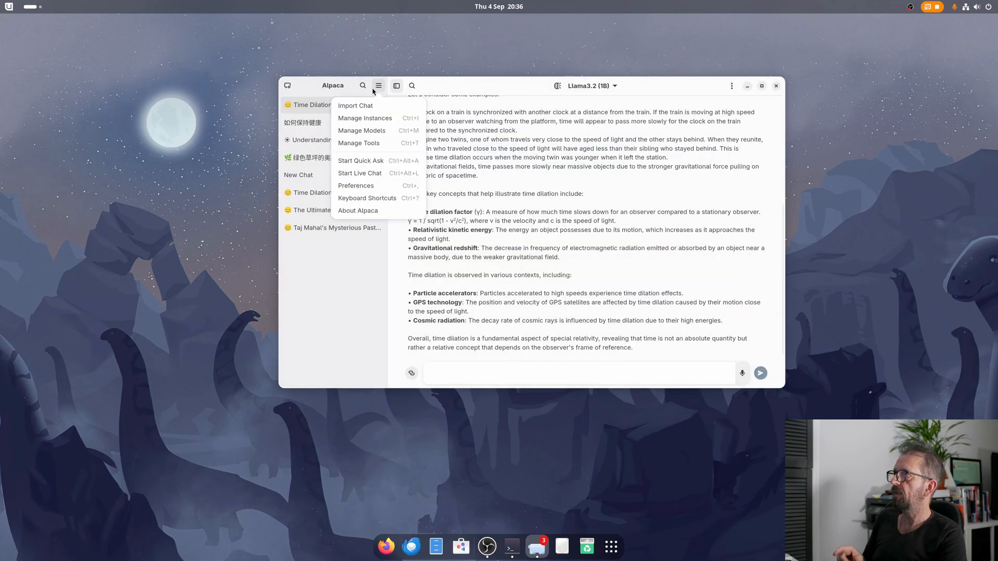
pyautogui.click(358, 142)
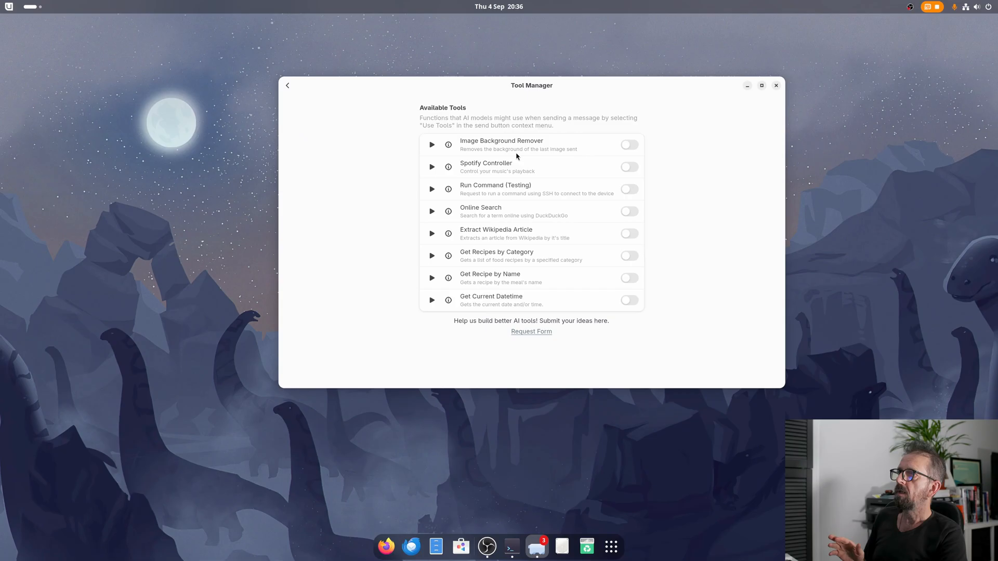
pyautogui.moveTo(494, 223)
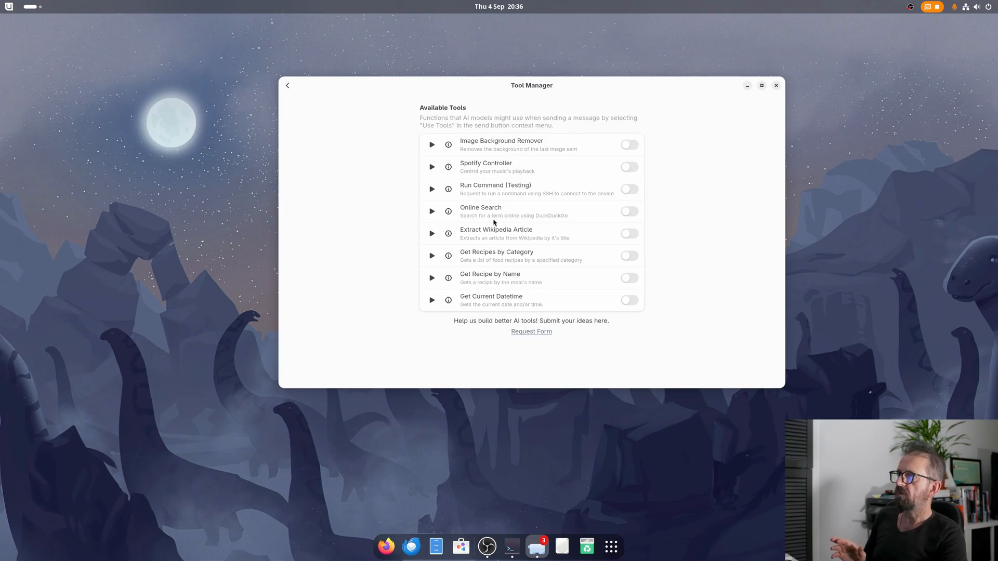
pyautogui.moveTo(287, 85)
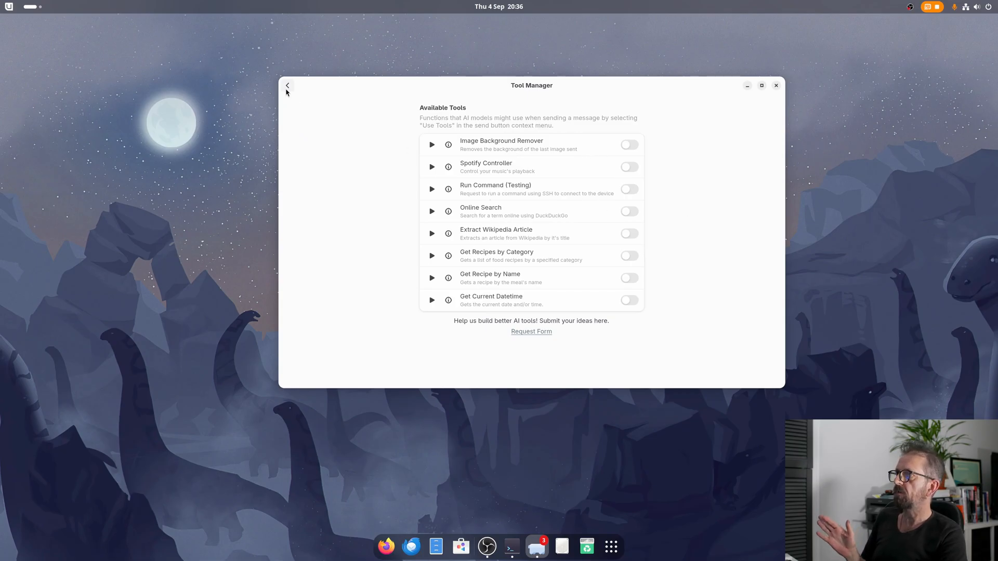
pyautogui.click(287, 86)
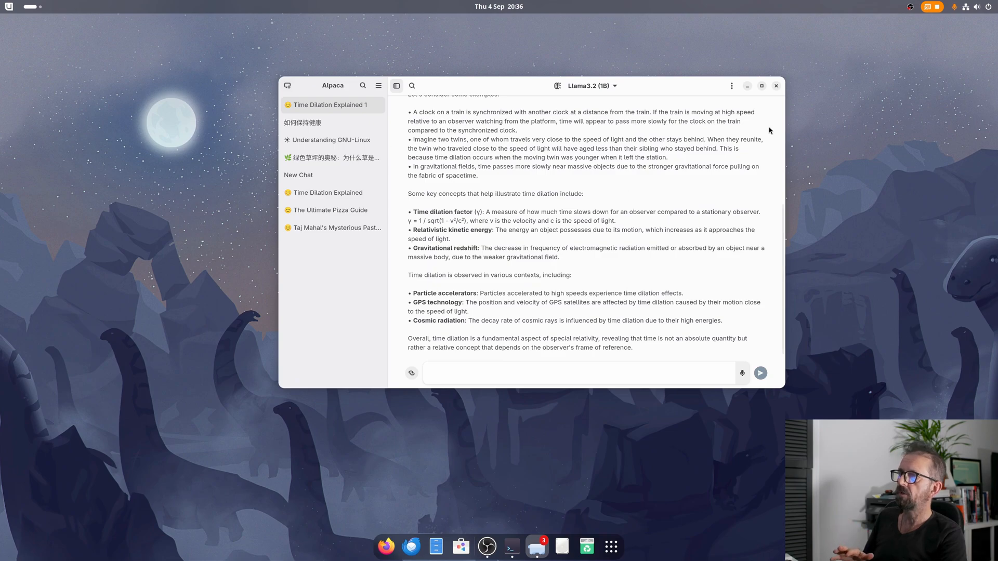
# Step: Close Alpaca and the ollama server terminal
pyautogui.click(511, 546)
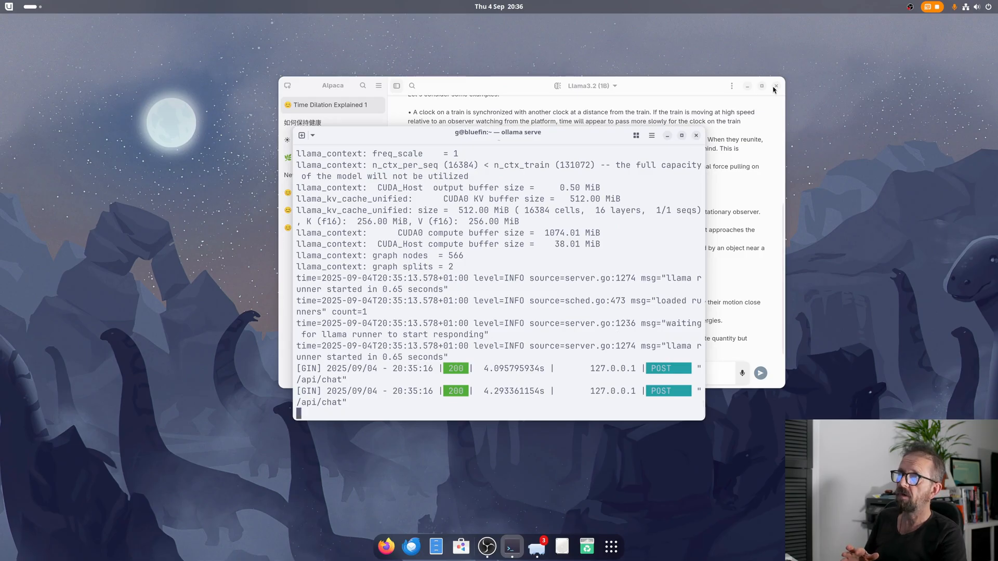
pyautogui.click(775, 85)
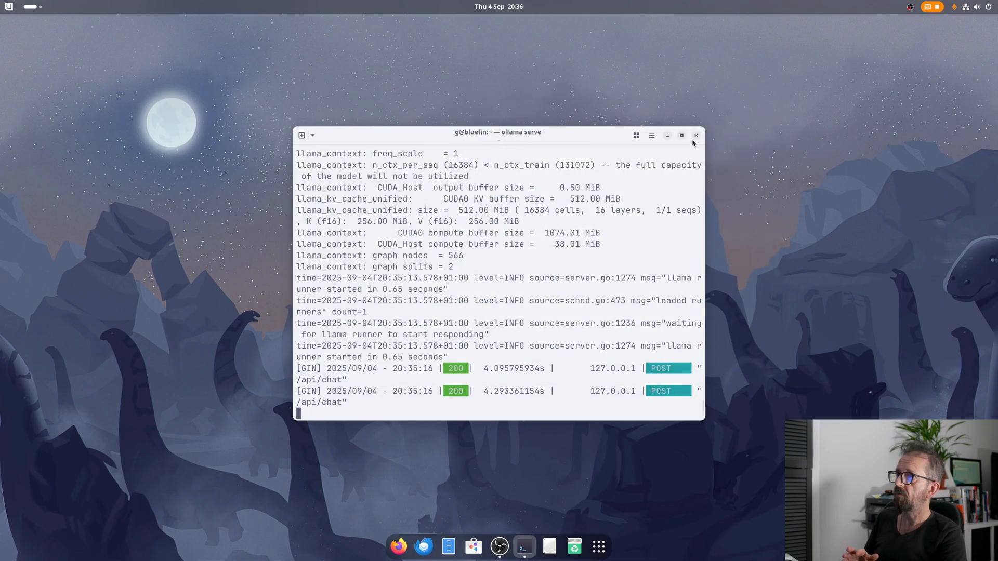
pyautogui.click(696, 135)
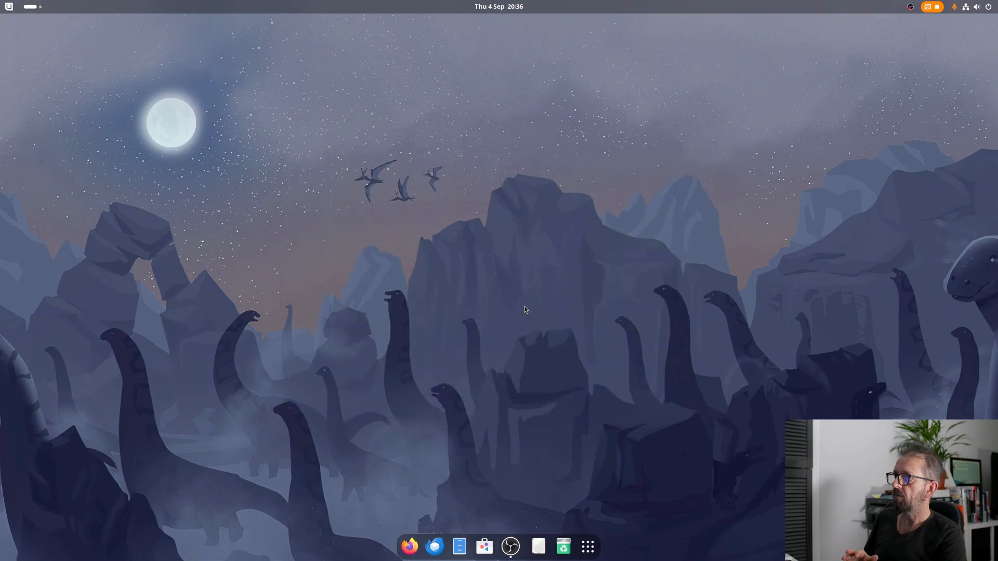
# Step: Relaunch Mission Center from the second page of the app grid
pyautogui.click(585, 547)
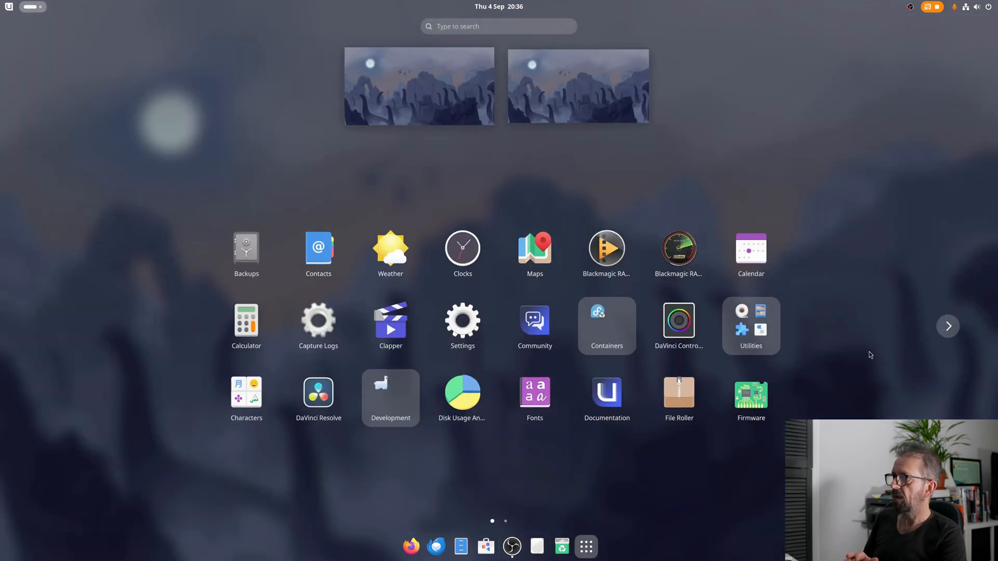
pyautogui.click(947, 325)
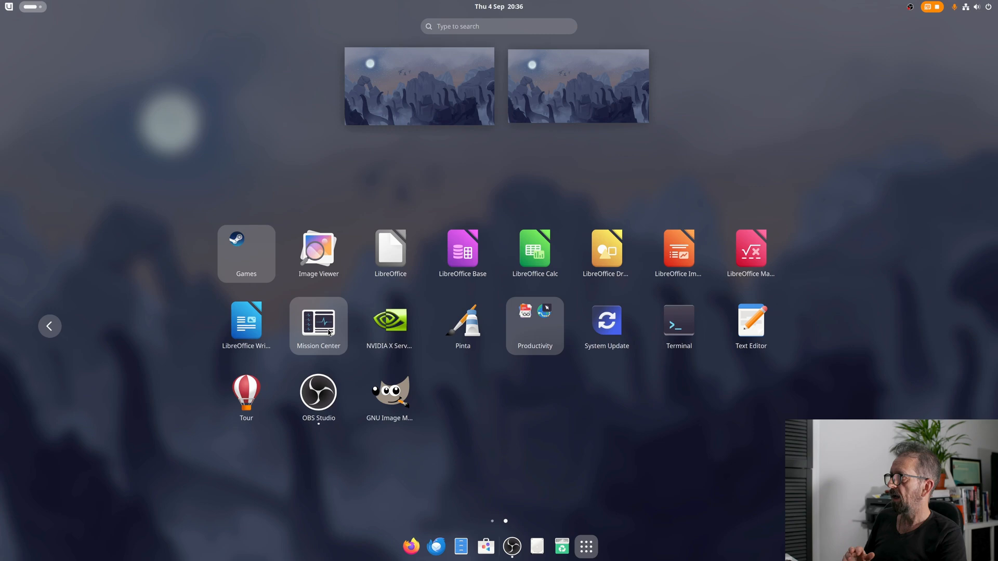
pyautogui.click(318, 320)
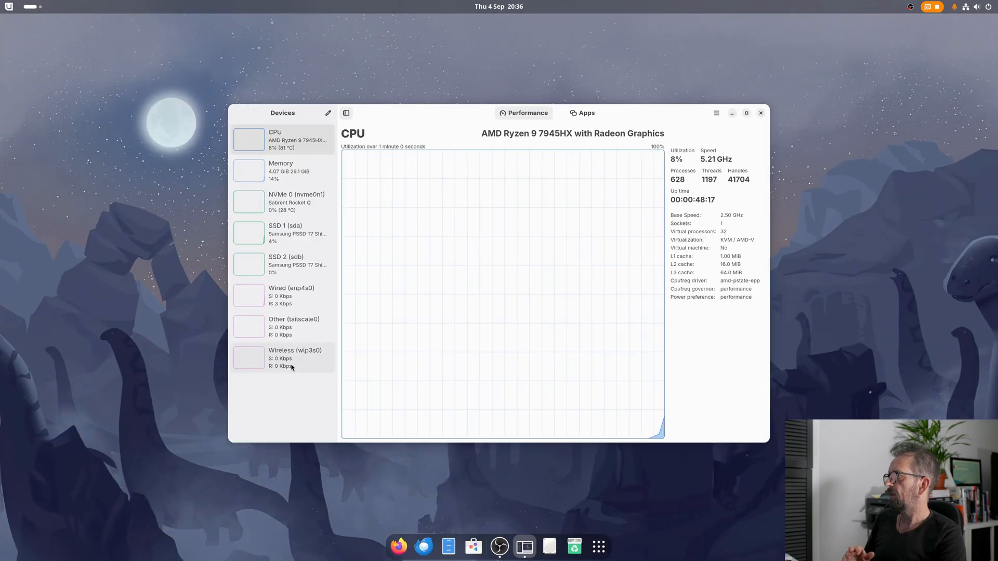
# Step: Check Mission Center's NVIDIA GPU 0 graphs and running apps, then bring OBS Studio forward
pyautogui.click(282, 388)
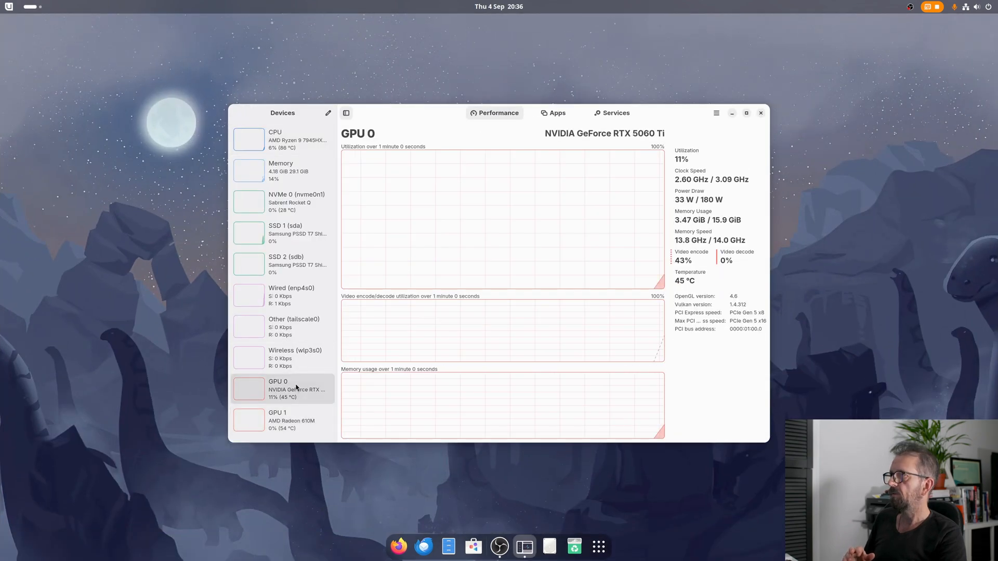
pyautogui.moveTo(675, 385)
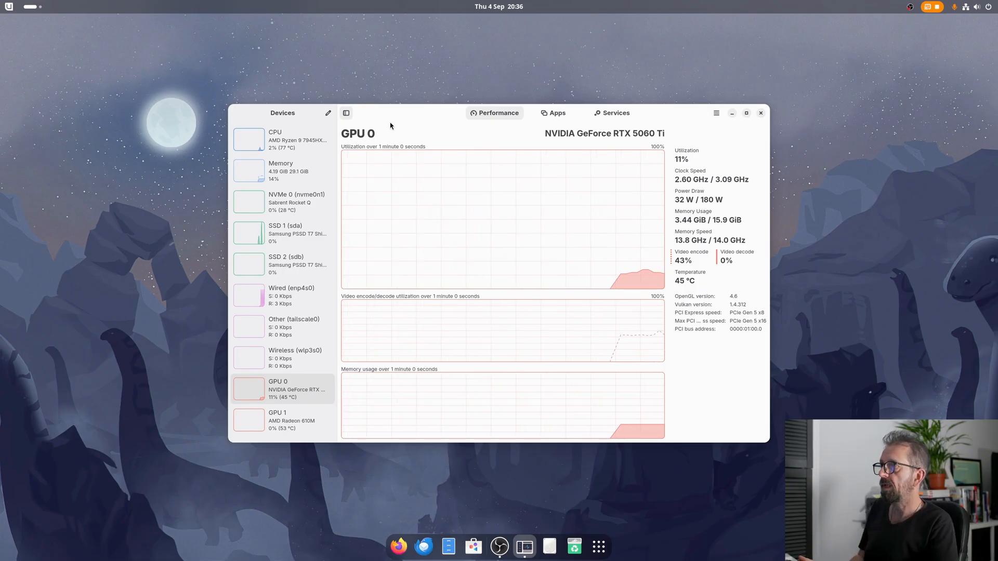
pyautogui.click(556, 113)
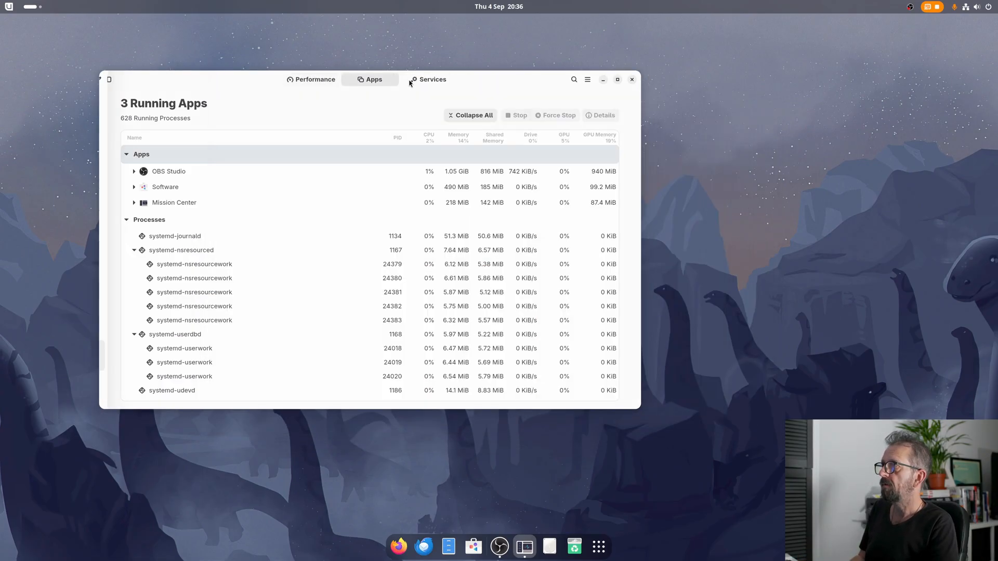
pyautogui.click(311, 79)
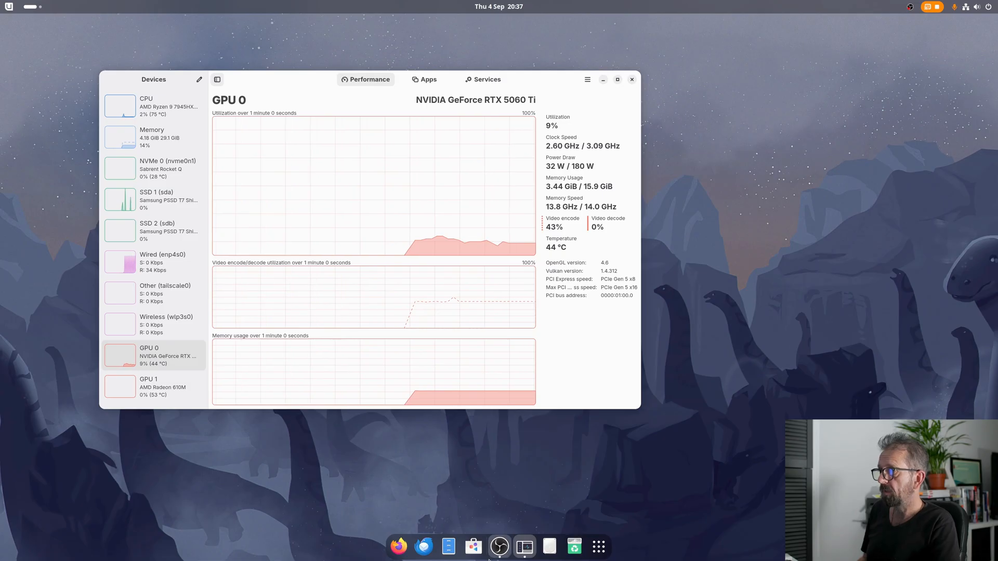
pyautogui.click(524, 546)
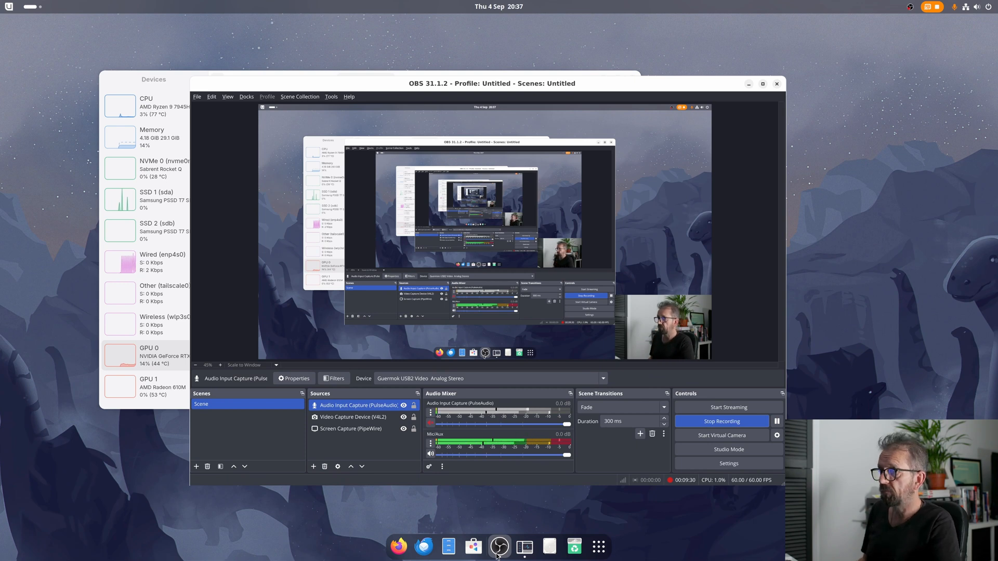
pyautogui.moveTo(499, 527)
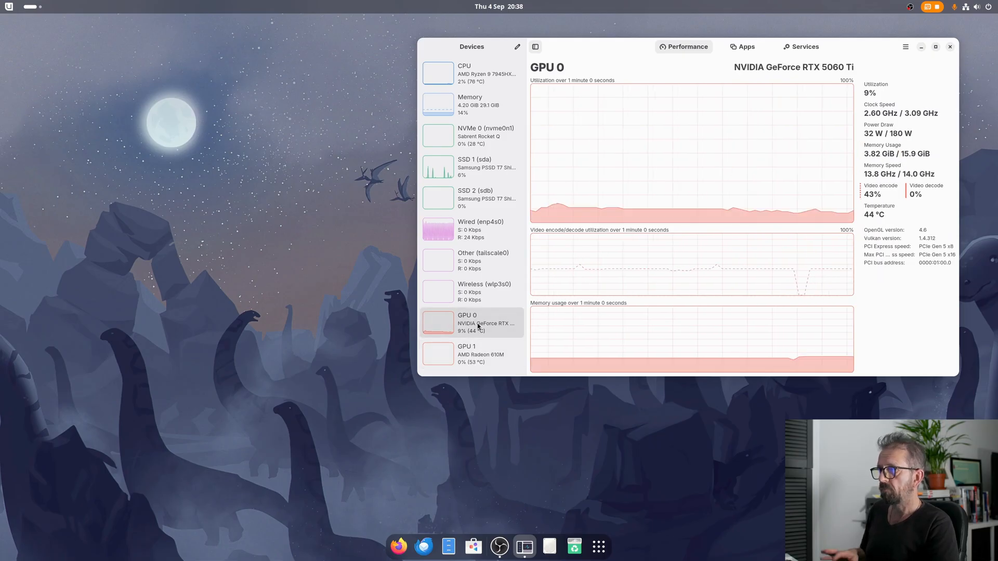
# Step: Launch DaVinci Resolve 20 from the dock to reach its project manager
pyautogui.click(598, 546)
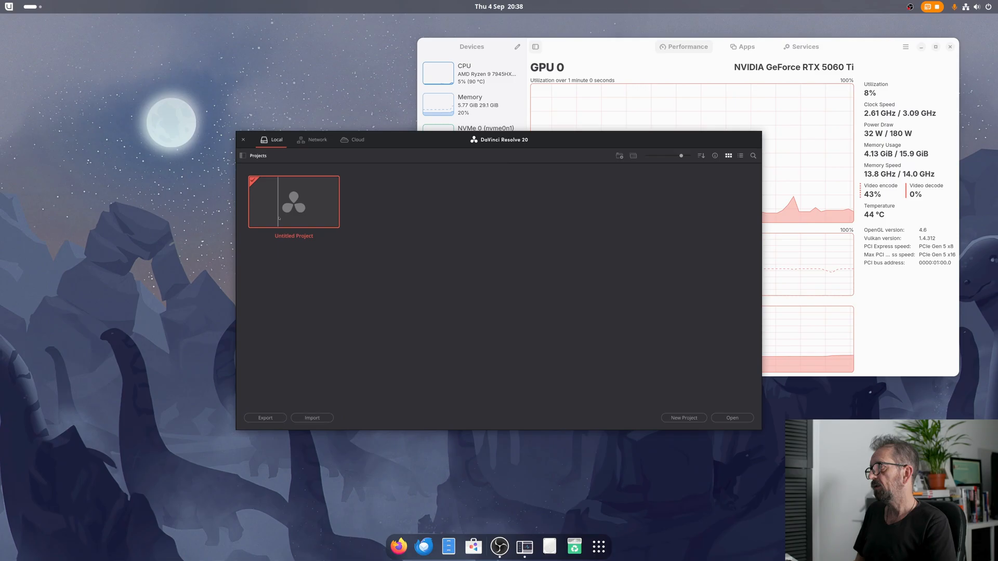
# Step: Create a new project in the Project Manager, keeping the default name Untitled Project 1
pyautogui.click(683, 418)
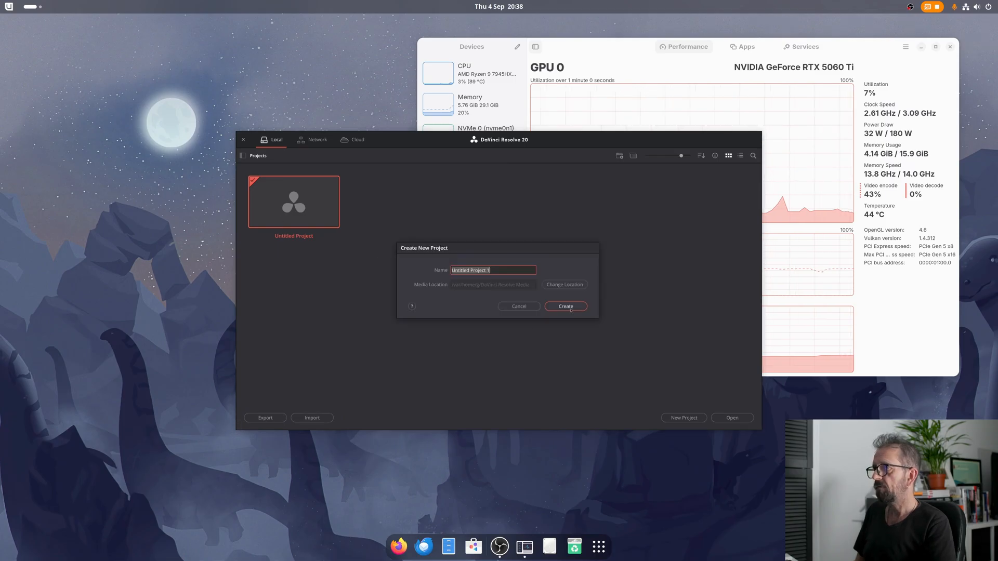
pyautogui.click(564, 306)
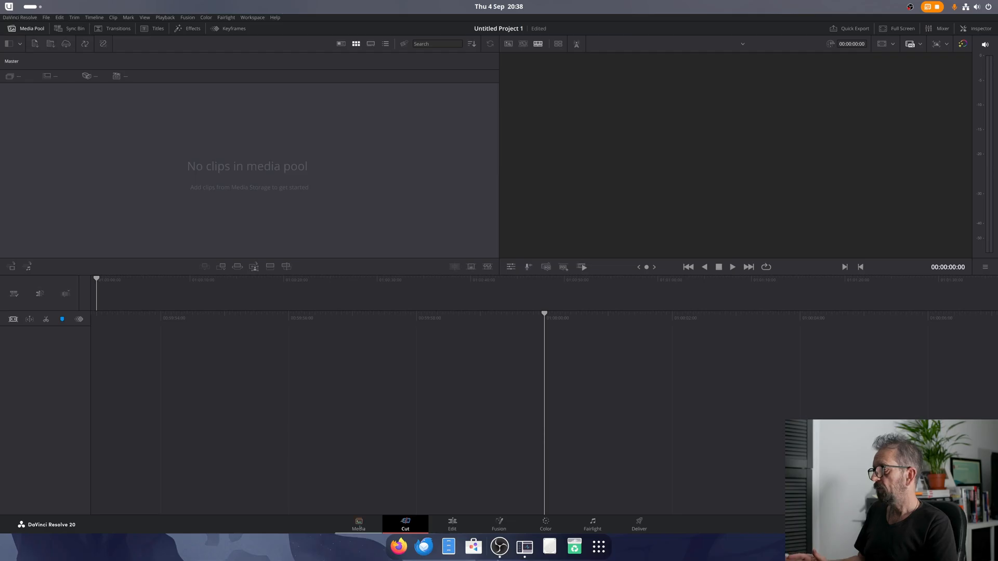
# Step: Fit the viewer zoom, import the AV1 recording and change the project to 60 fps
pyautogui.click(358, 523)
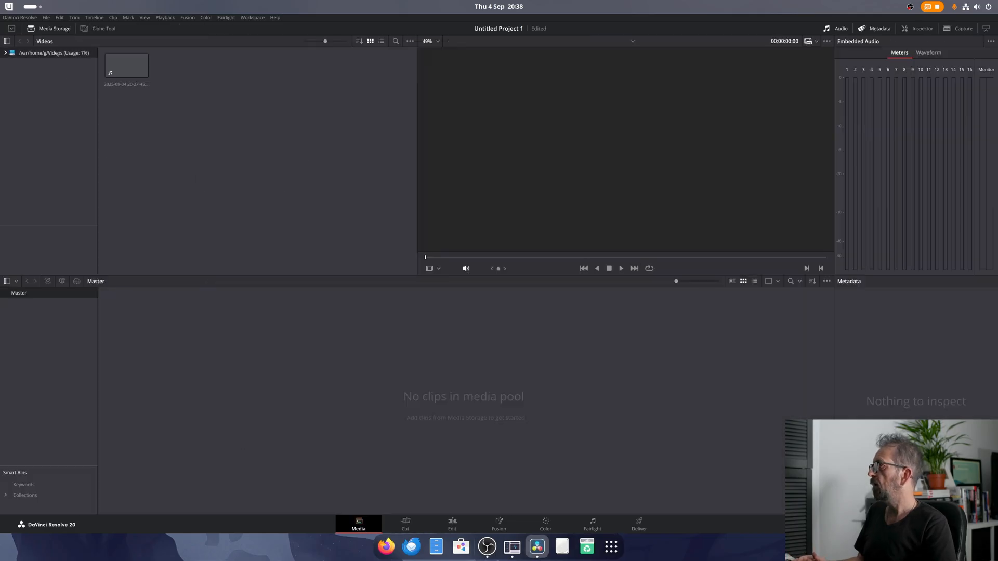
pyautogui.click(431, 41)
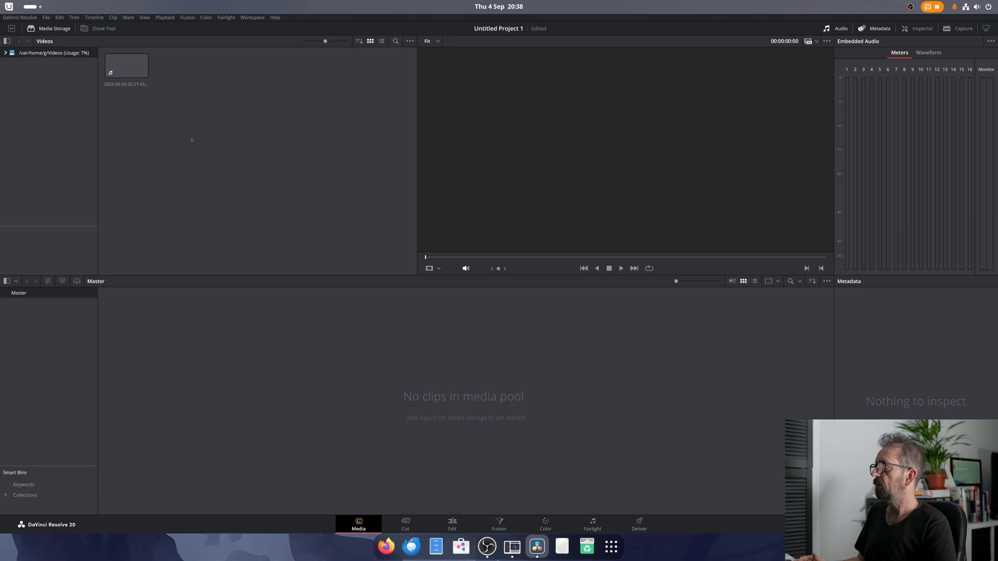
pyautogui.click(126, 65)
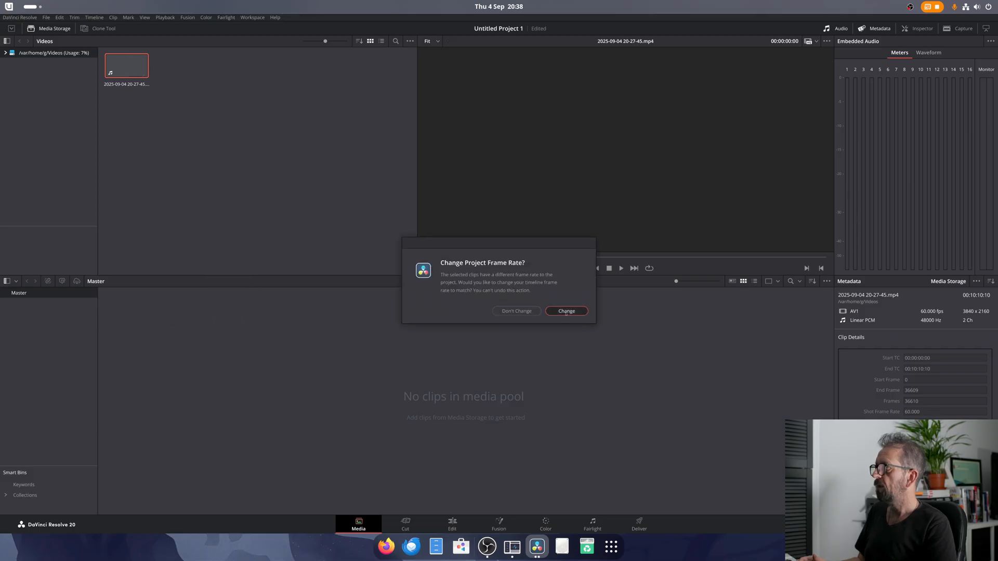
pyautogui.click(565, 311)
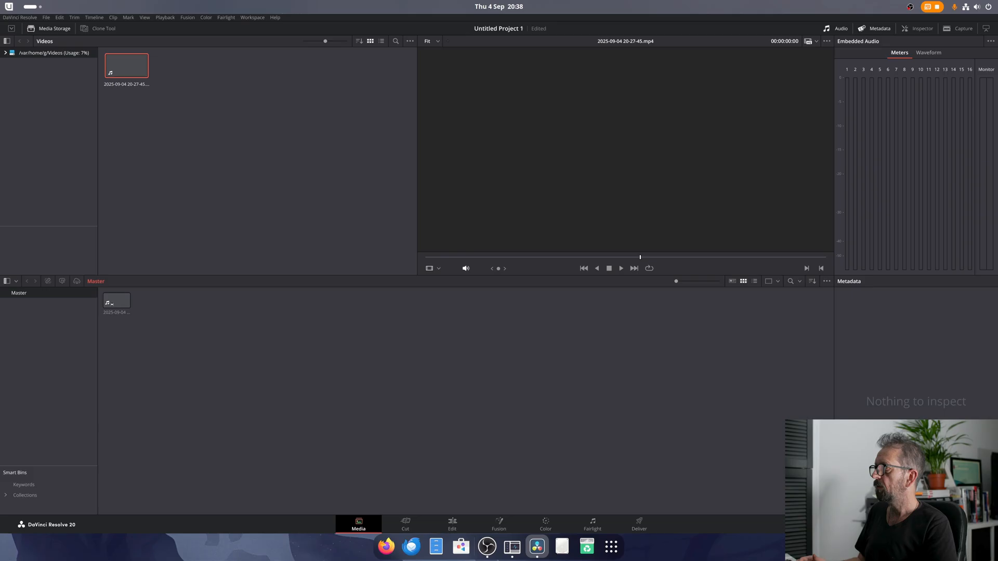
pyautogui.click(117, 301)
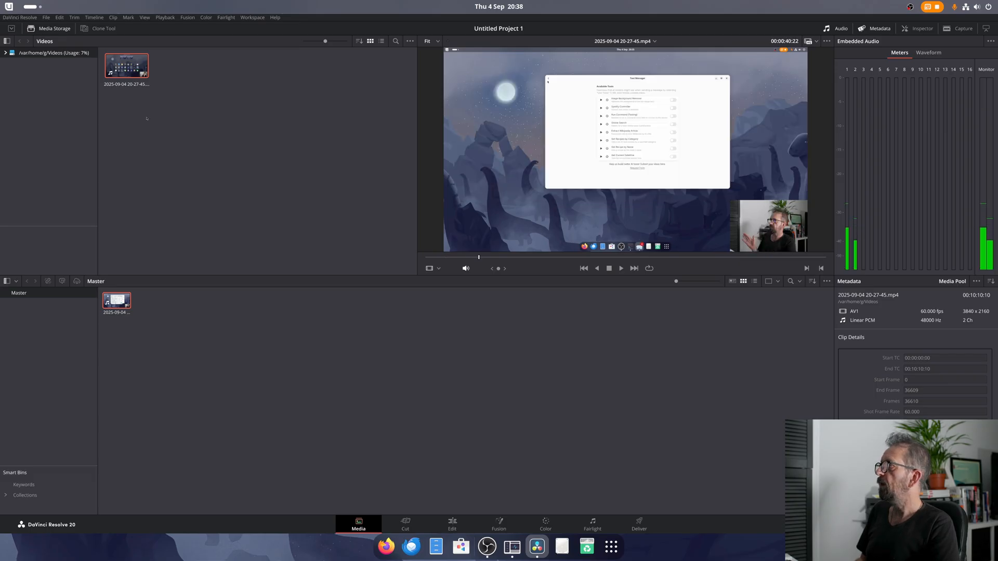
# Step: Set UI Display Scale to 150% under User > UI Settings and save the preferences
pyautogui.click(20, 18)
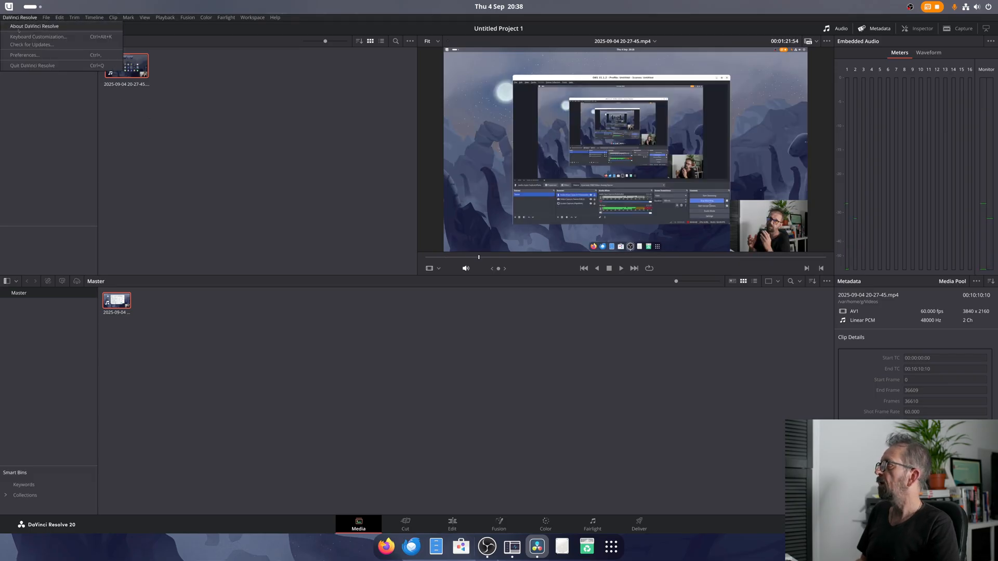
pyautogui.click(25, 55)
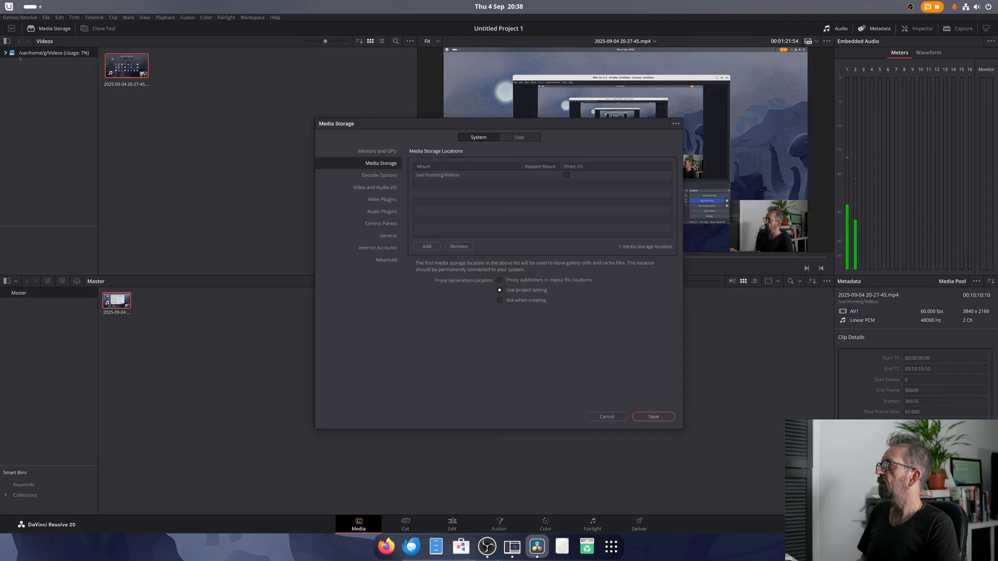
pyautogui.click(518, 136)
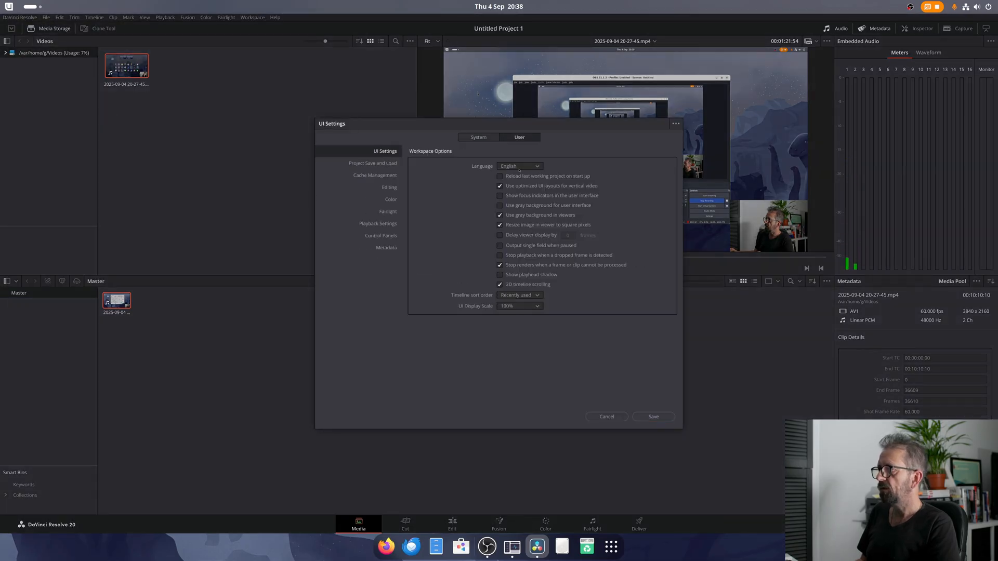
pyautogui.click(519, 306)
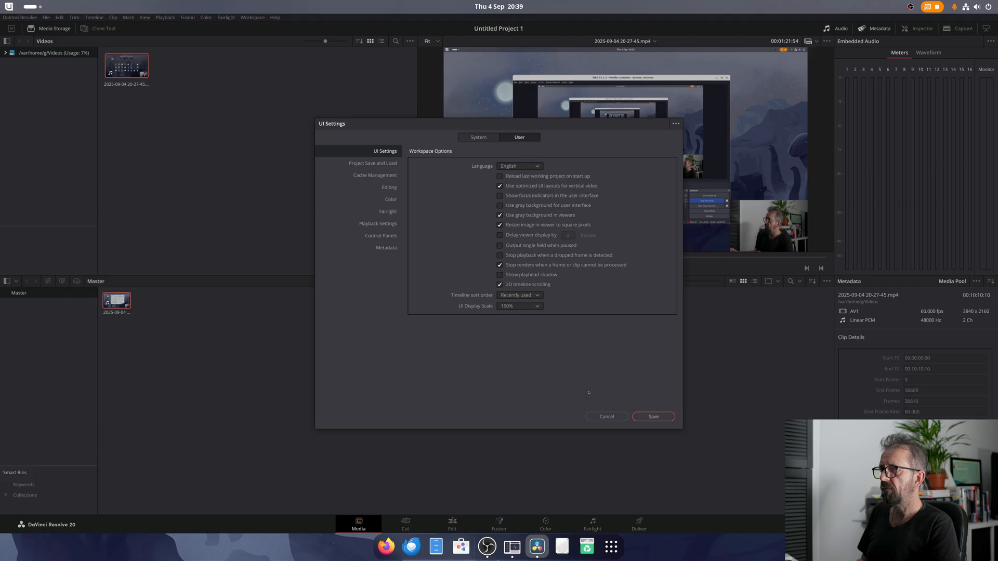
pyautogui.click(652, 417)
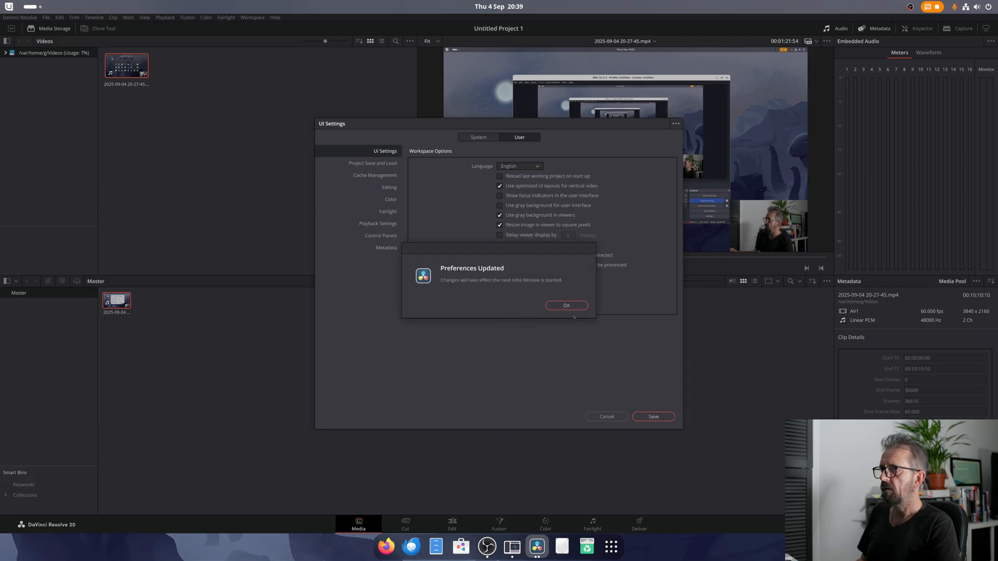
pyautogui.click(566, 305)
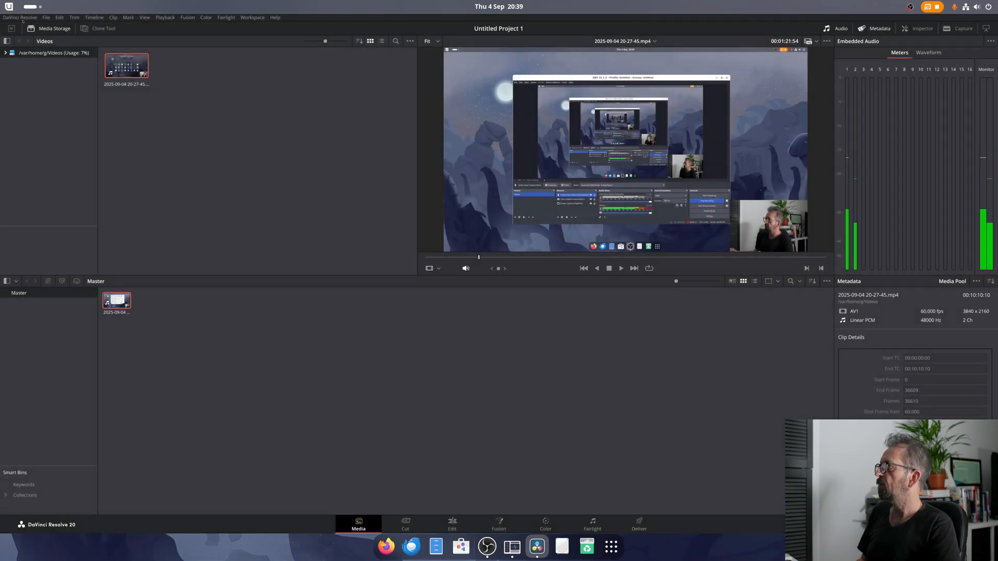
# Step: Quit Resolve, relaunch it from the app grid and reopen Untitled Project 1
pyautogui.click(19, 17)
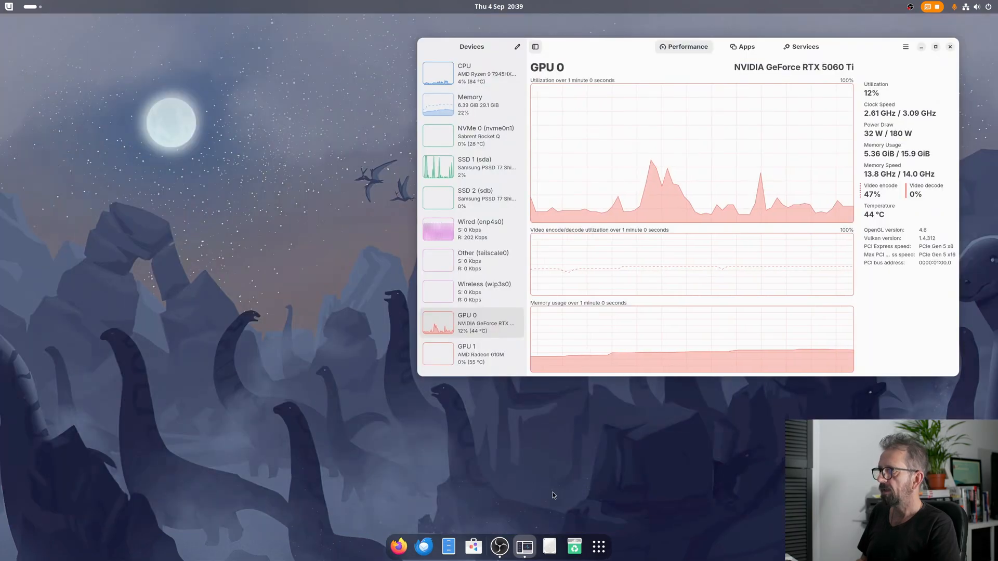
pyautogui.click(597, 547)
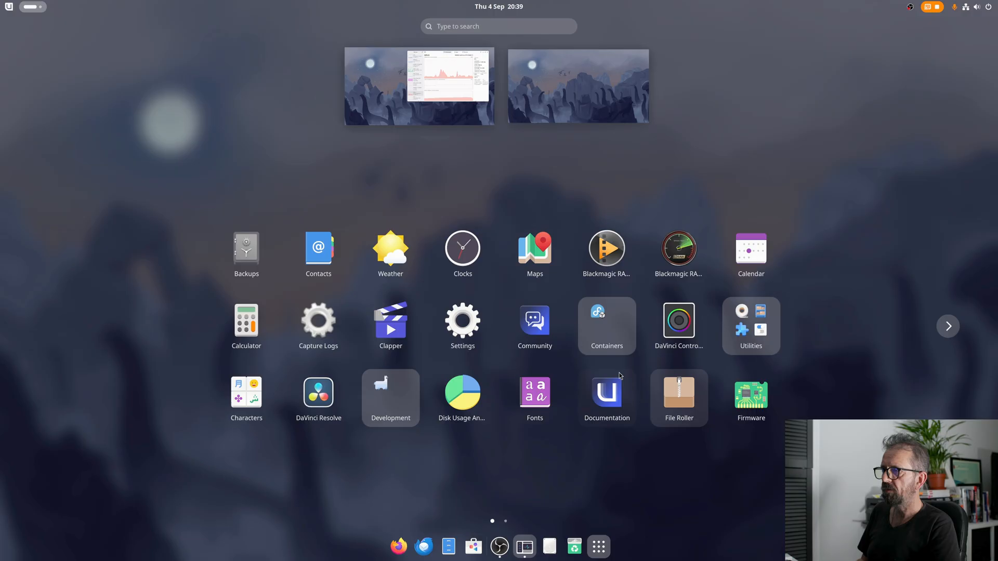
pyautogui.click(419, 85)
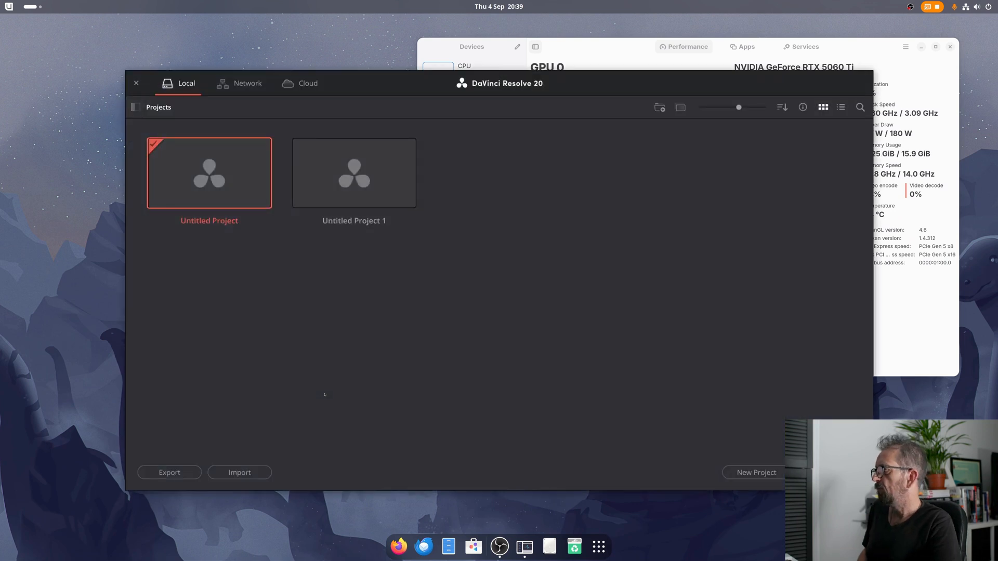
pyautogui.doubleClick(354, 172)
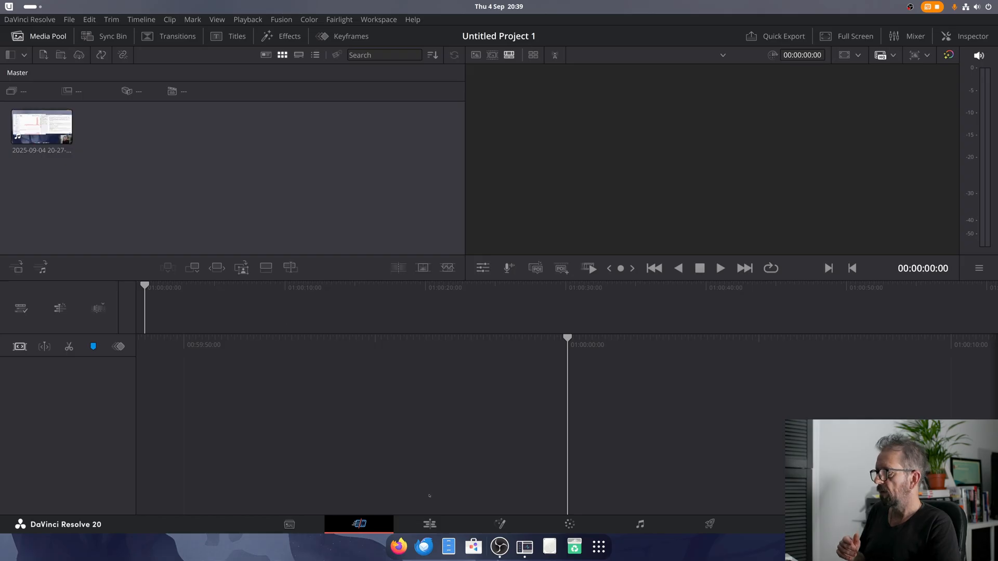
# Step: Start a new timeline from the recorded clip with 3840 x 2160 Ultra HD format
pyautogui.click(428, 524)
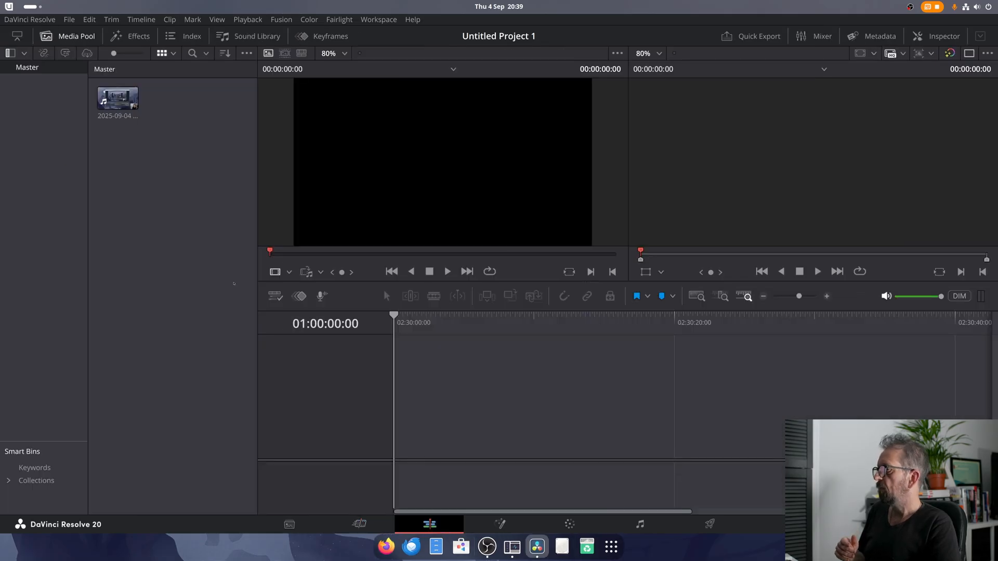
pyautogui.rightClick(142, 316)
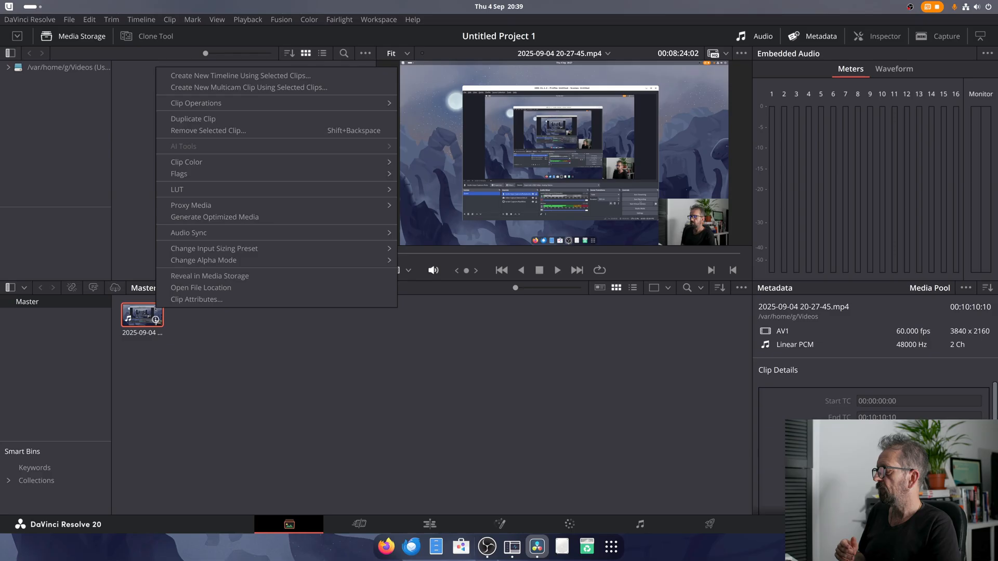
pyautogui.click(240, 75)
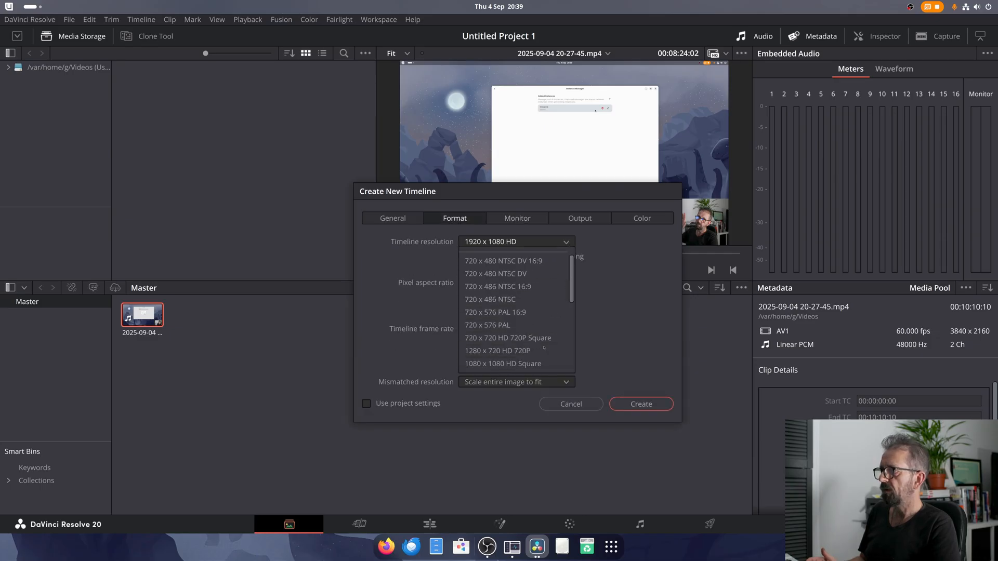
pyautogui.scroll(-3)
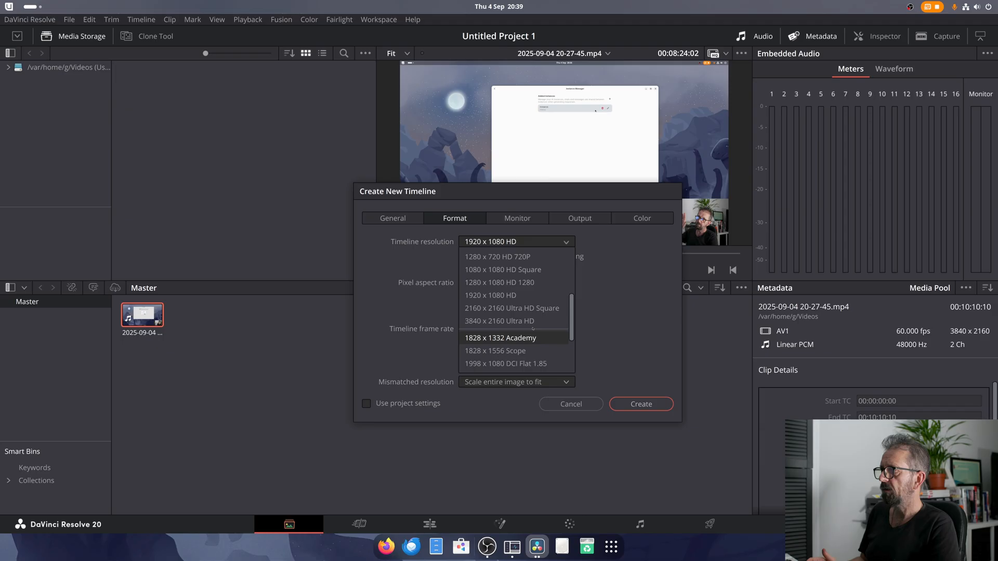
pyautogui.click(502, 321)
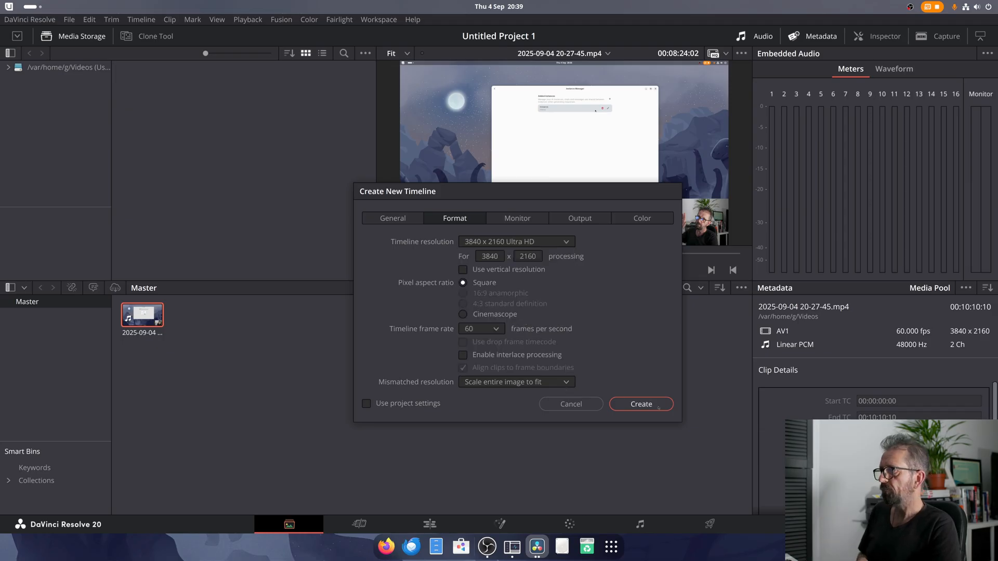
# Step: Review the Output, Monitor and Color settings, keep DaVinci YRGB, and create the timeline
pyautogui.click(579, 218)
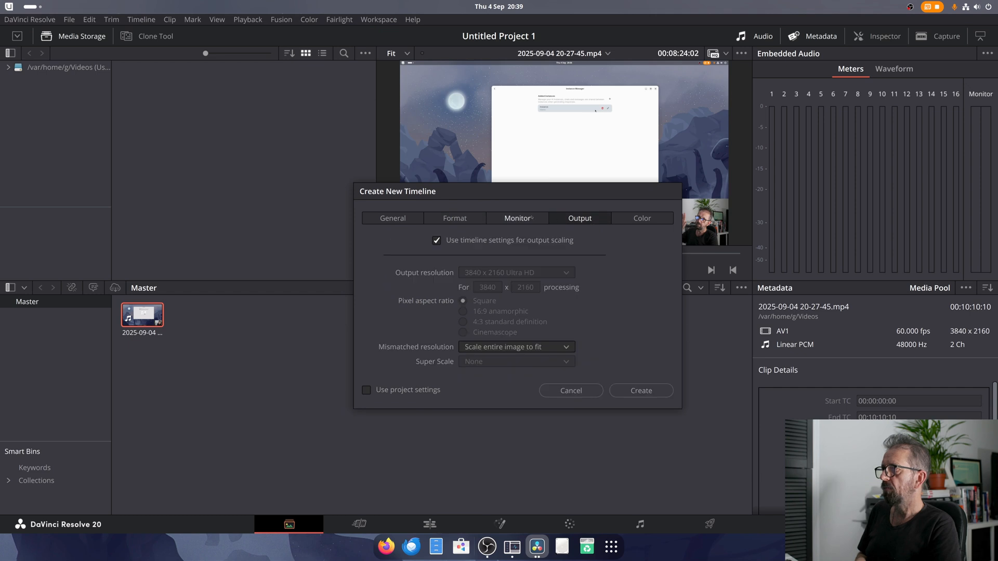
pyautogui.click(517, 218)
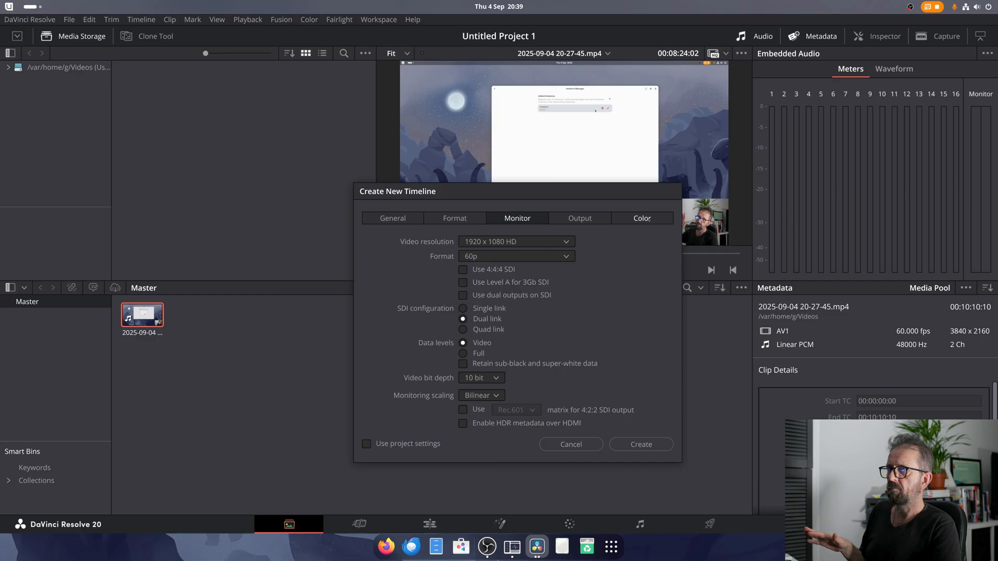
pyautogui.click(641, 219)
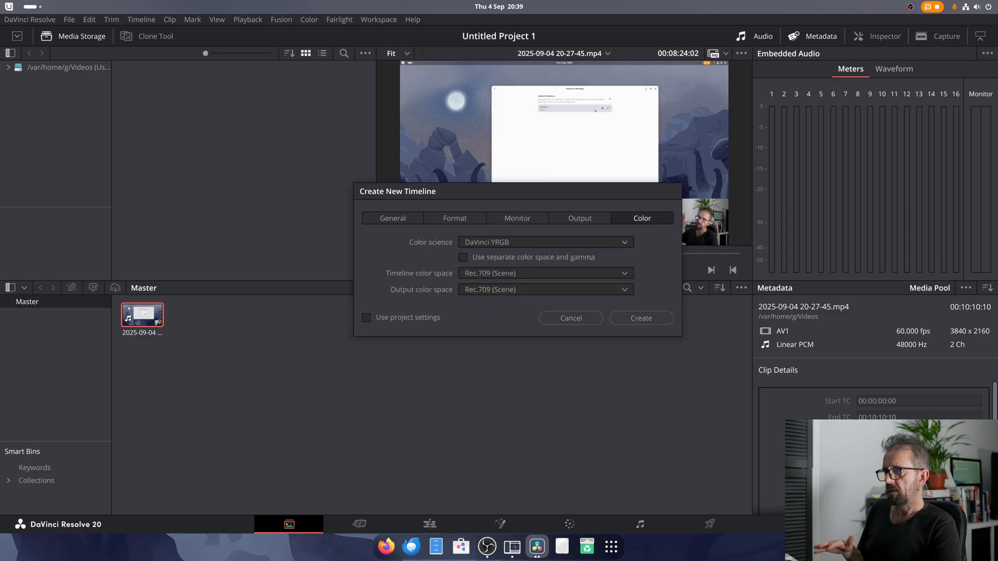
pyautogui.click(543, 242)
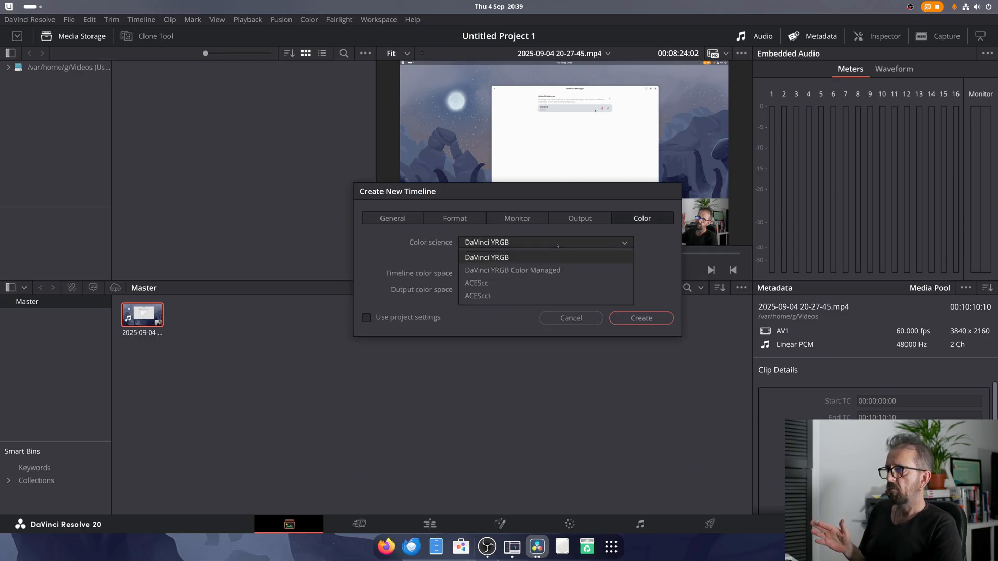
pyautogui.click(487, 256)
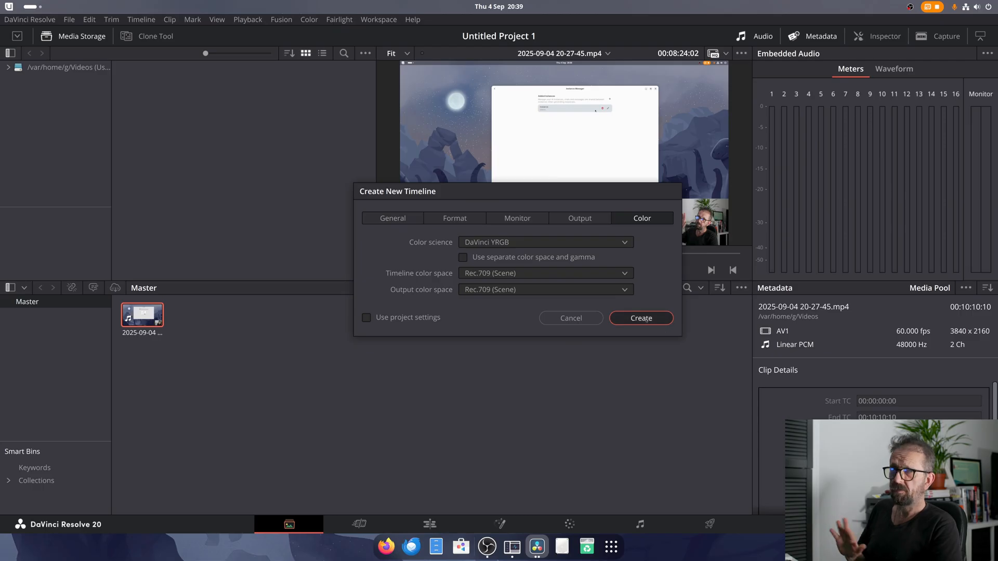
pyautogui.click(640, 317)
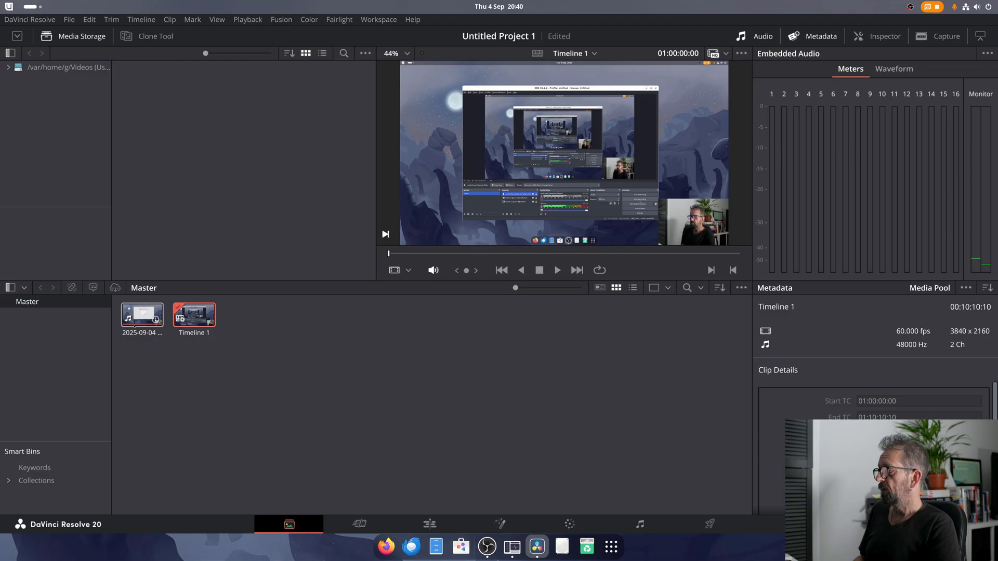
# Step: Play Timeline 1 on the Edit page and show the transitions and effects library
pyautogui.click(428, 523)
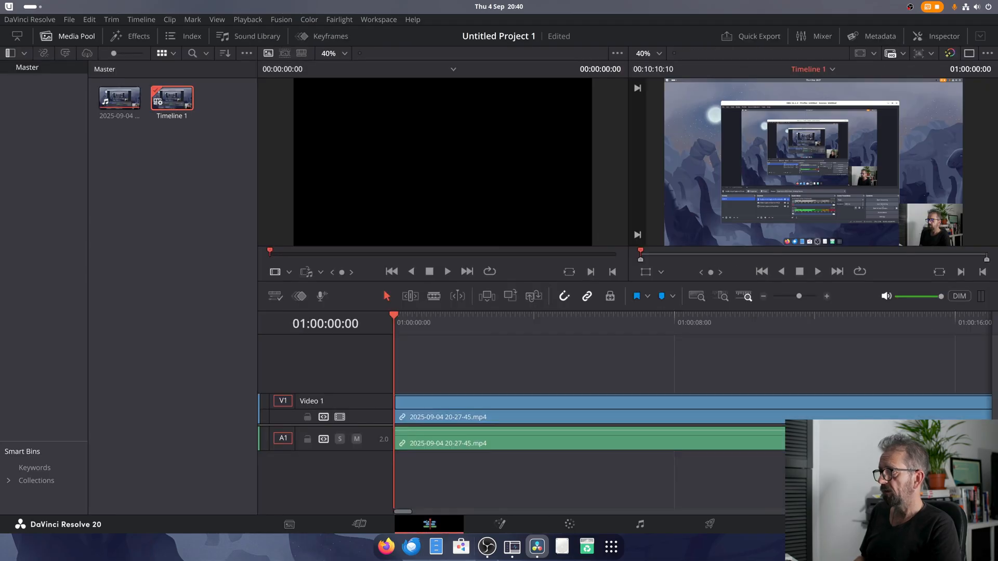
pyautogui.click(443, 322)
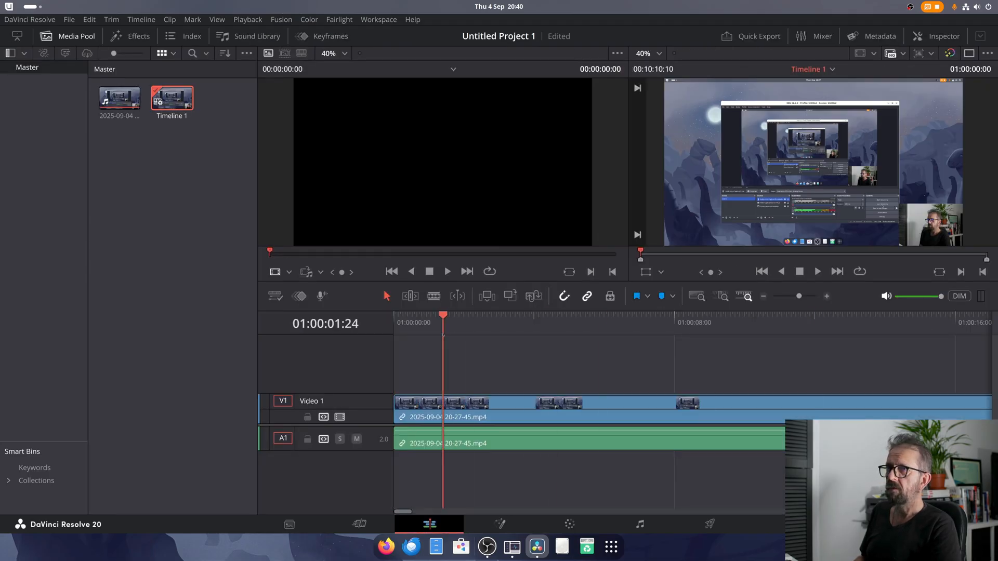
pyautogui.click(641, 323)
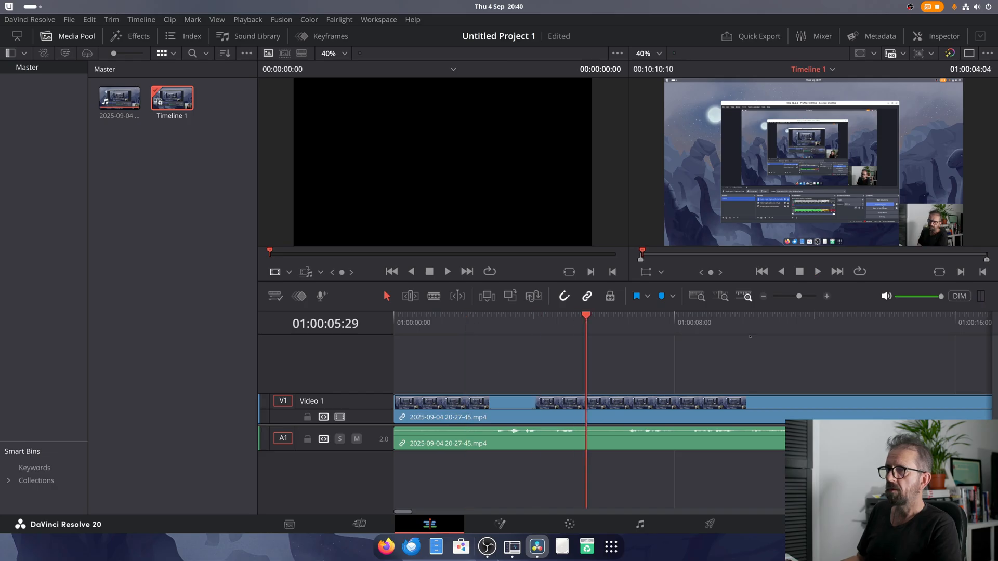
pyautogui.click(817, 271)
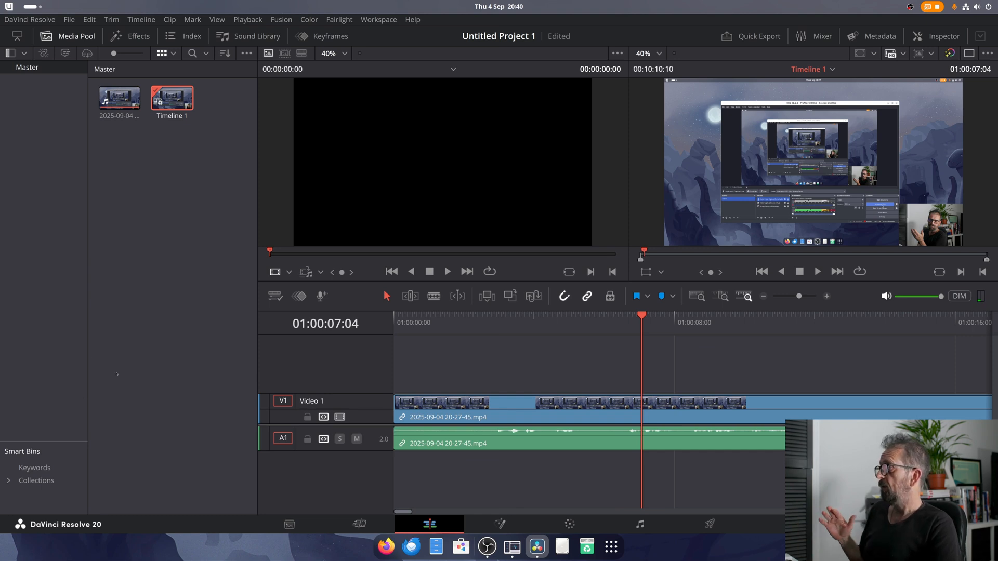
pyautogui.click(129, 36)
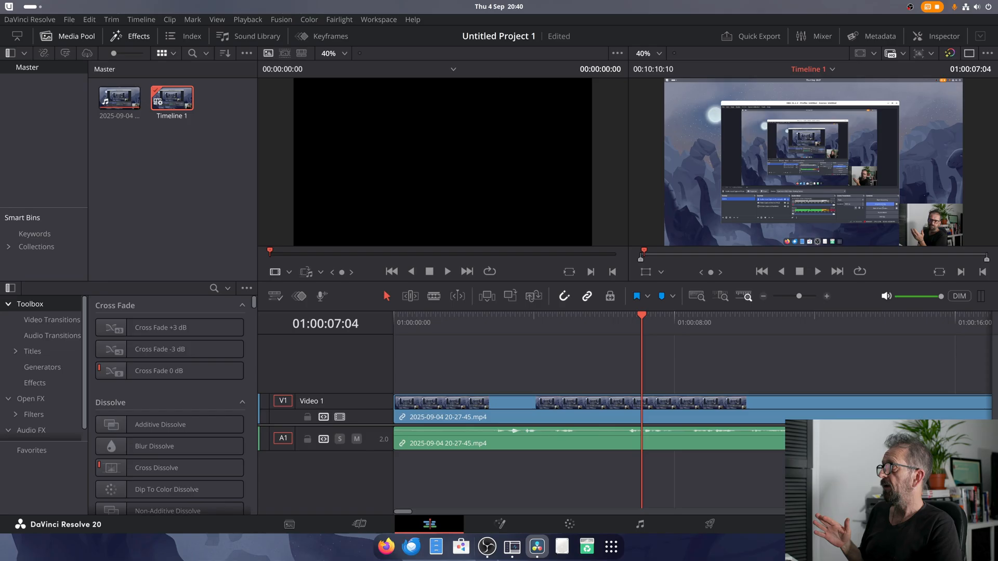
pyautogui.click(499, 525)
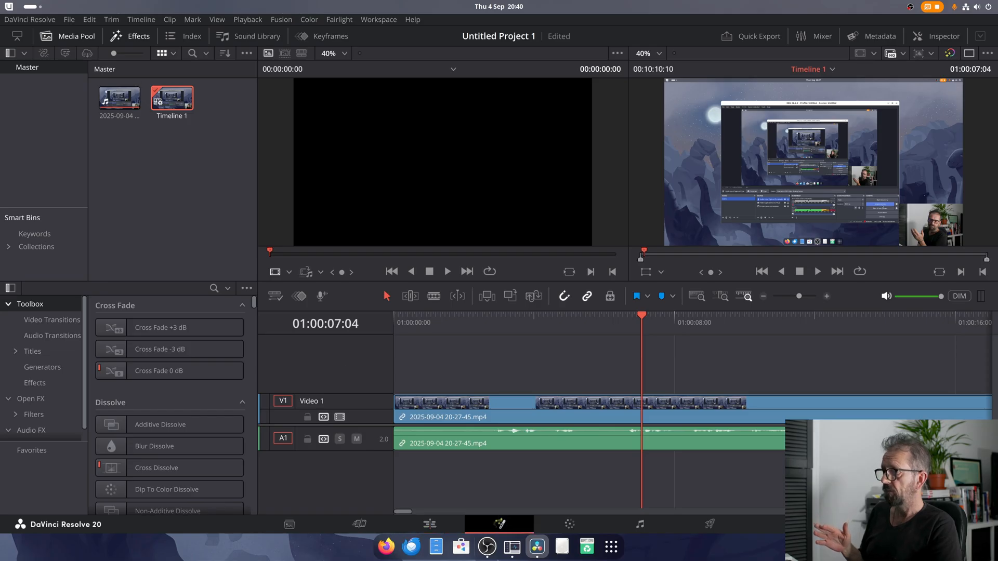
# Step: Pass through the Fusion node view to the Color page for the clip
pyautogui.click(498, 524)
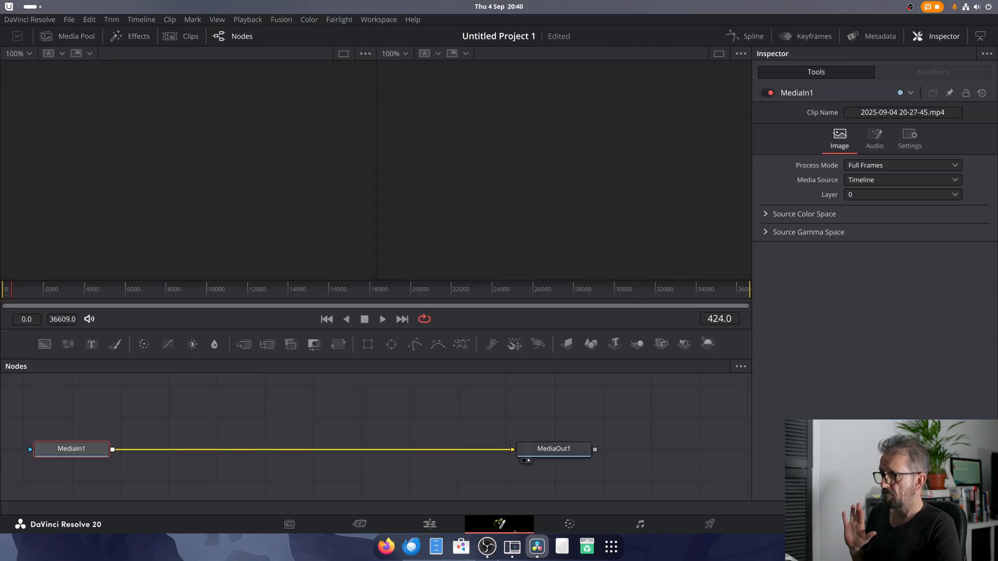
pyautogui.click(568, 524)
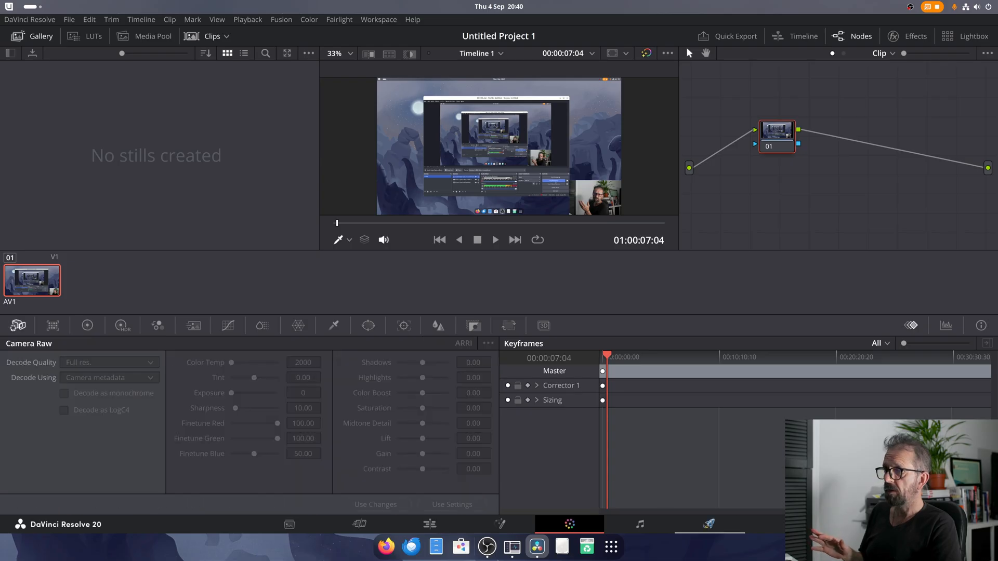
# Step: On the Deliver page, browse the codec and format lists and switch codec to MPEG
pyautogui.click(709, 524)
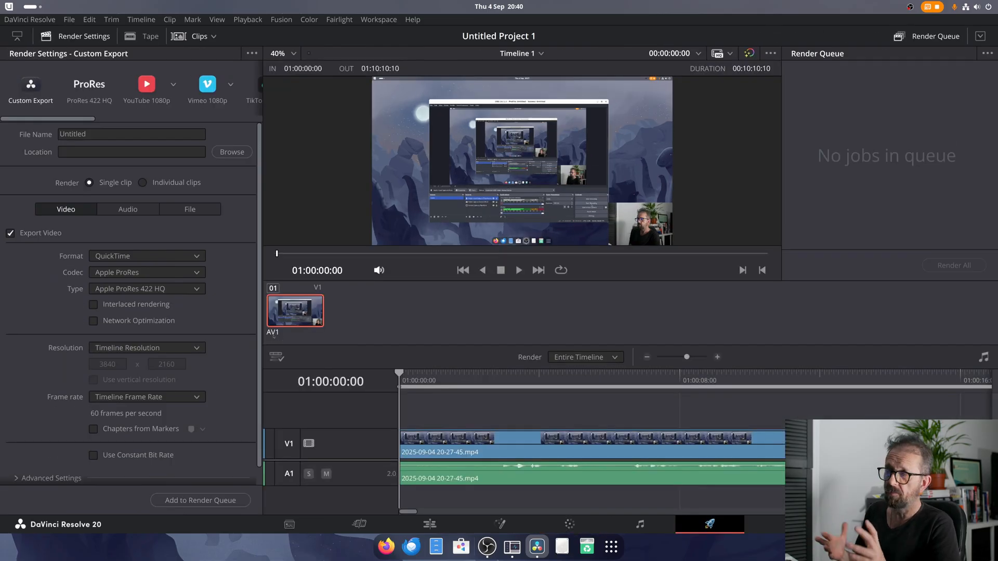
pyautogui.click(147, 272)
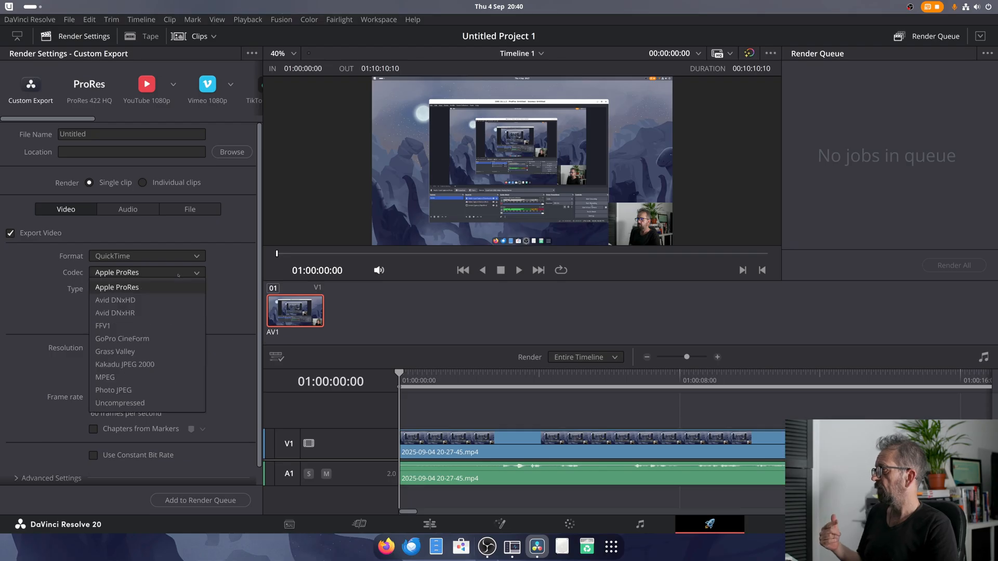
pyautogui.click(117, 287)
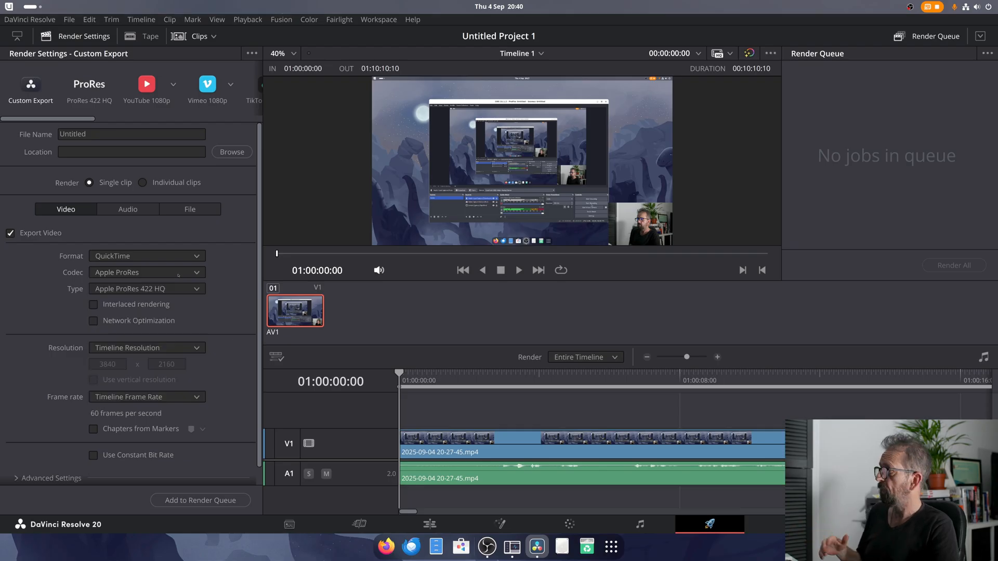
pyautogui.click(147, 272)
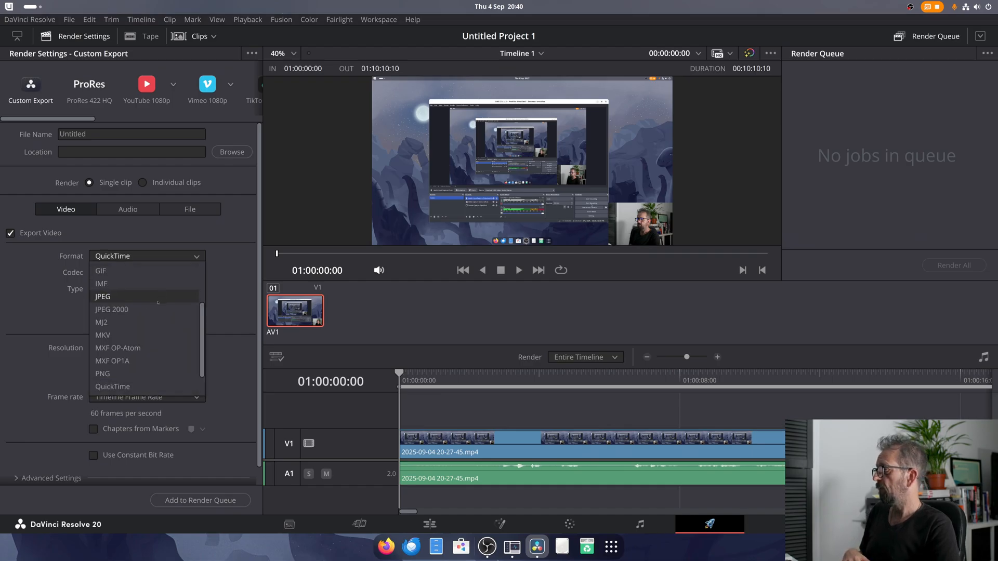
pyautogui.moveTo(118, 347)
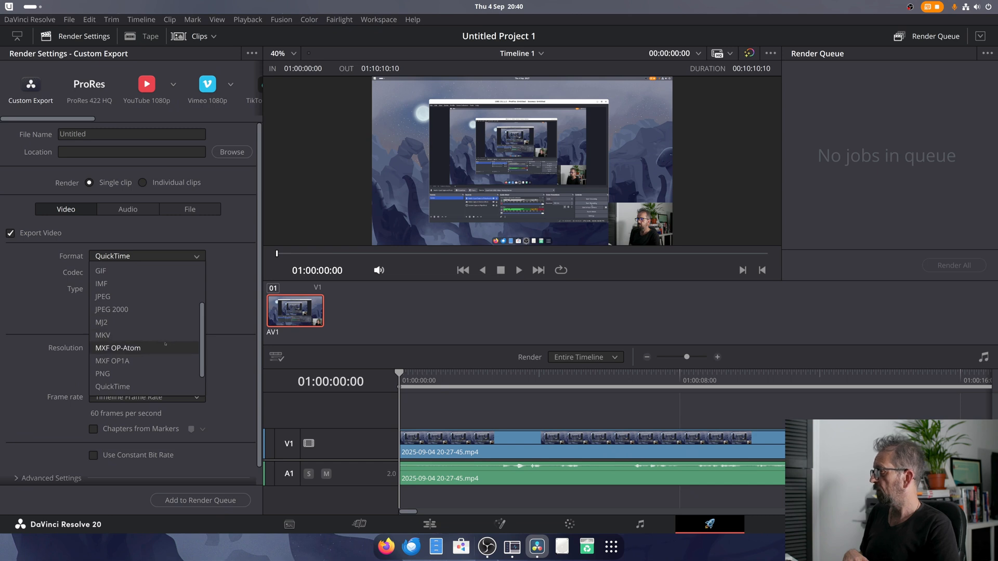
pyautogui.click(112, 387)
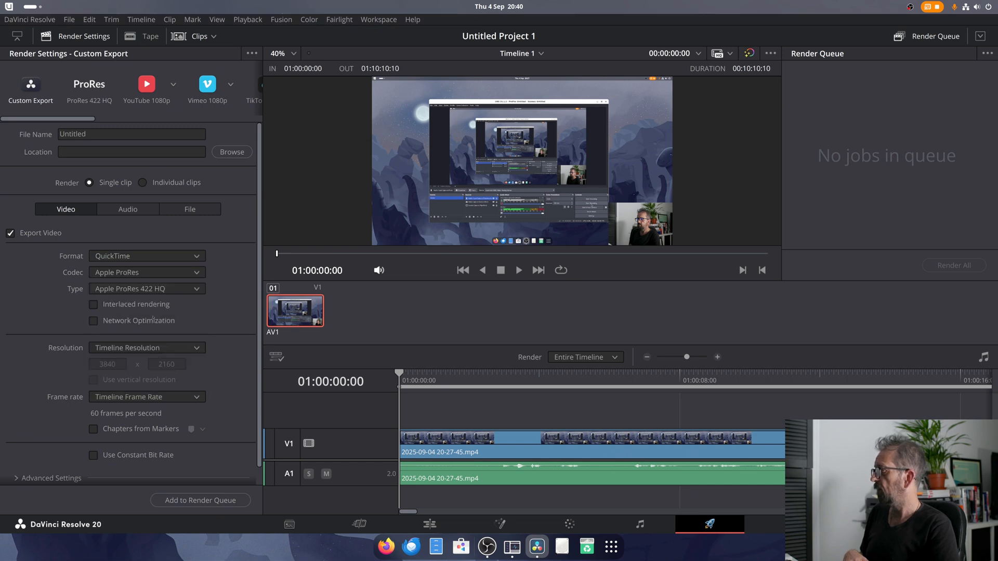
pyautogui.click(146, 272)
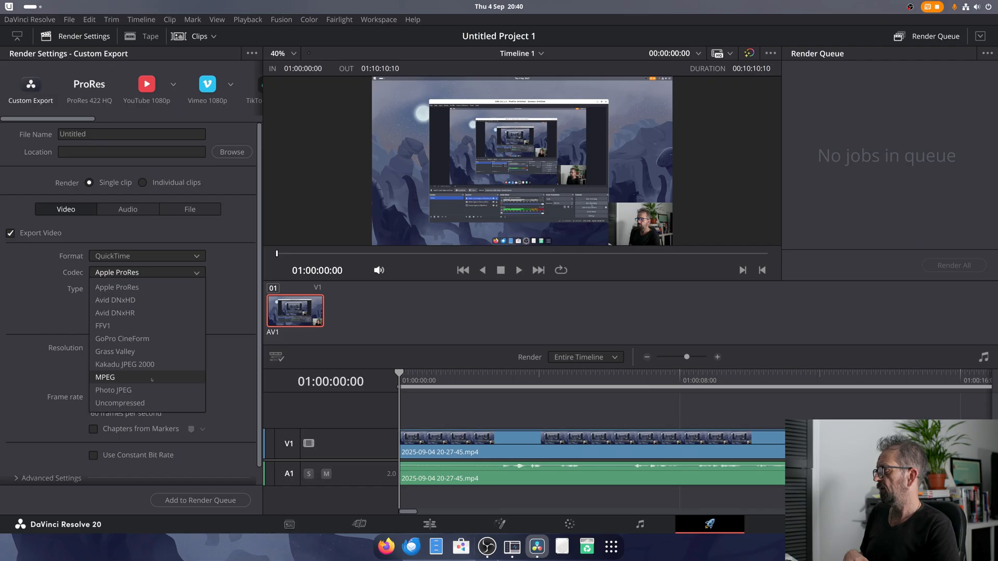
pyautogui.click(105, 376)
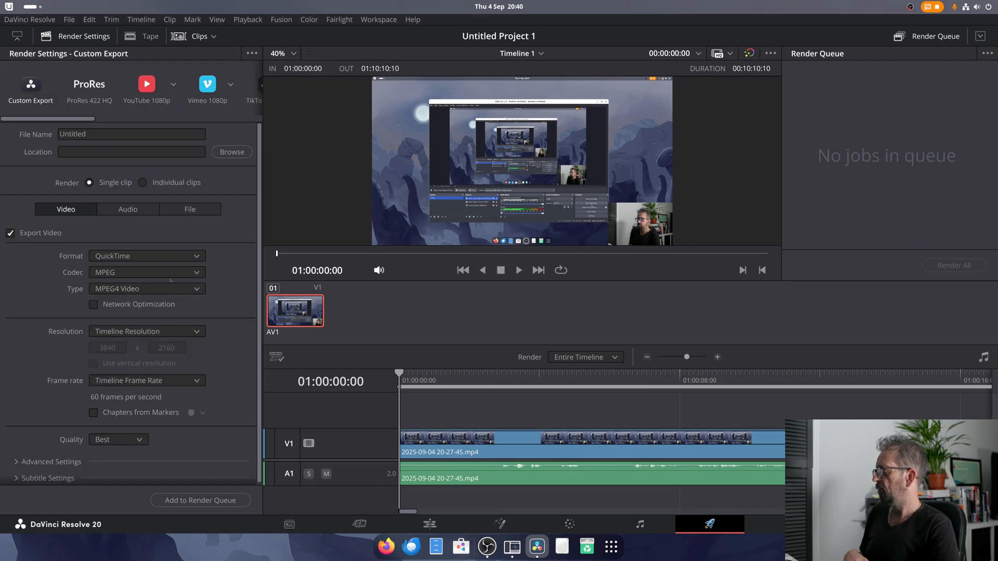
pyautogui.click(146, 271)
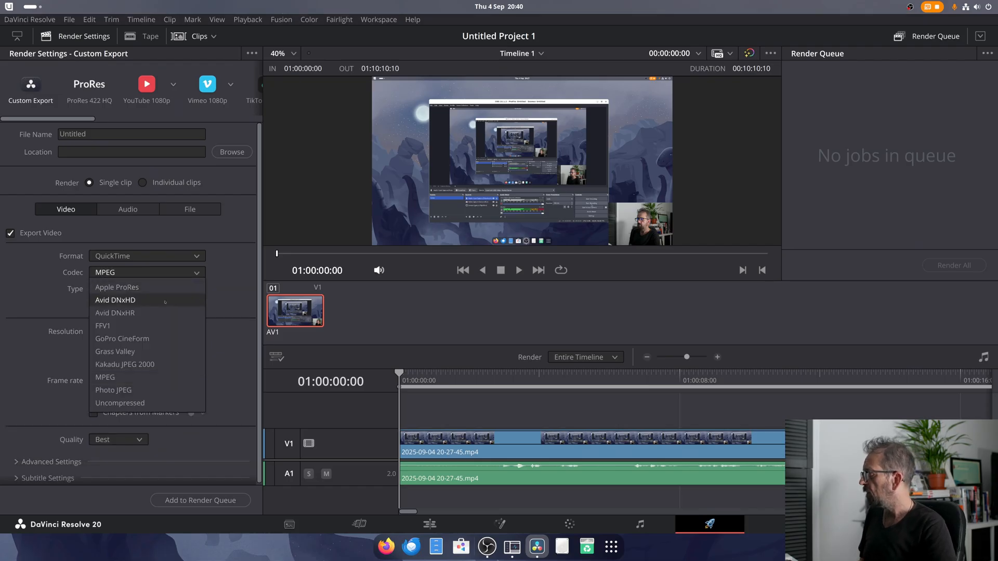
pyautogui.click(105, 377)
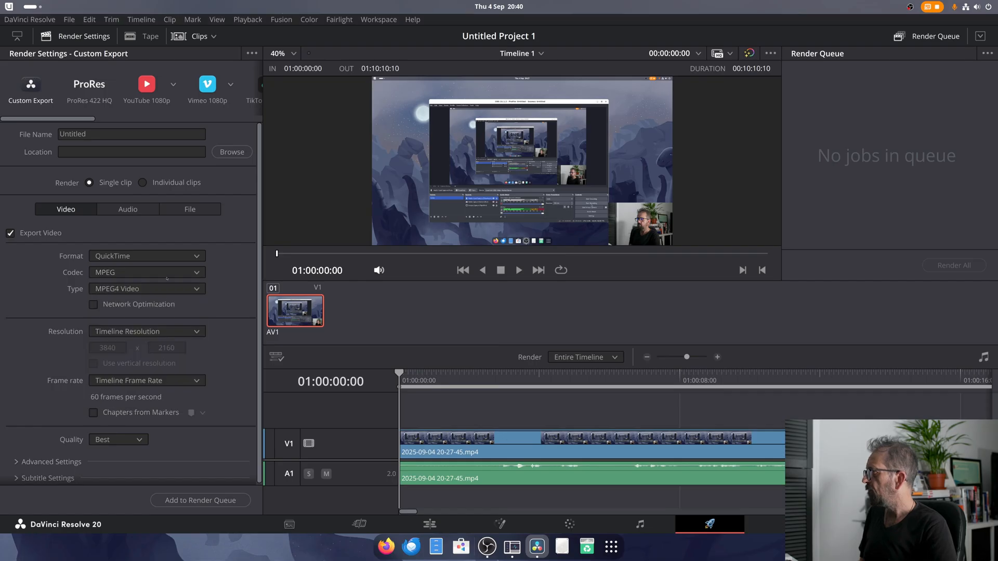
# Step: Browse container formats, briefly revert to Apple ProRes, then settle on MPEG with QuickTime
pyautogui.click(147, 272)
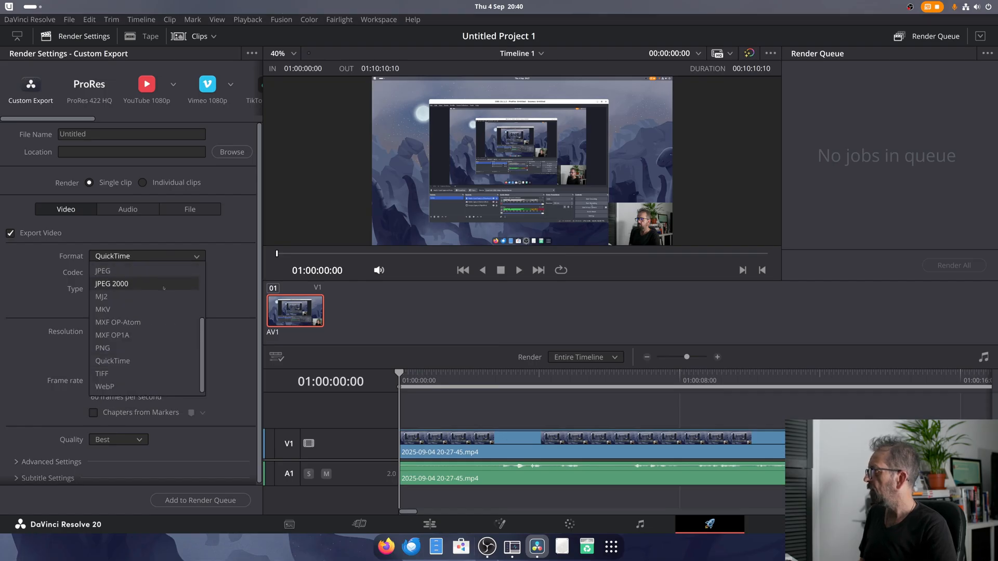
pyautogui.scroll(3)
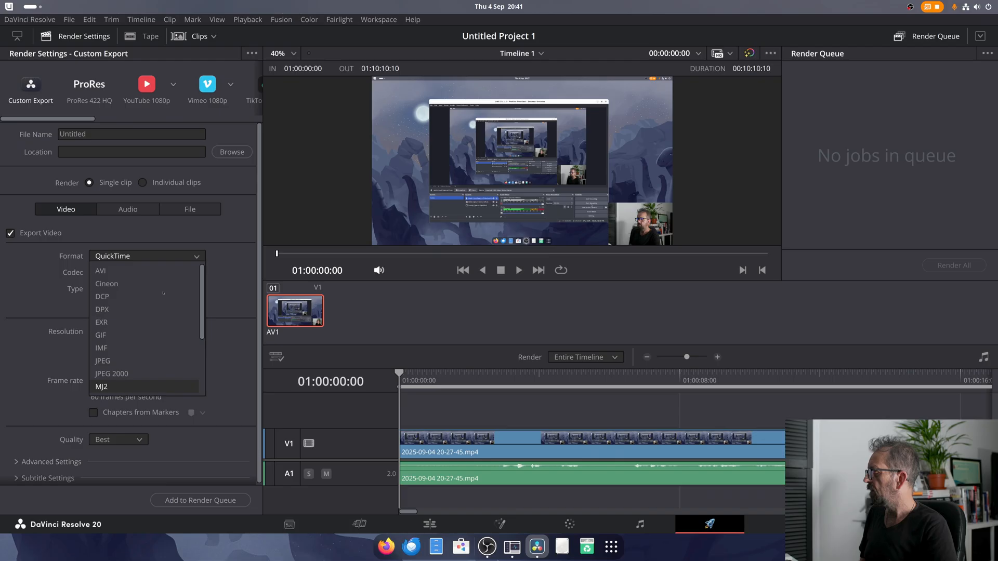
pyautogui.scroll(-3)
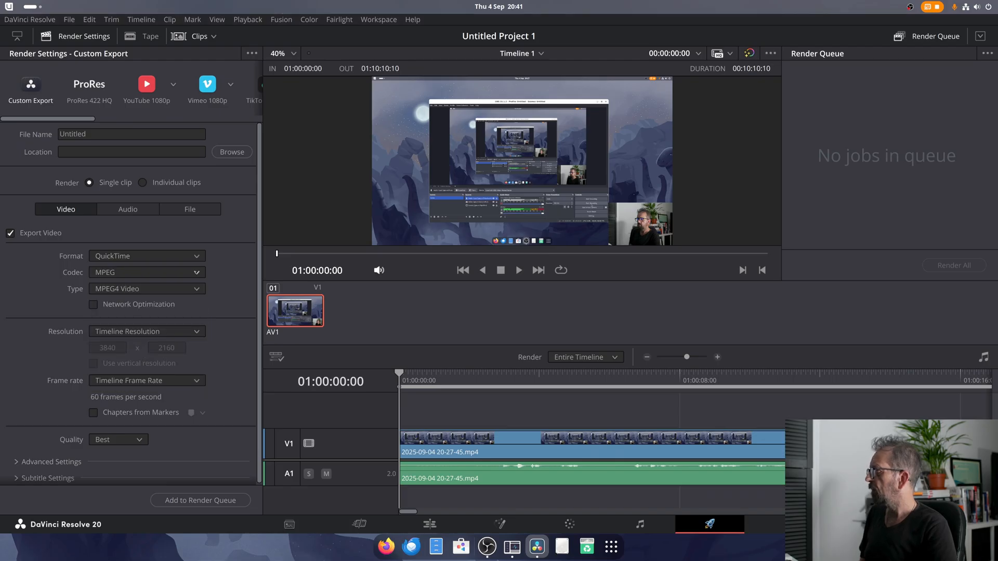
pyautogui.click(147, 272)
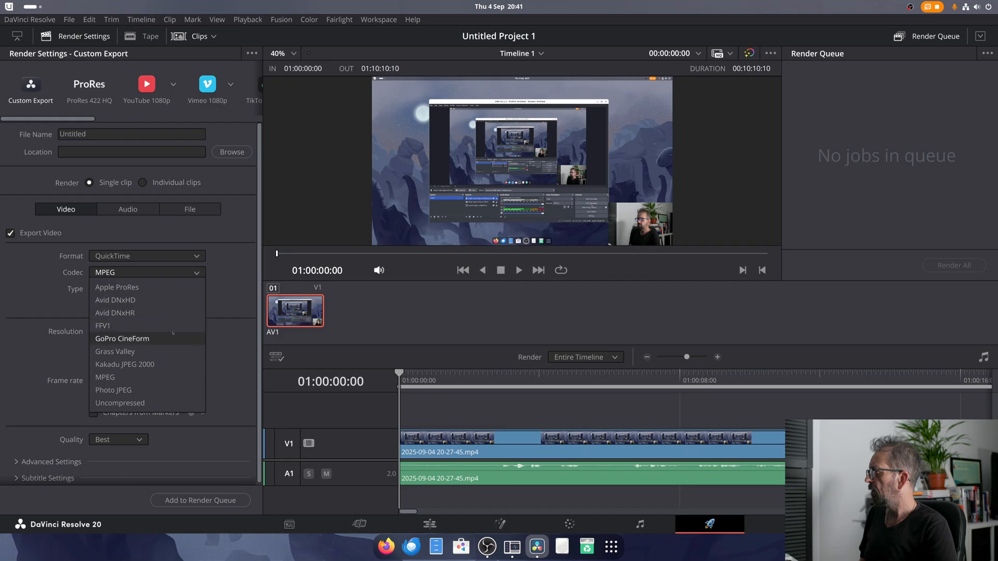
pyautogui.click(116, 287)
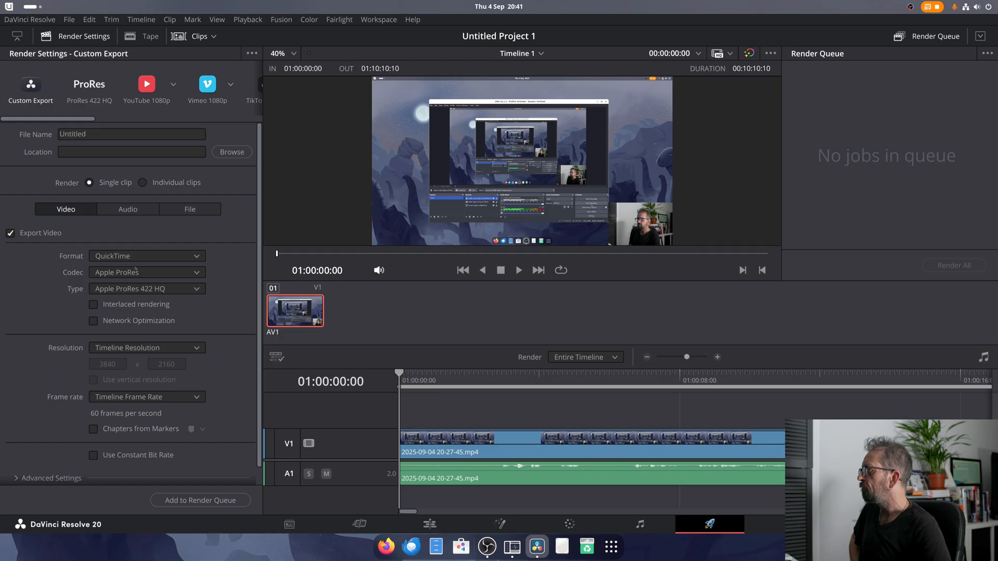
pyautogui.click(147, 256)
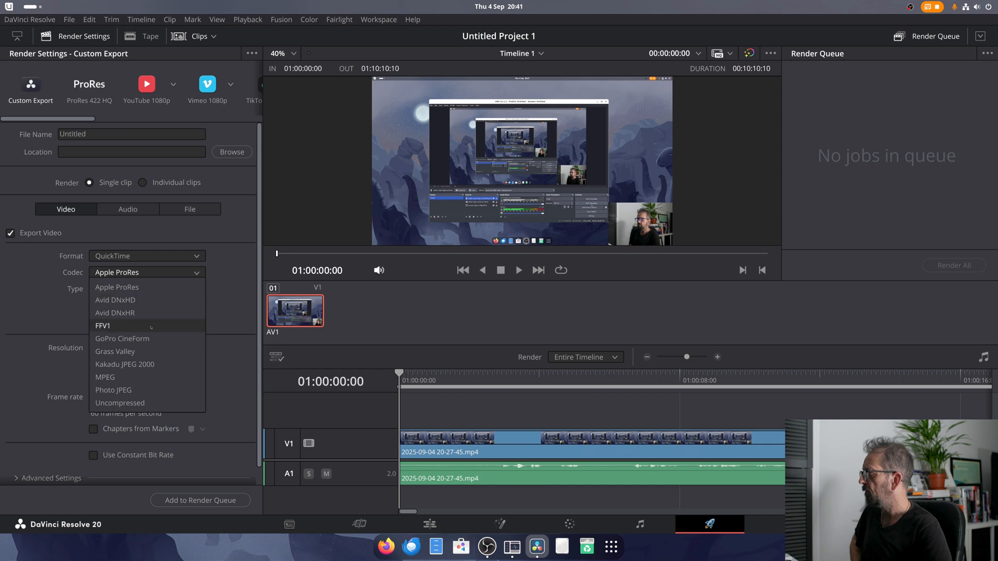
pyautogui.moveTo(122, 338)
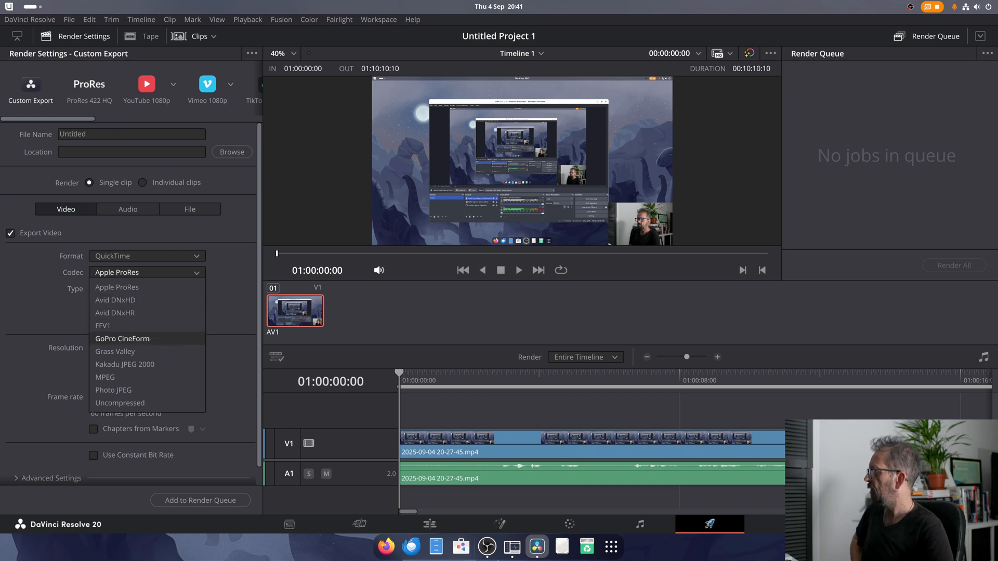
pyautogui.click(105, 377)
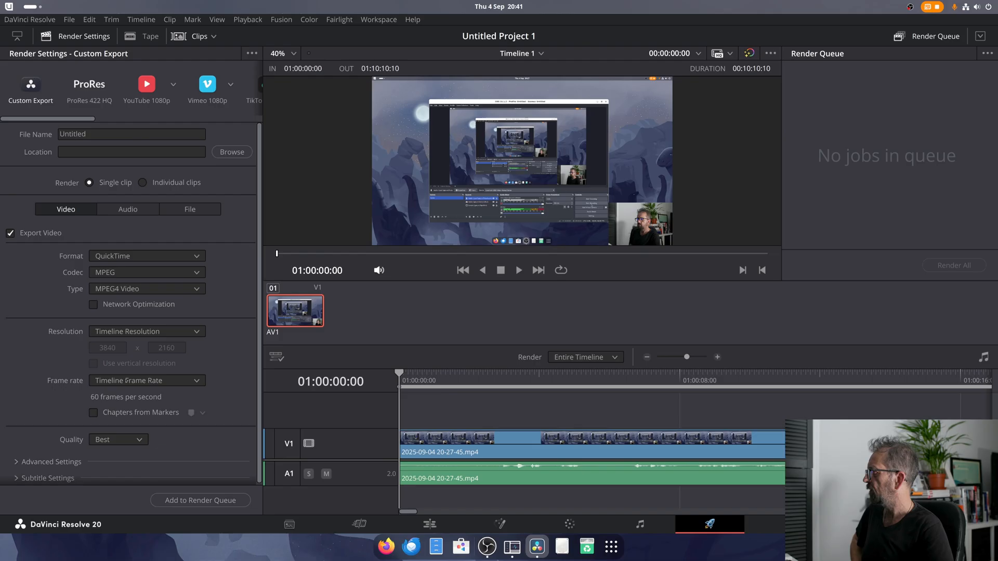
pyautogui.click(147, 272)
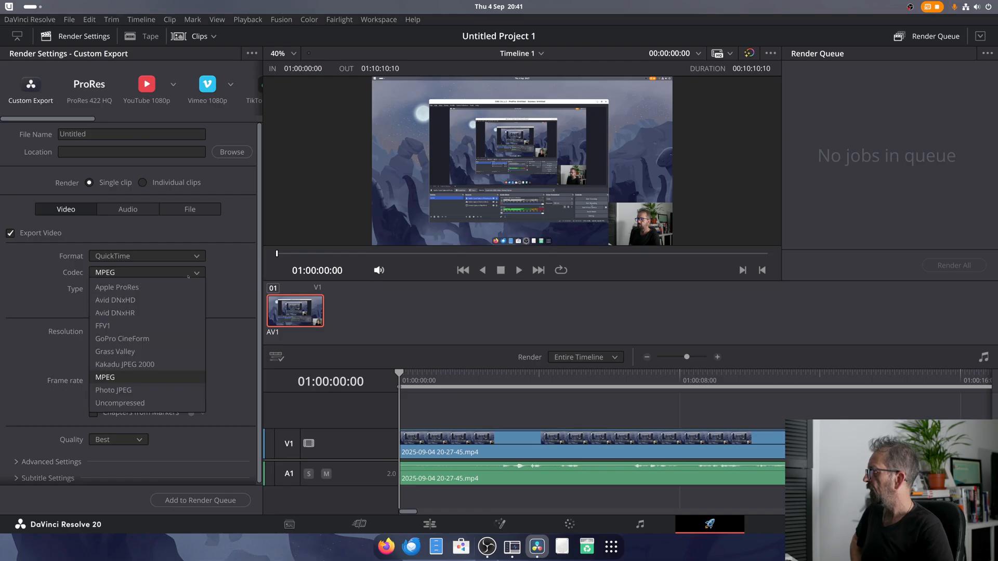
pyautogui.moveTo(115, 351)
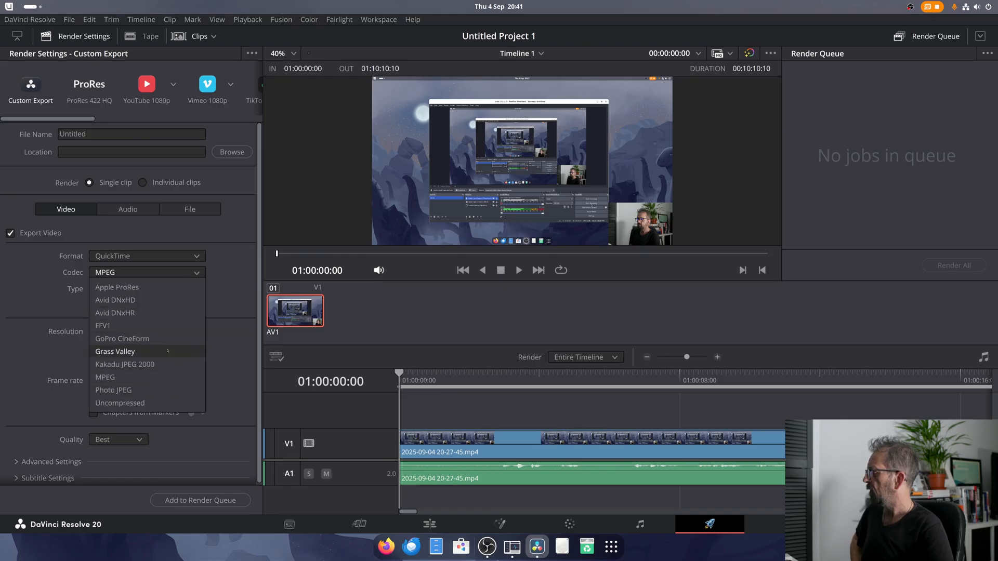
pyautogui.moveTo(104, 377)
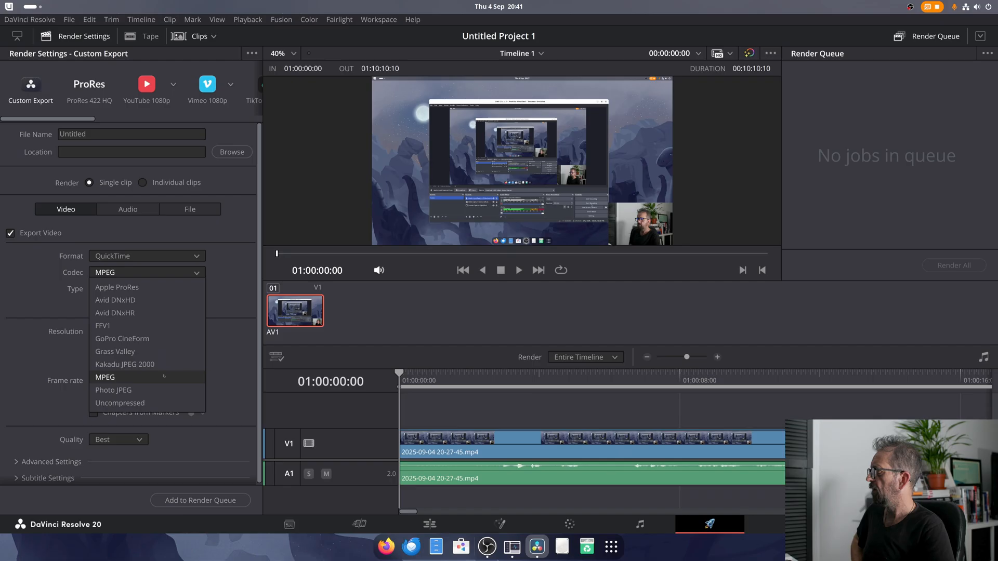
pyautogui.click(105, 377)
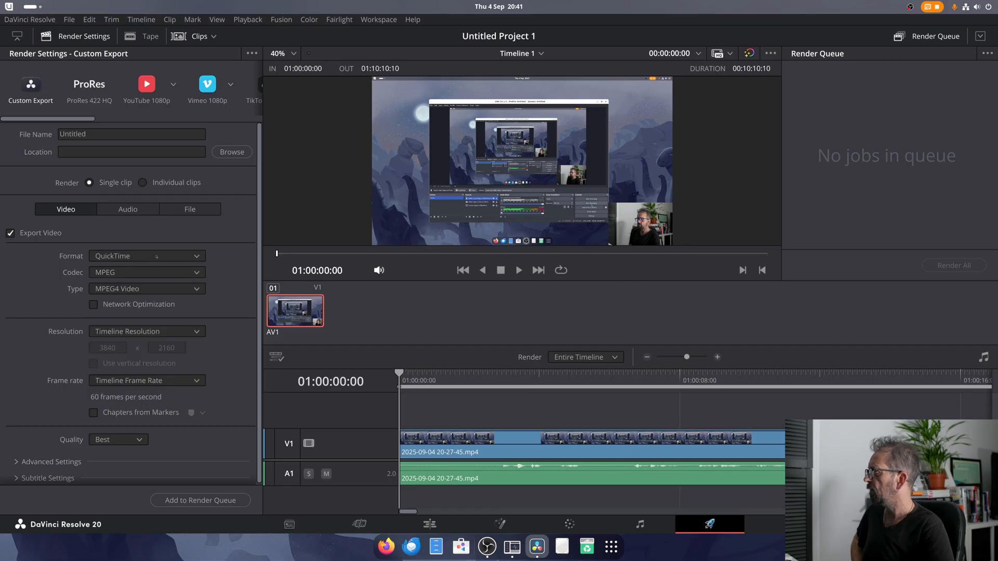
pyautogui.click(146, 256)
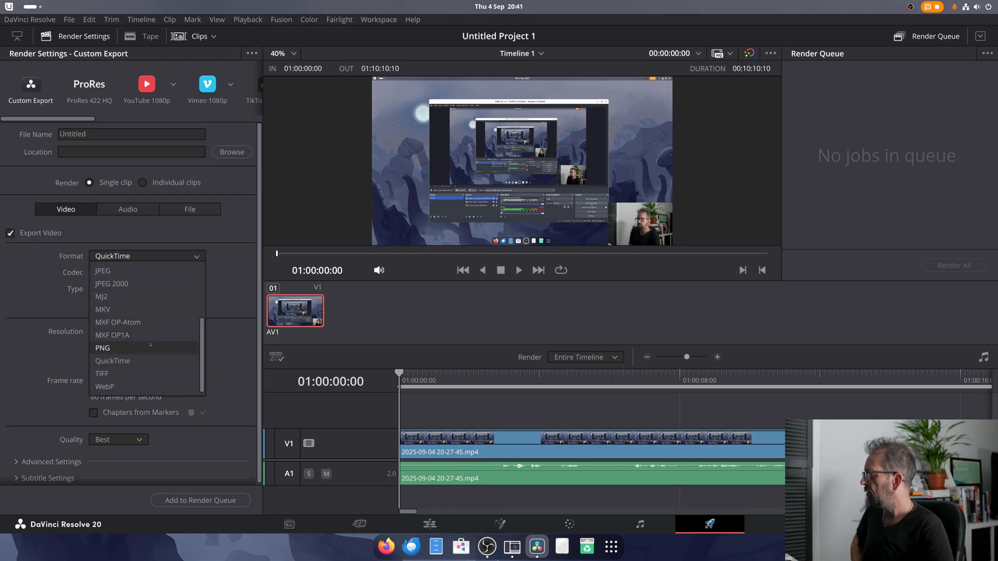
pyautogui.scroll(3)
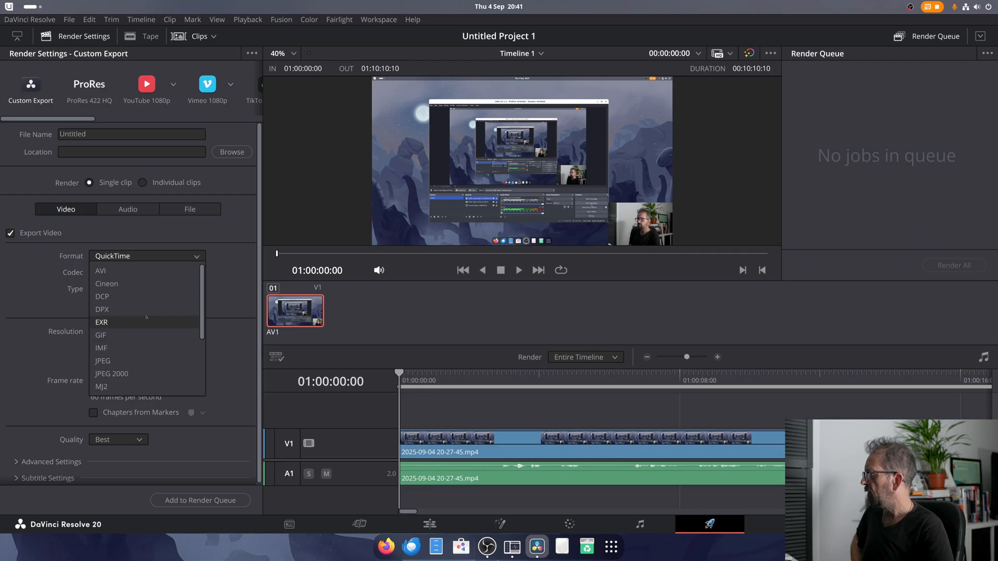
pyautogui.scroll(-3)
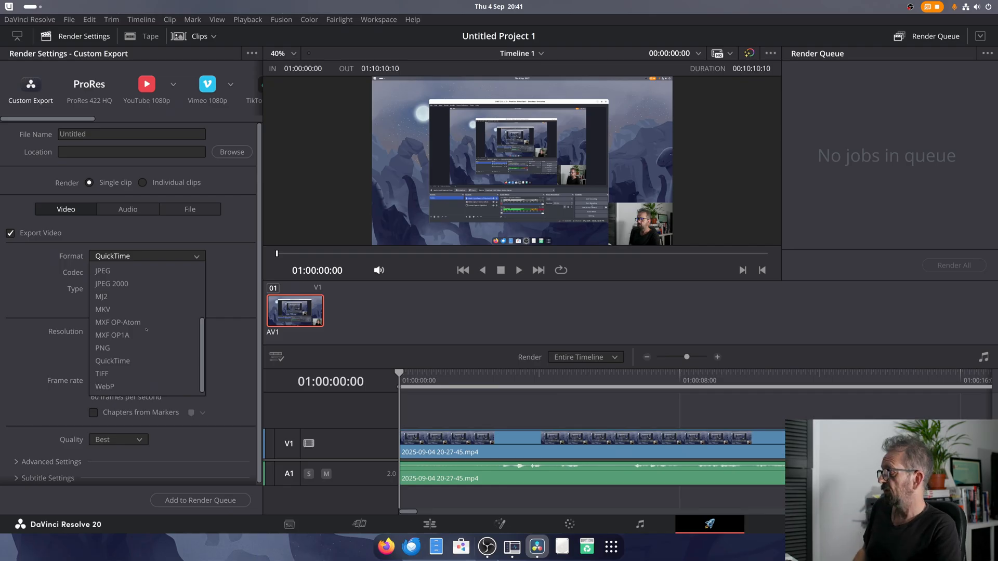
pyautogui.moveTo(103, 309)
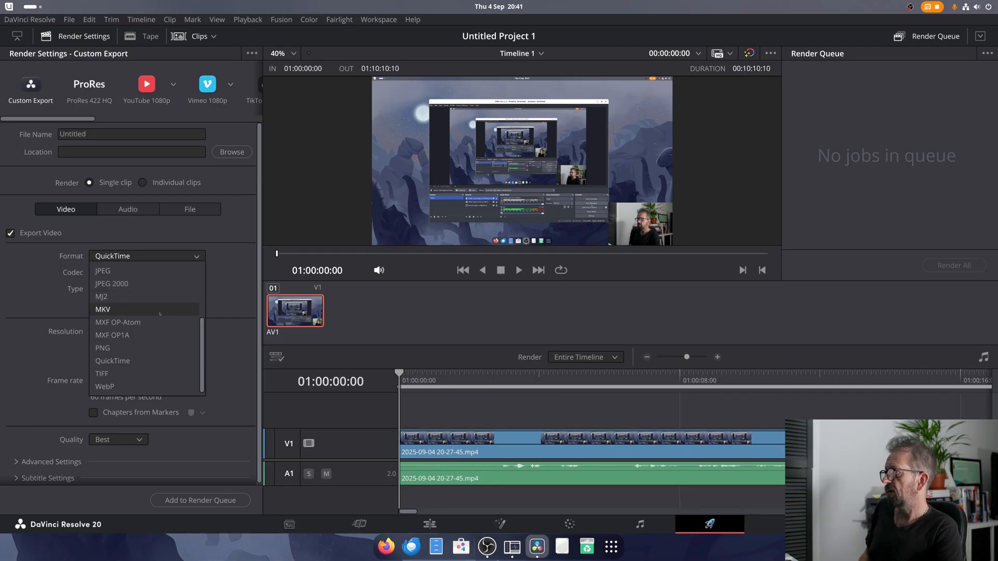
pyautogui.scroll(3)
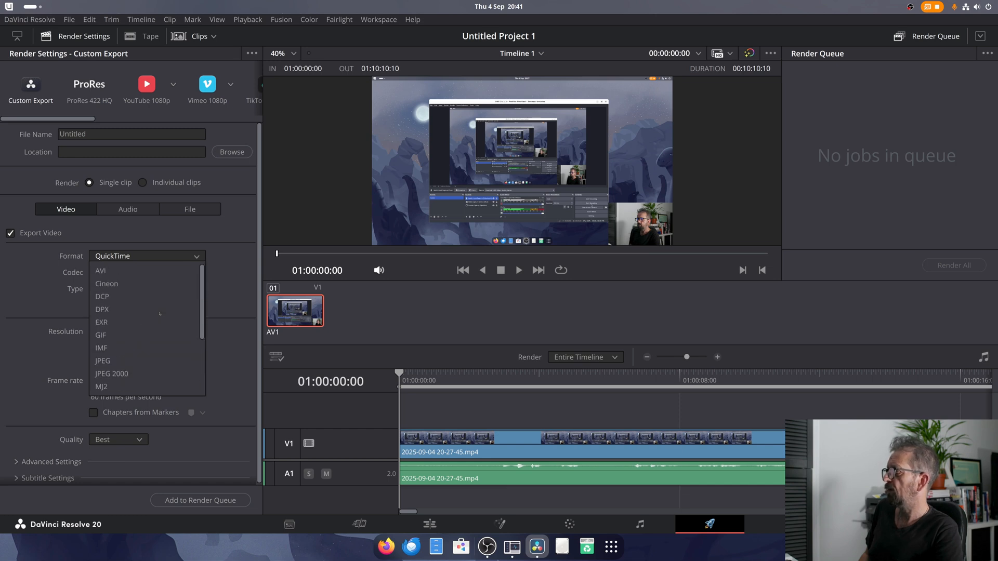
pyautogui.scroll(-3)
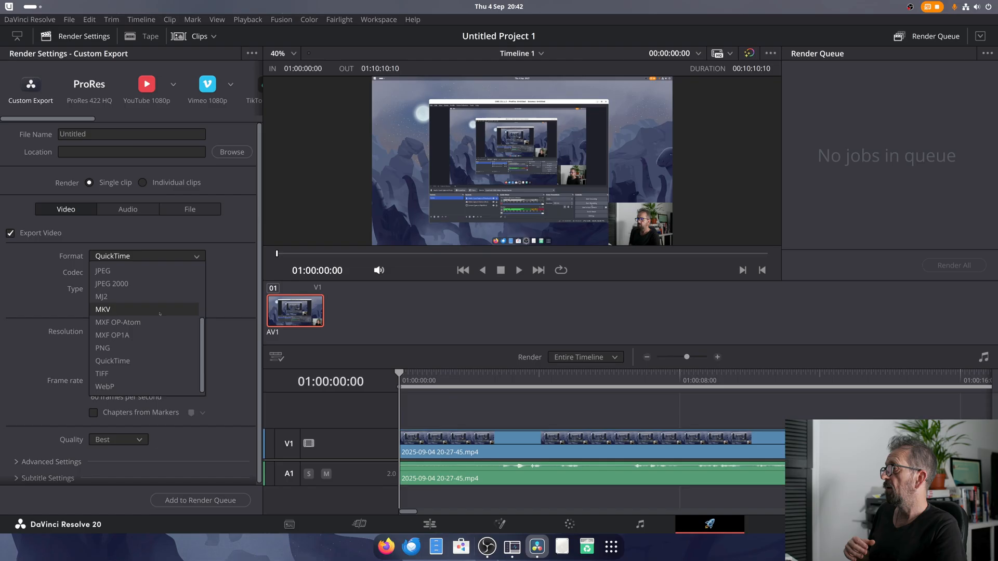
pyautogui.scroll(3)
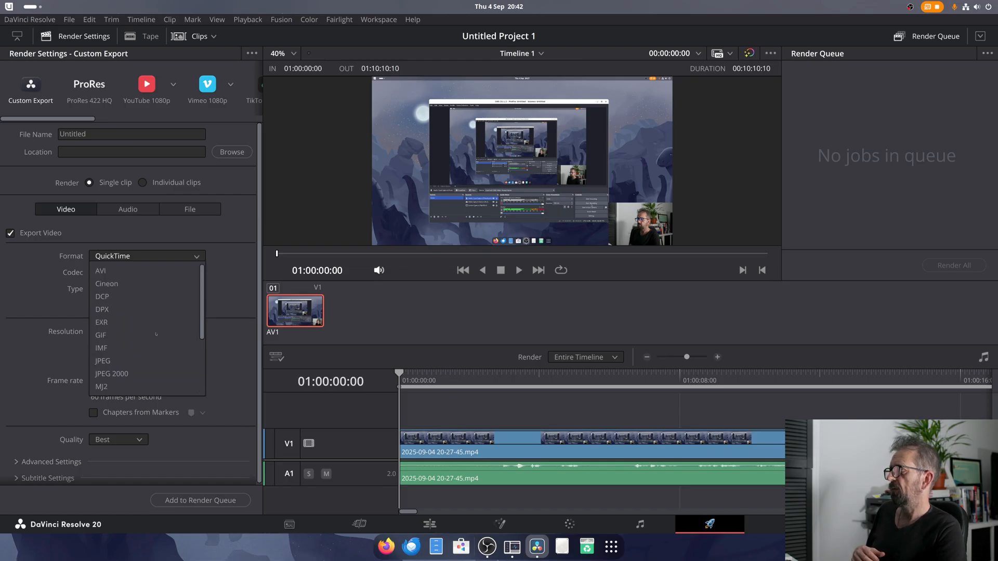
pyautogui.scroll(-3)
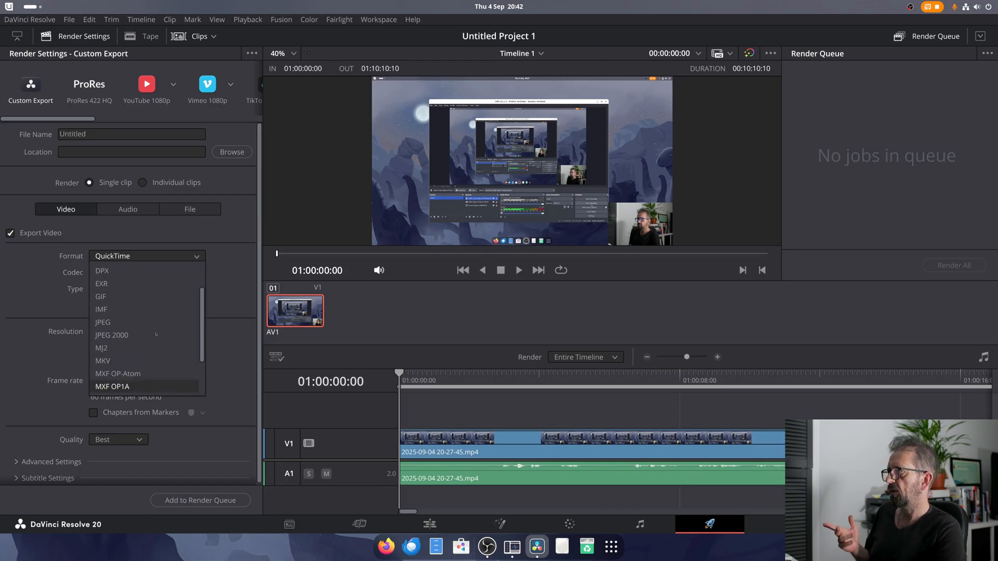
pyautogui.scroll(3)
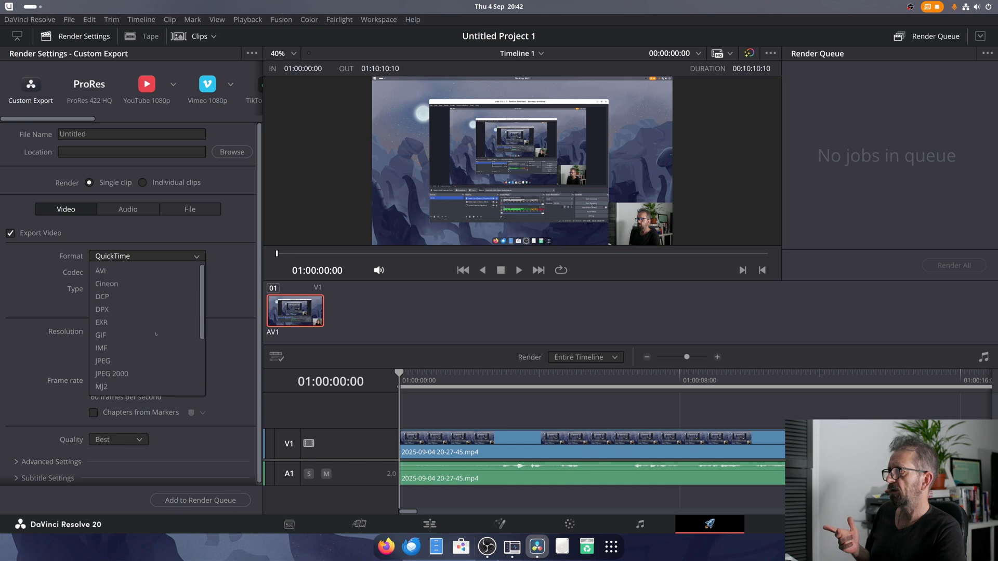
pyautogui.moveTo(101, 322)
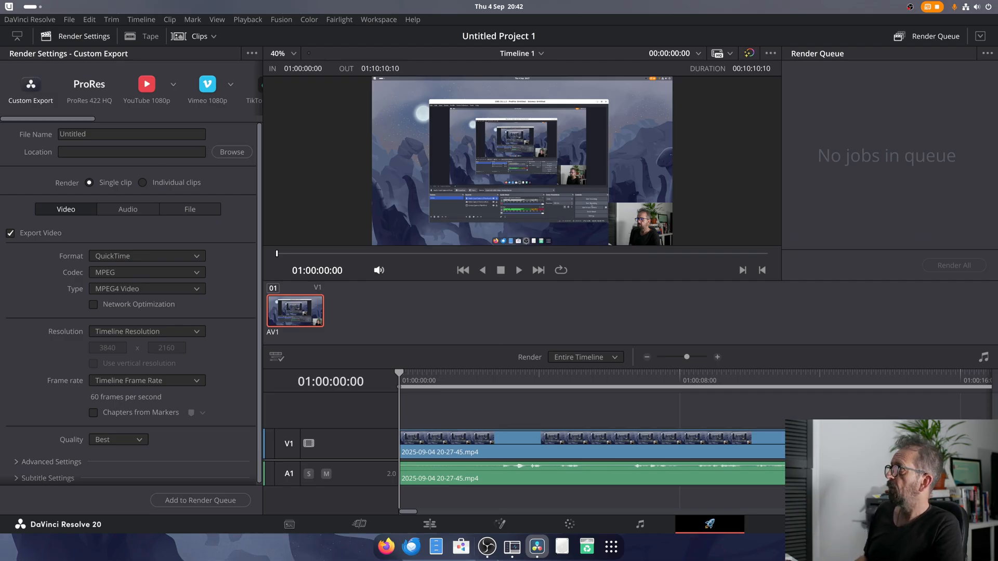
pyautogui.click(30, 19)
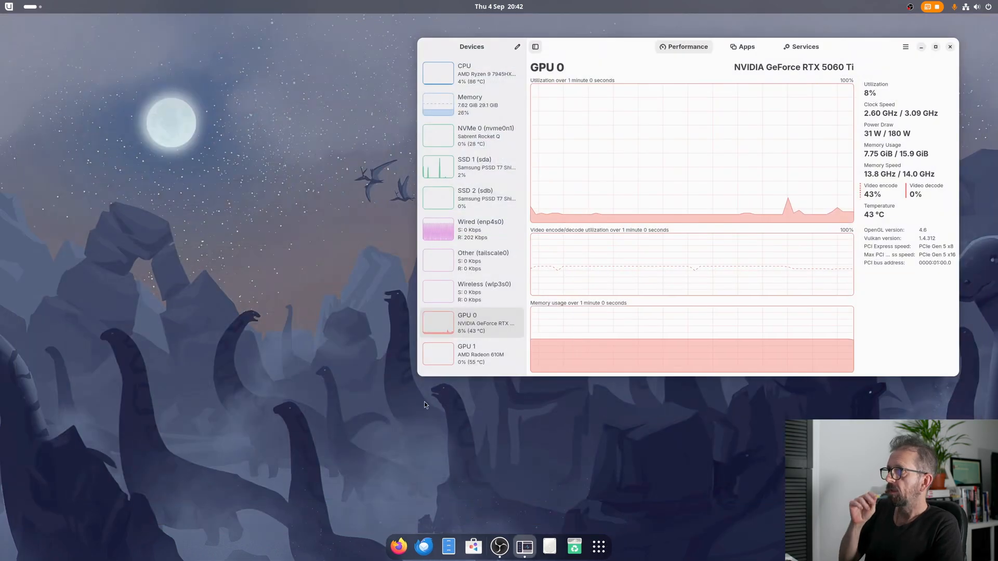
pyautogui.moveTo(728, 475)
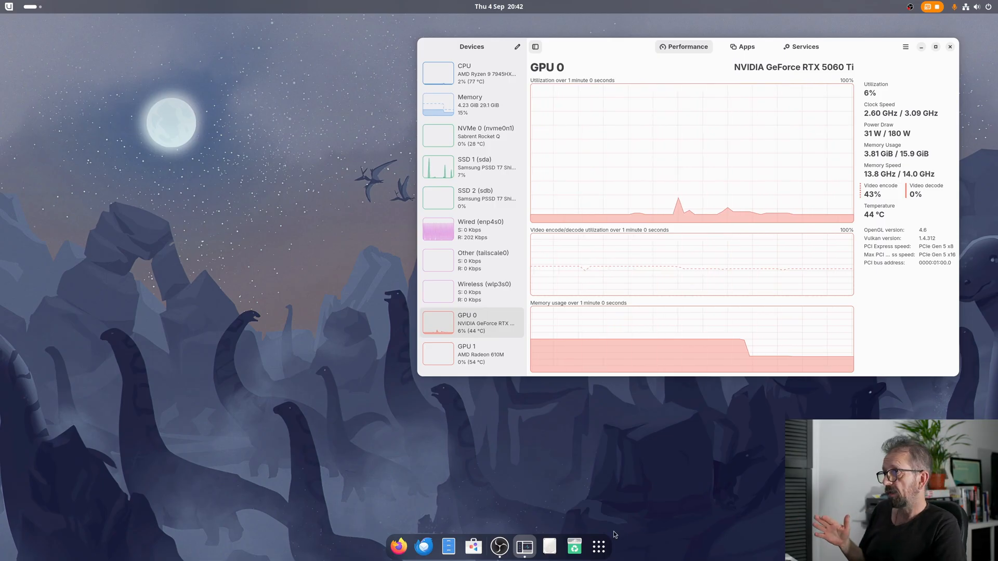
# Step: Open GNOME's full app grid from the dock
pyautogui.click(598, 546)
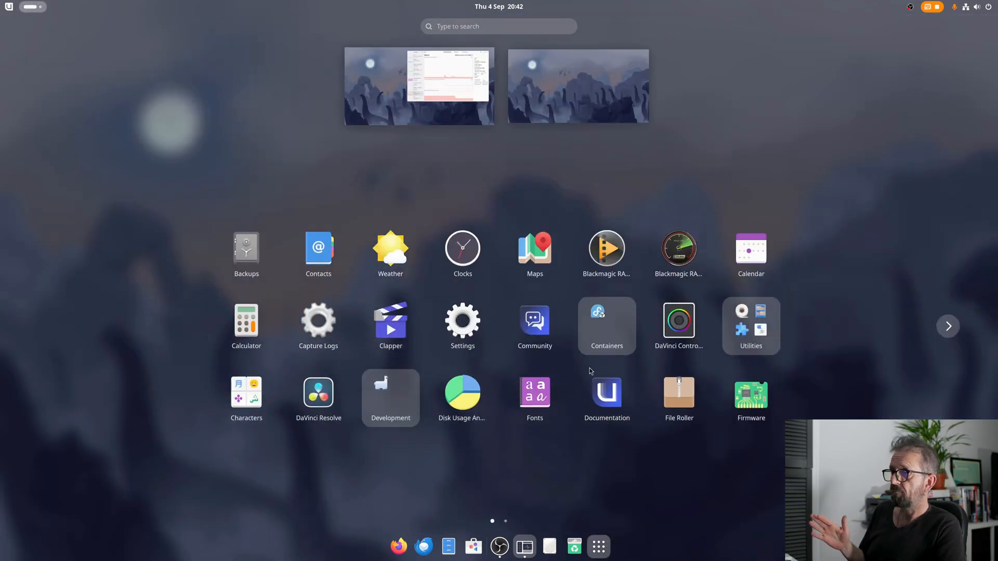
# Step: Launch Steam from the Games folder on the app grid's second page
pyautogui.click(947, 326)
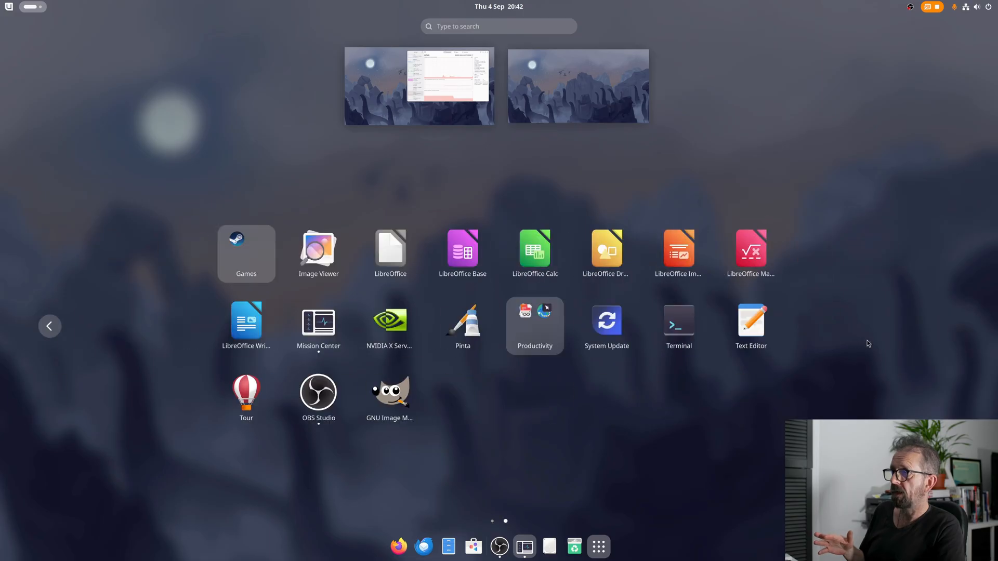
pyautogui.moveTo(465, 296)
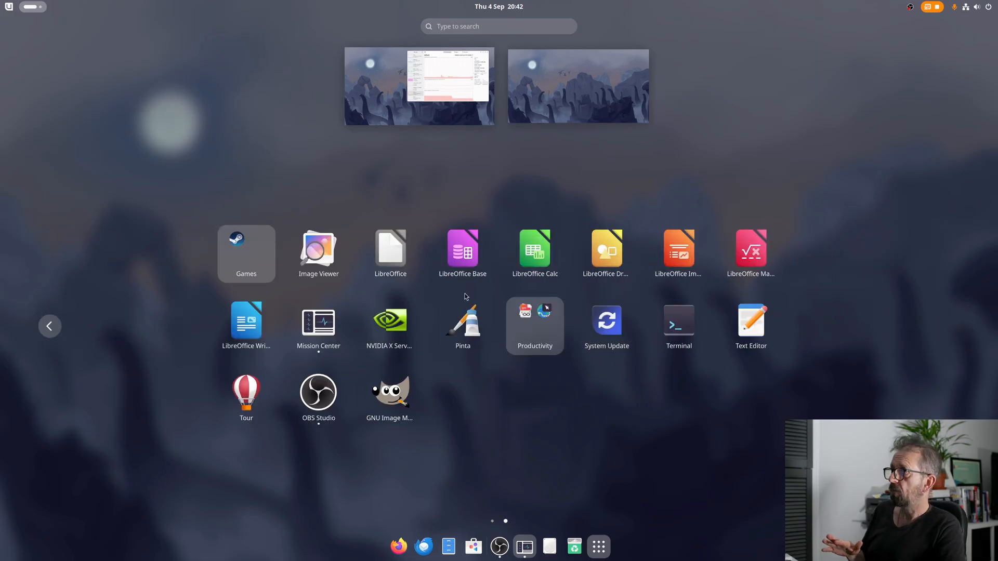
pyautogui.moveTo(568, 492)
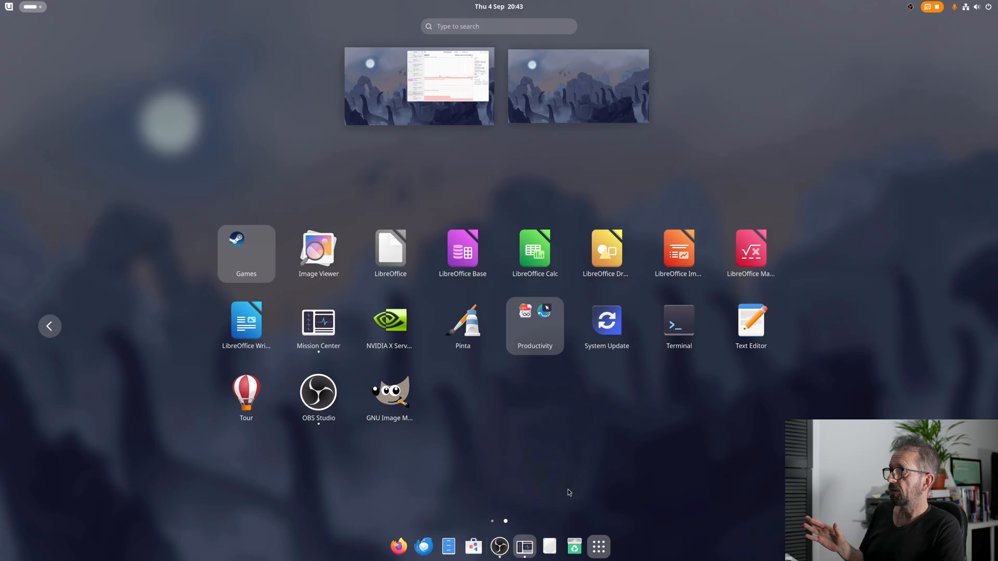
pyautogui.click(246, 253)
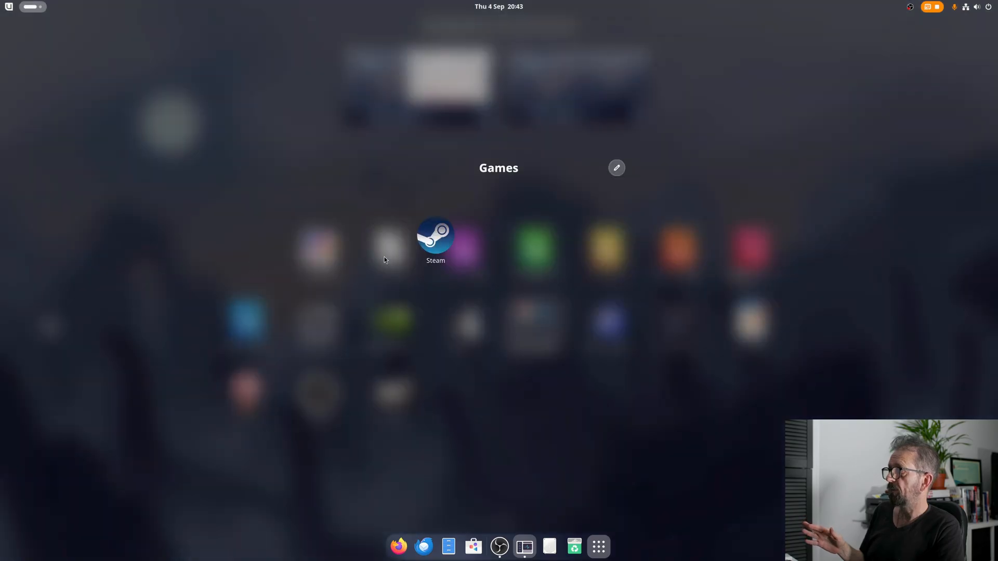
pyautogui.click(524, 546)
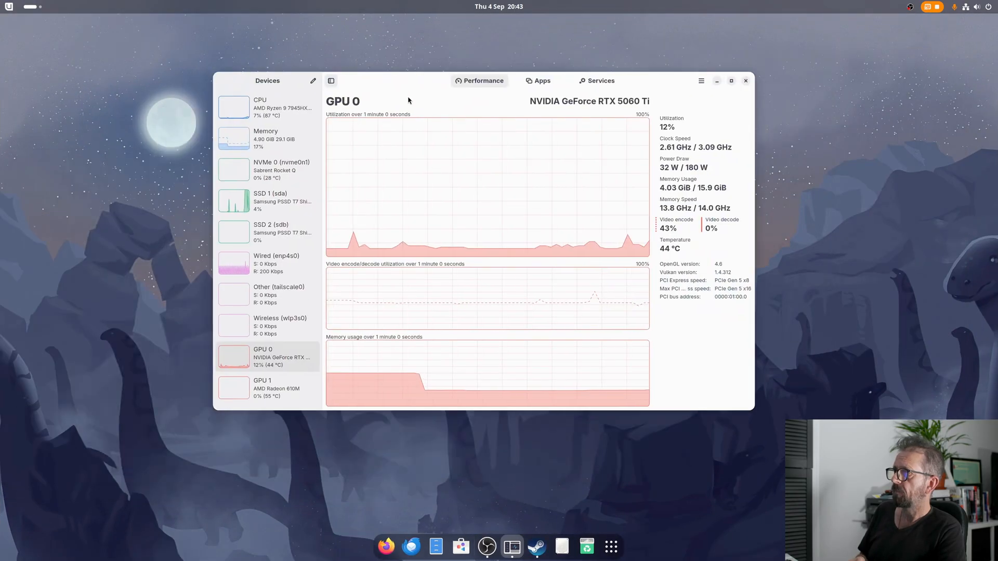
pyautogui.click(536, 546)
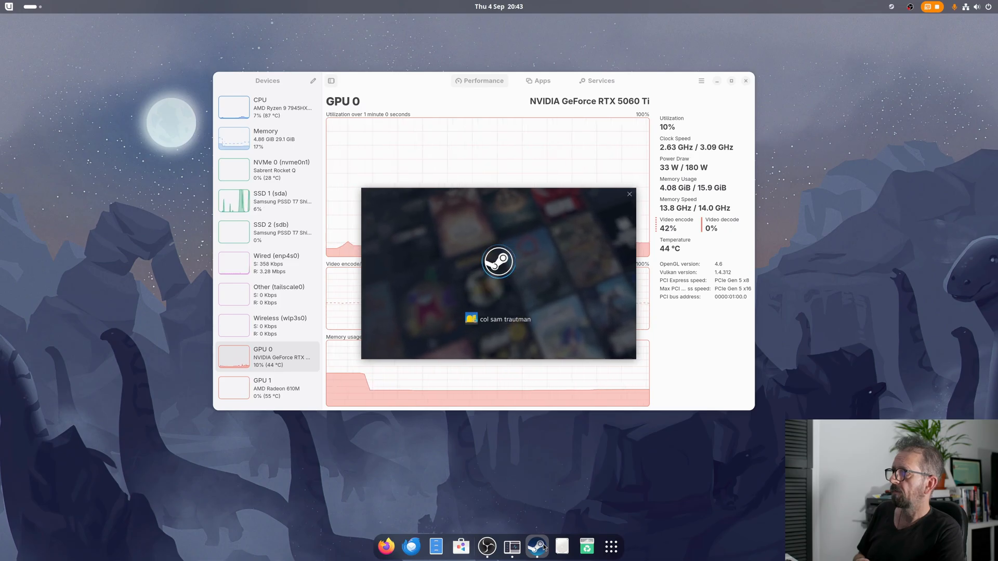
# Step: Wait for the Steam Store page featuring Hollow Knight Silksong, then open the Library menu
pyautogui.click(536, 546)
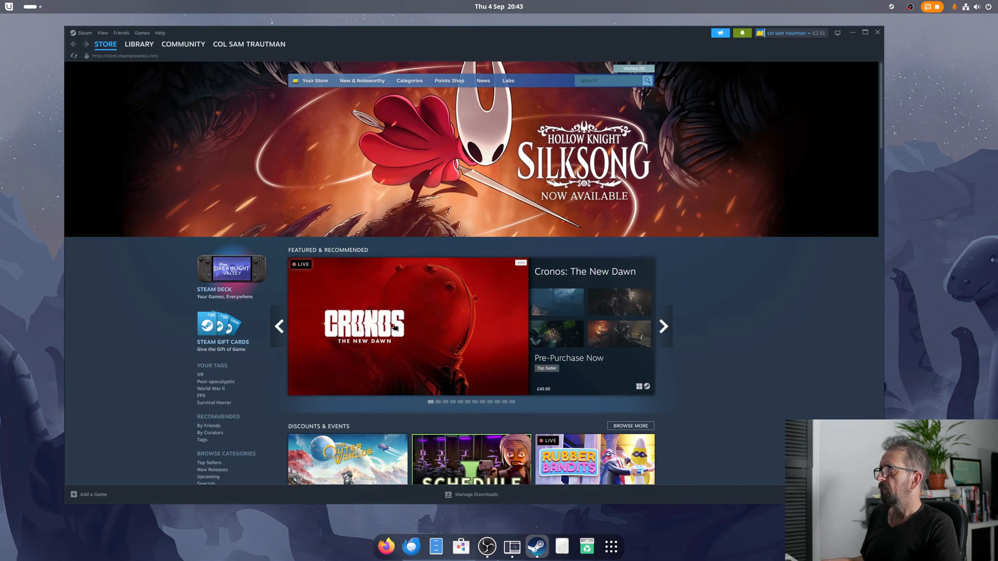
pyautogui.moveTo(417, 338)
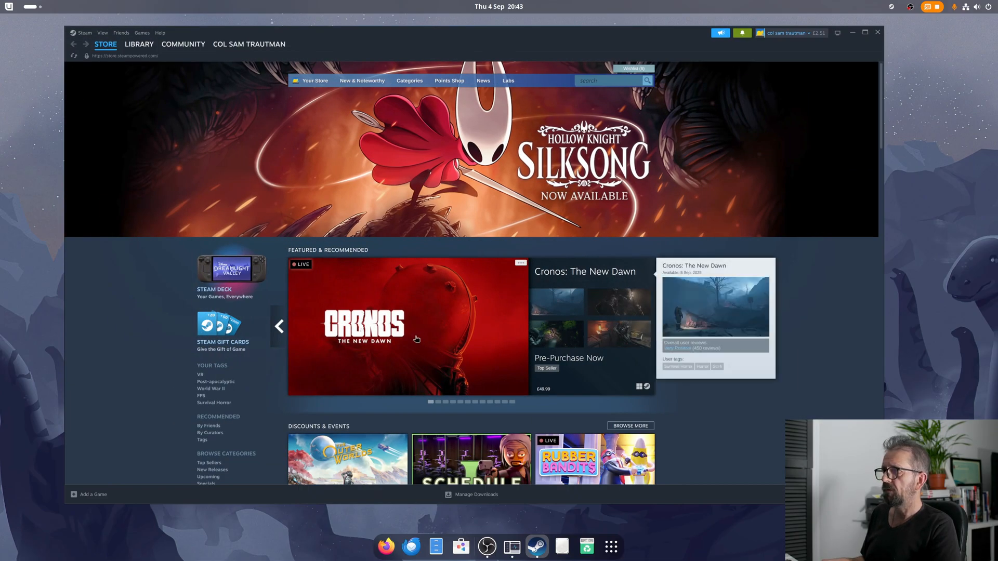
pyautogui.click(138, 43)
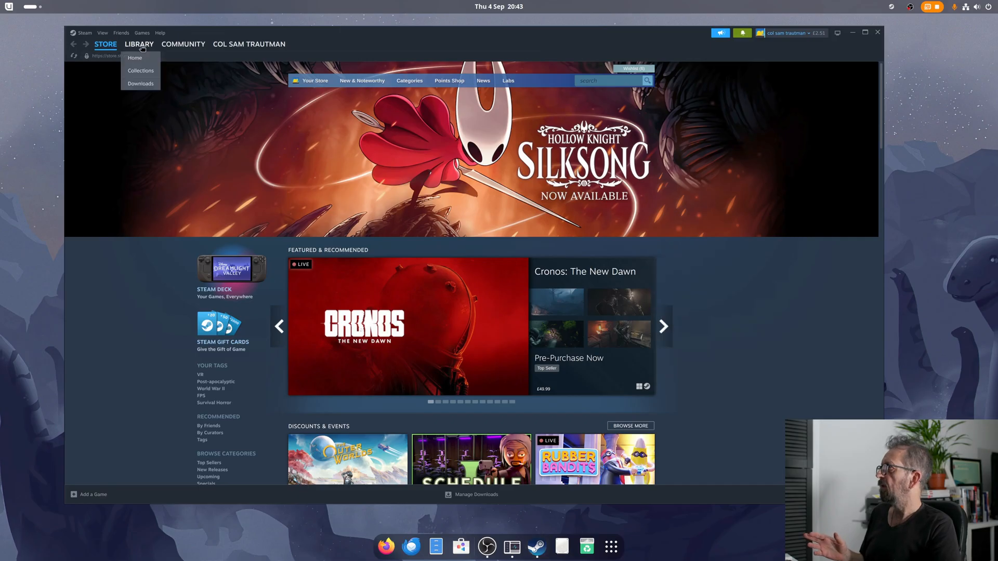
# Step: Launch DREDGE from the Steam library, skipping Vulkan shader processing
pyautogui.click(134, 58)
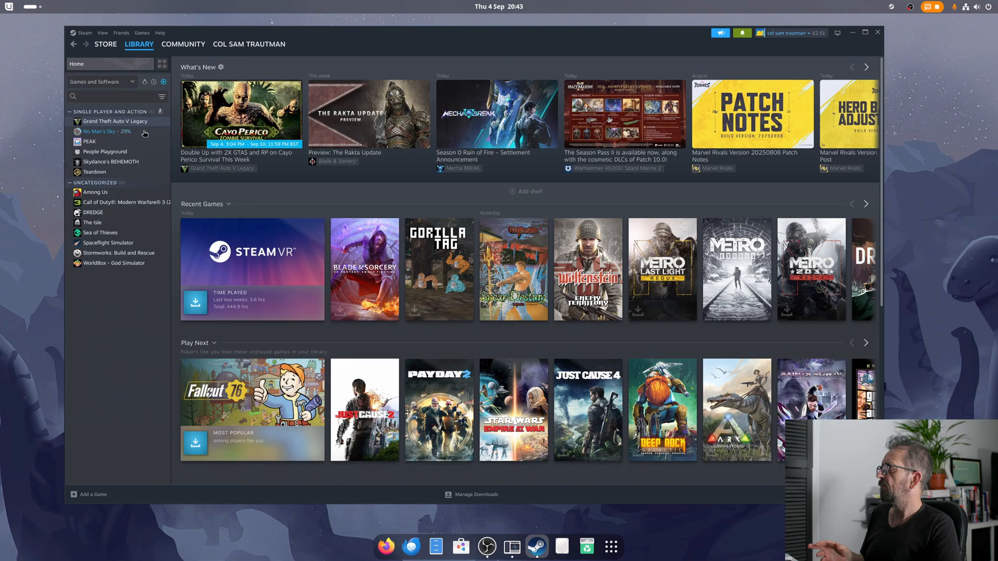
pyautogui.moveTo(129, 215)
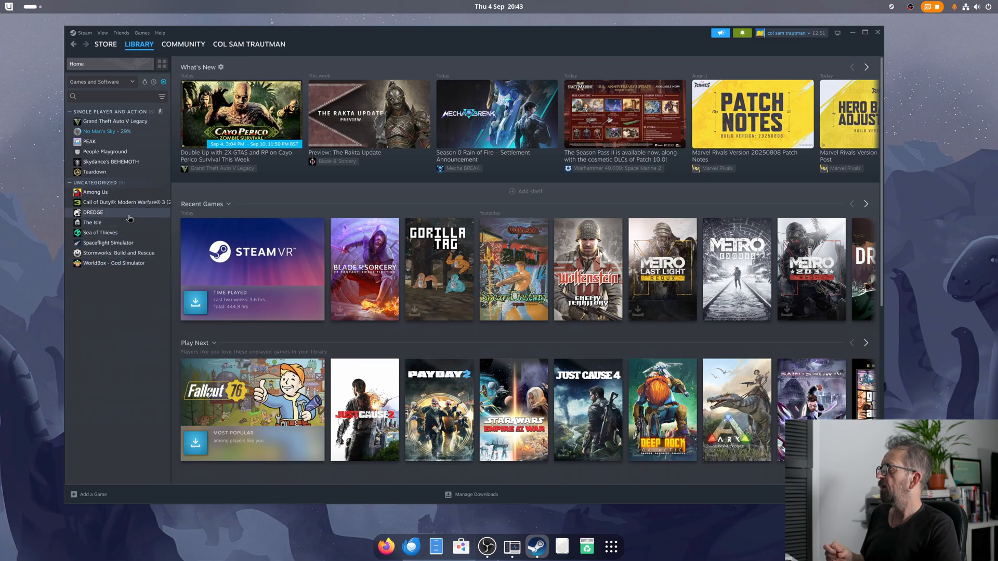
pyautogui.click(93, 213)
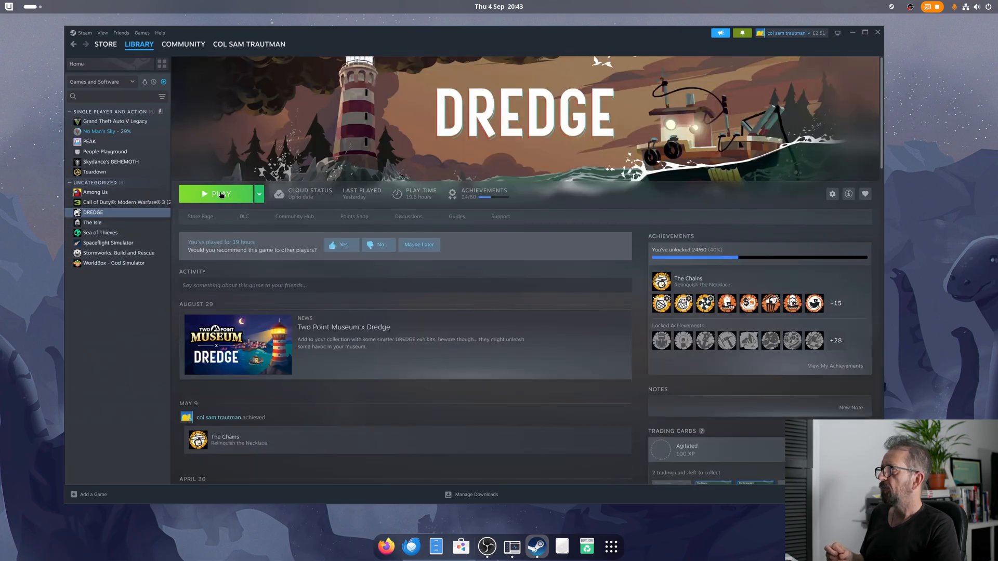
pyautogui.click(216, 193)
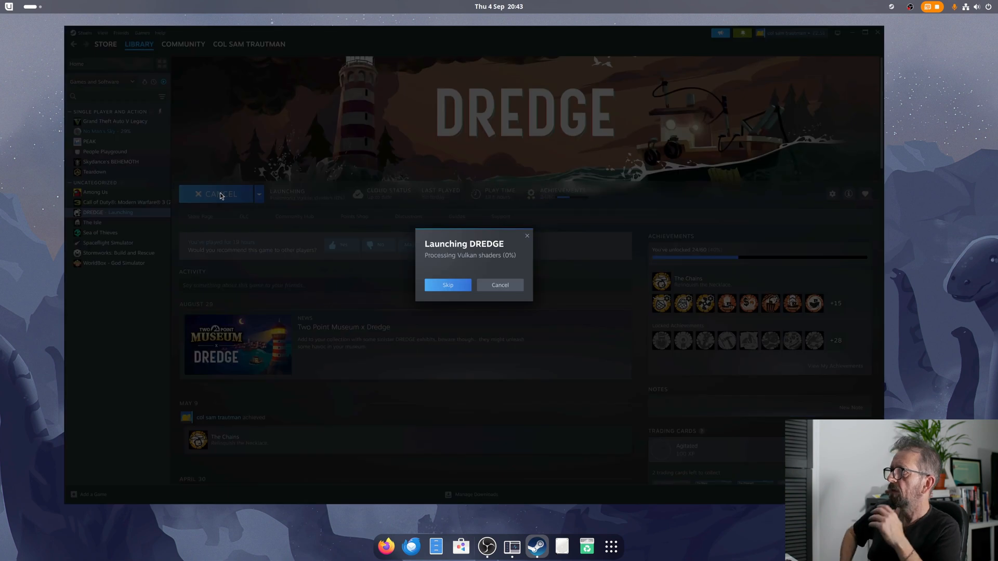
pyautogui.moveTo(448, 287)
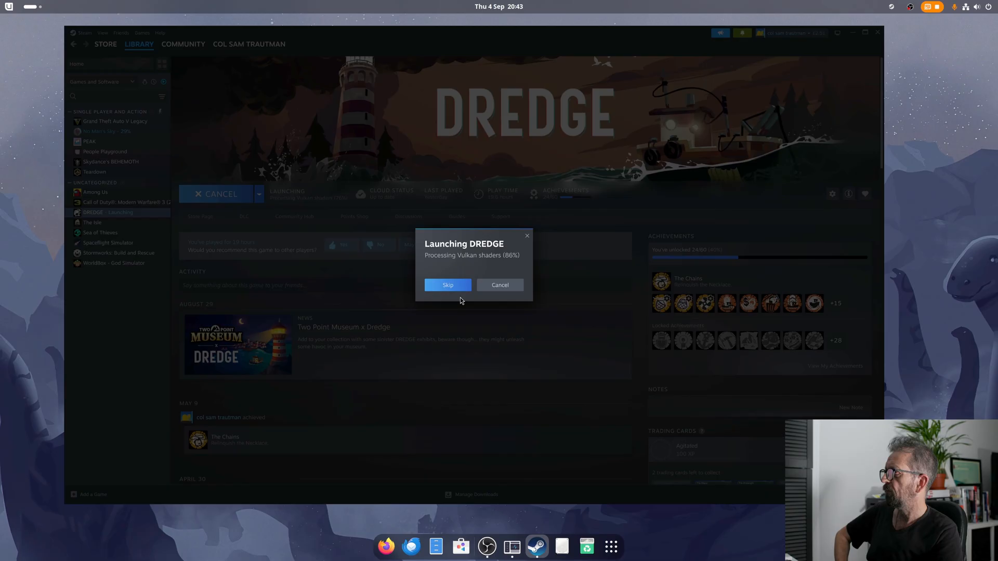
pyautogui.click(447, 284)
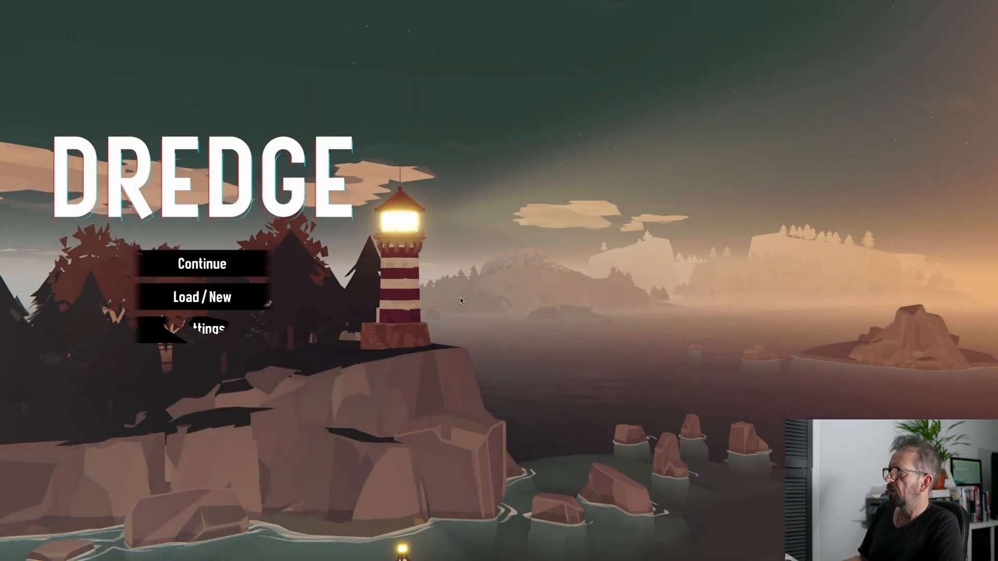
# Step: Load the Starlight Pontoon Day 2 save from the Load / New menu
pyautogui.click(202, 297)
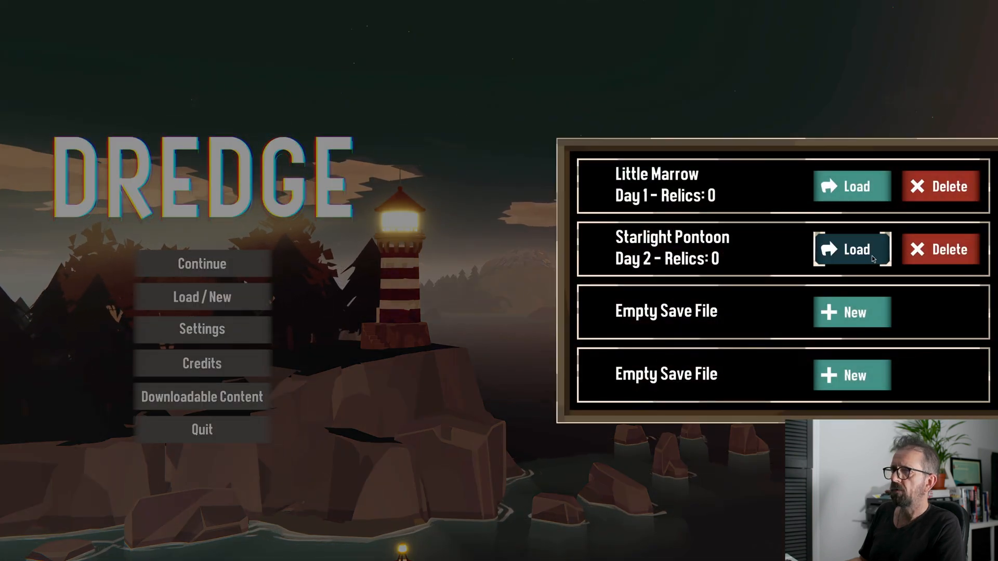
pyautogui.click(851, 248)
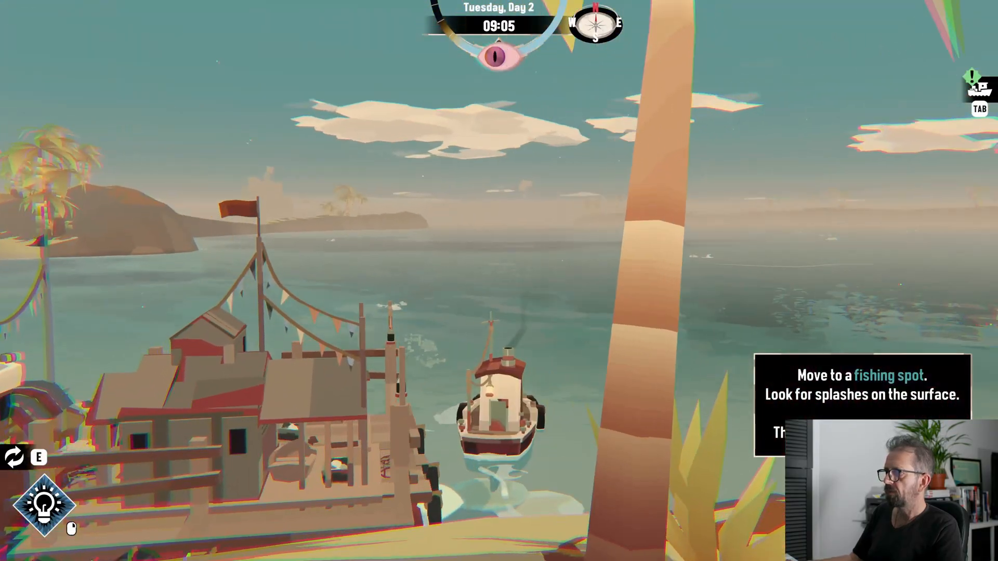
# Step: Sail the boat away from the dock across open water until it wrecks
pyautogui.press('w')
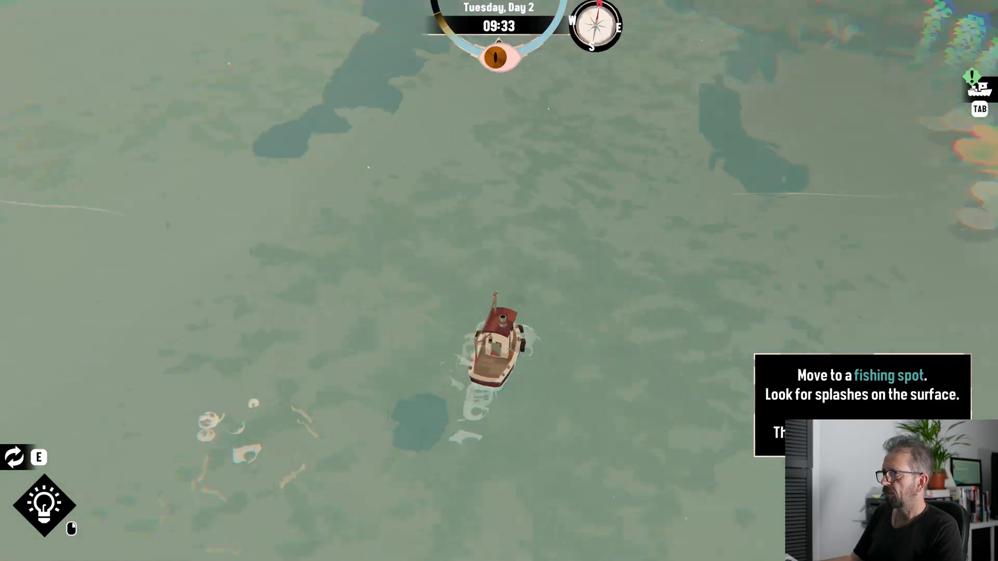
pyautogui.press('w')
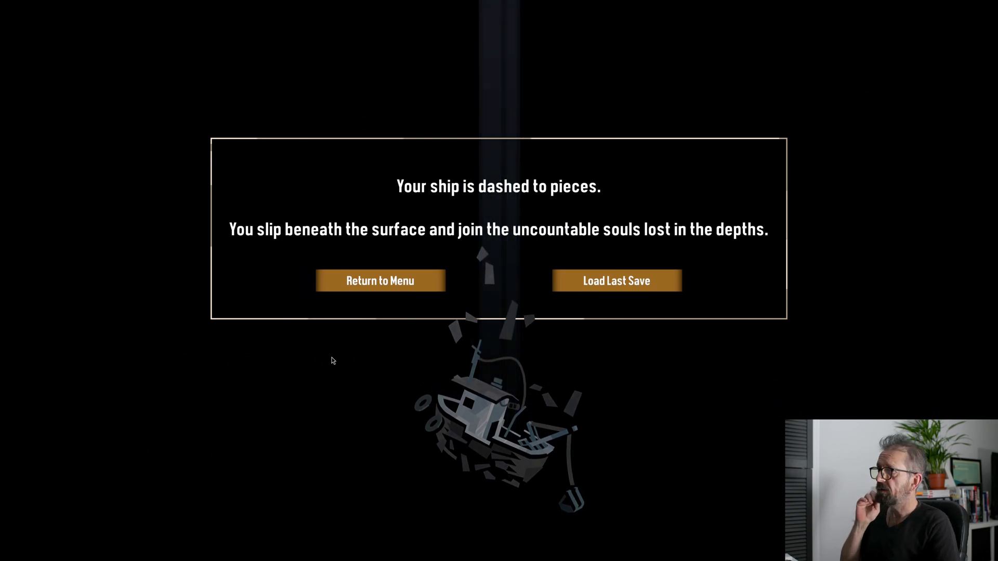
# Step: Return to DREDGE's menu, quit the game, and close Mission Center
pyautogui.click(380, 280)
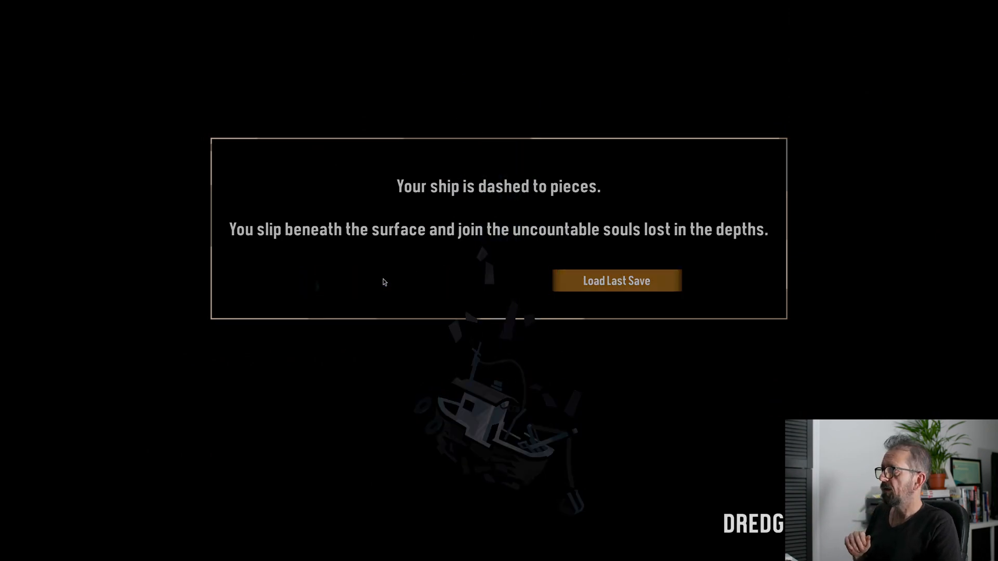
pyautogui.click(615, 281)
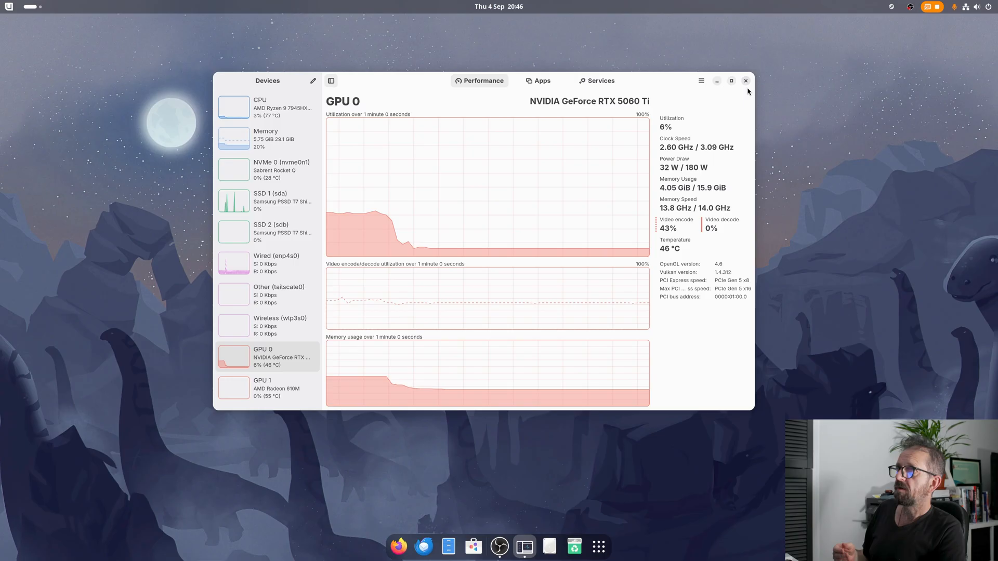
pyautogui.click(746, 81)
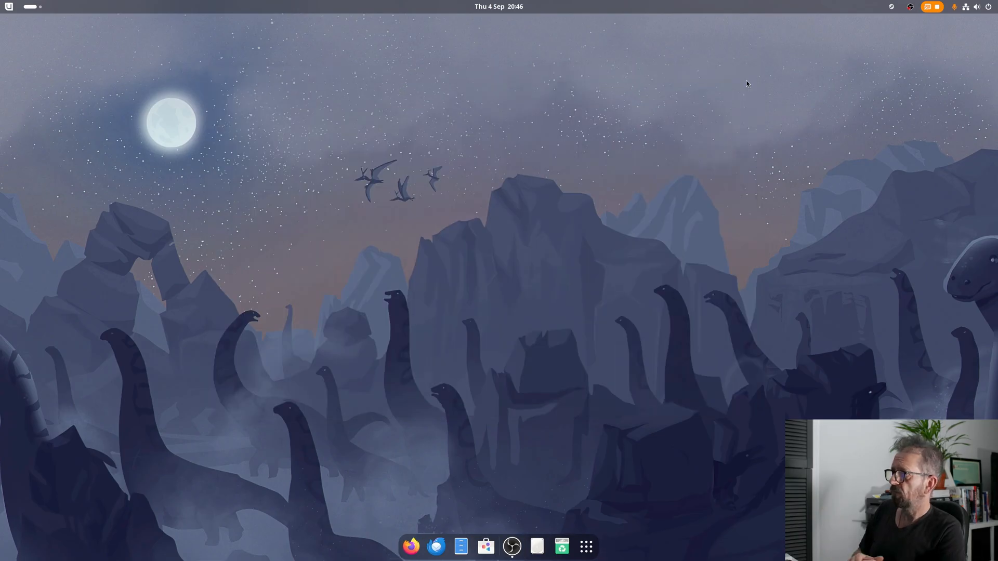